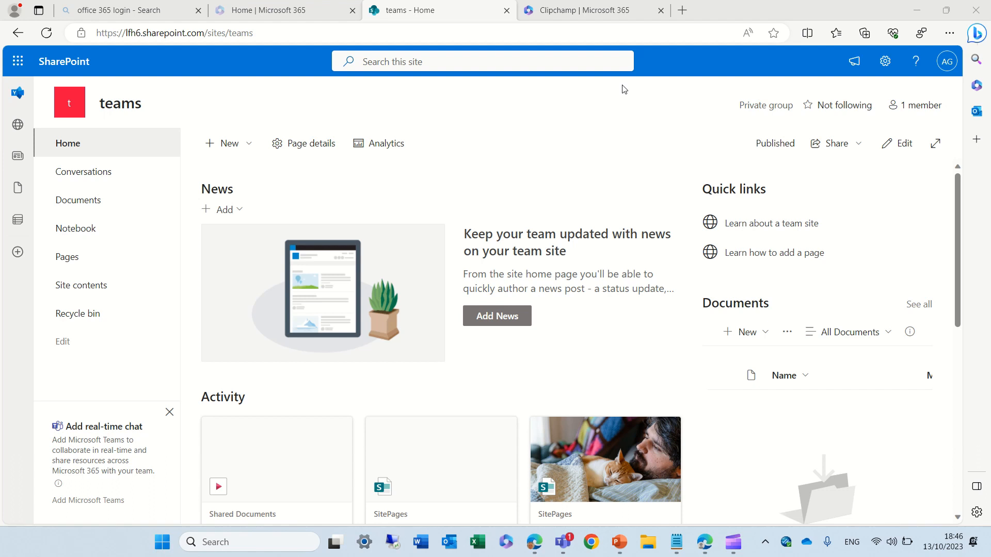
From the Microsoft 365 app launcher, explore all apps and search 'c' to surface Clipchamp
left_click(22, 61)
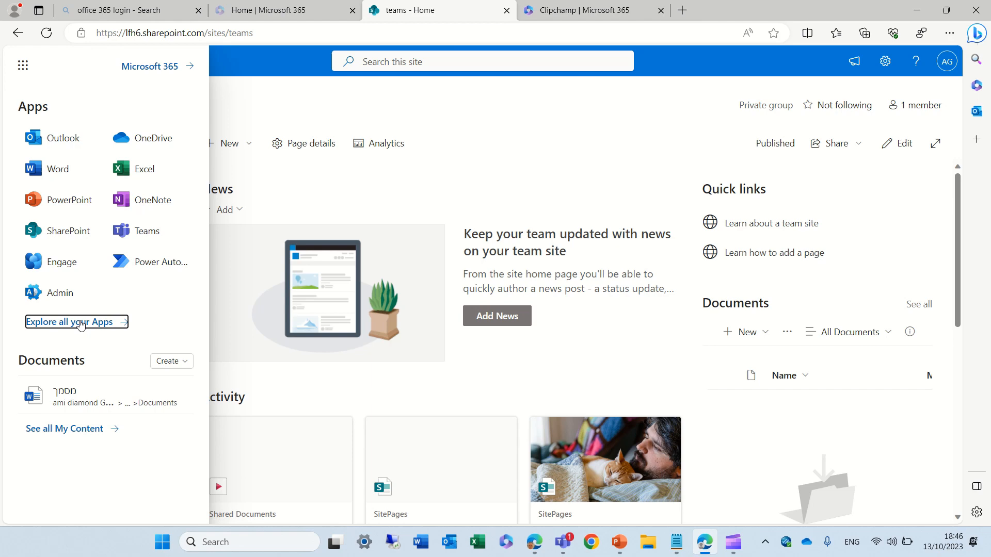
left_click(77, 322)
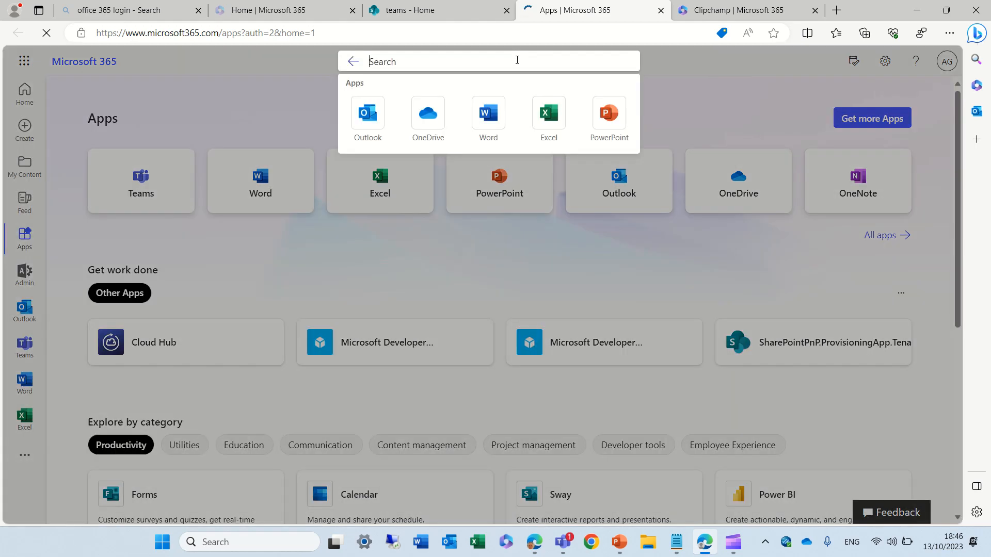
type("c")
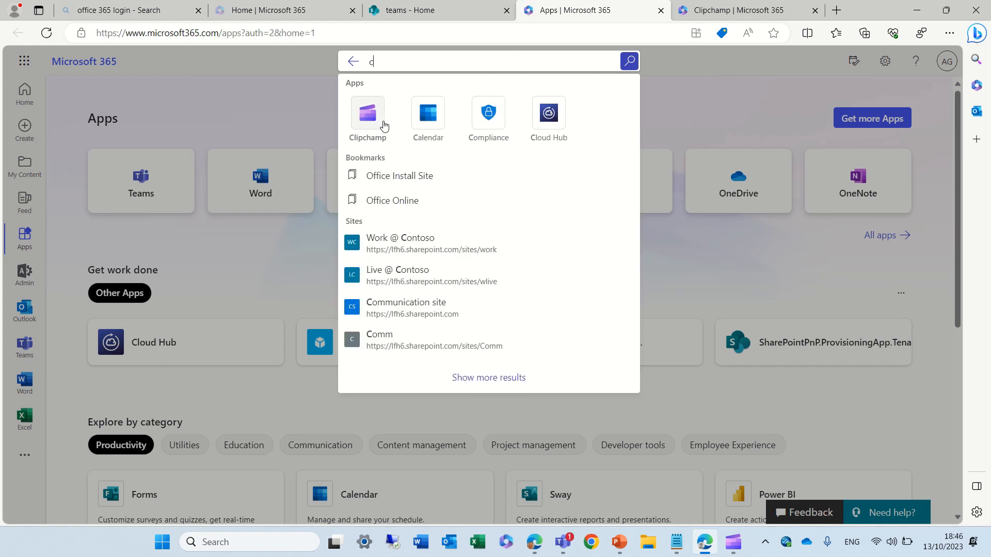
Launch Clipchamp and start a new blank video project in the editor
left_click(367, 113)
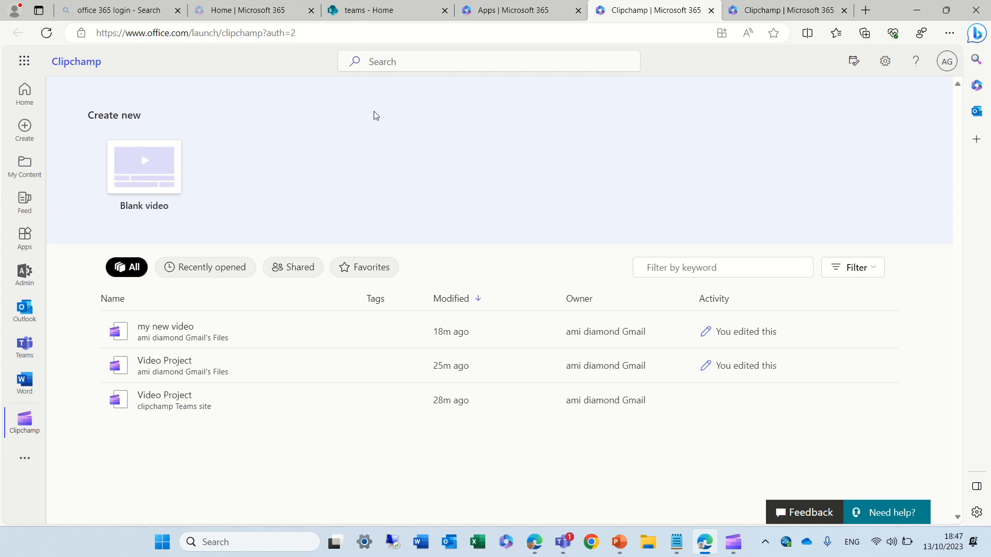
mouse_move(161, 343)
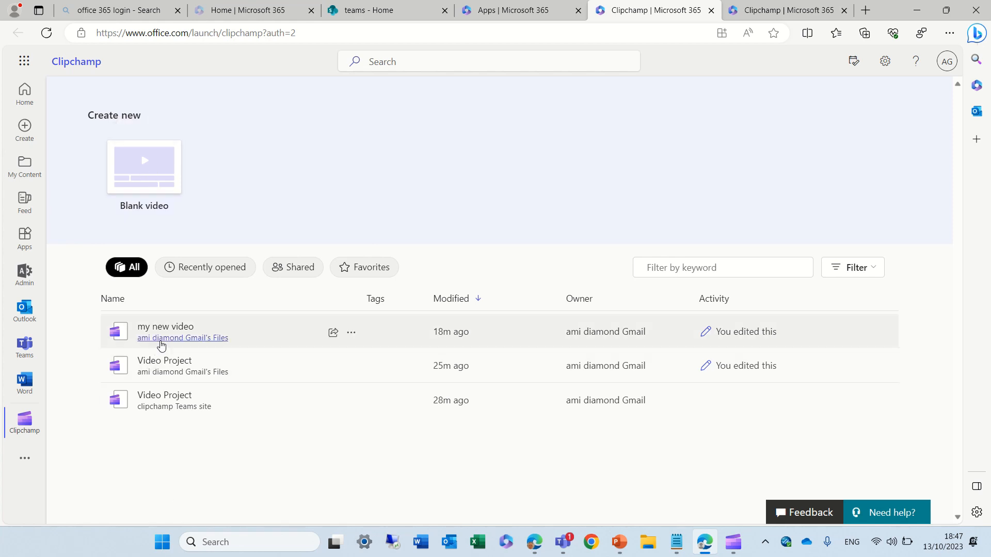
mouse_move(157, 226)
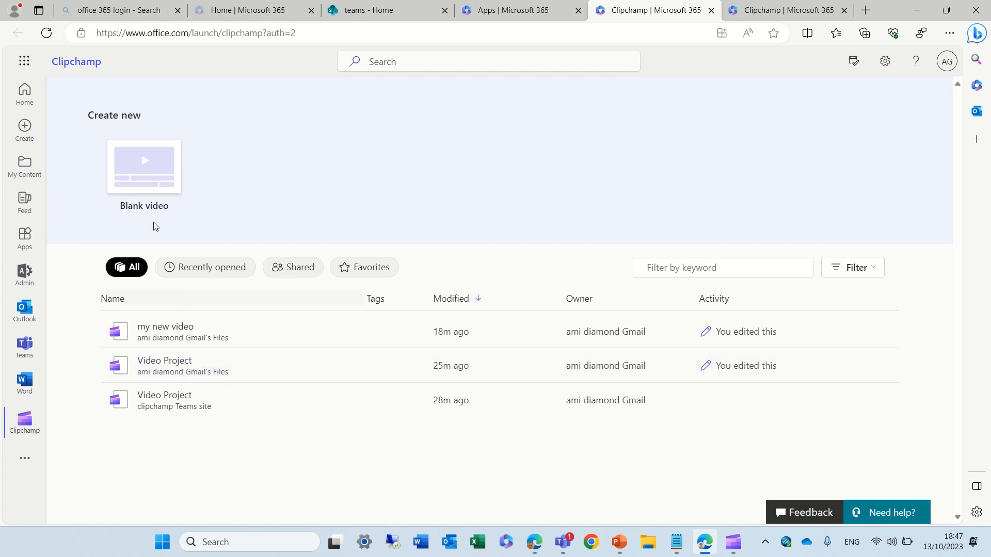
left_click(143, 167)
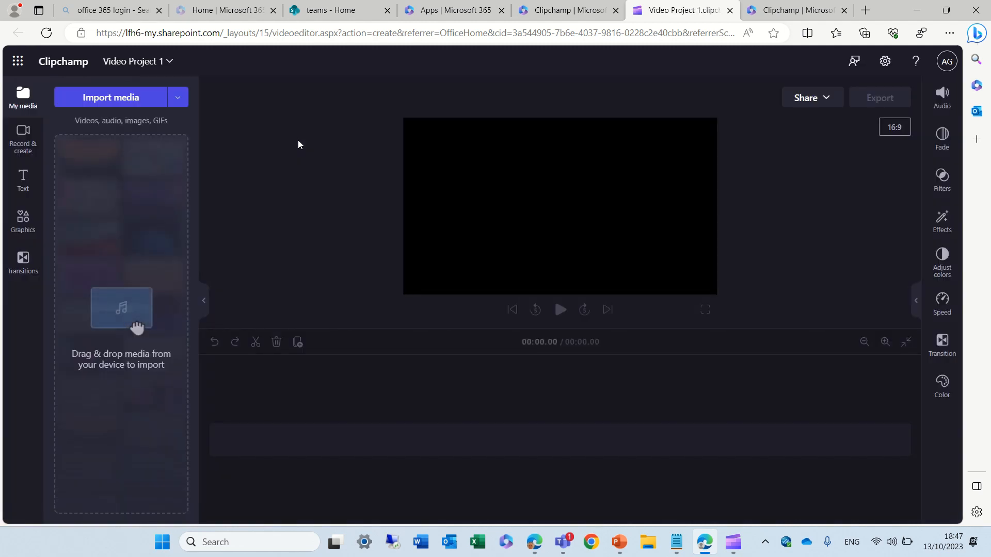
mouse_move(474, 19)
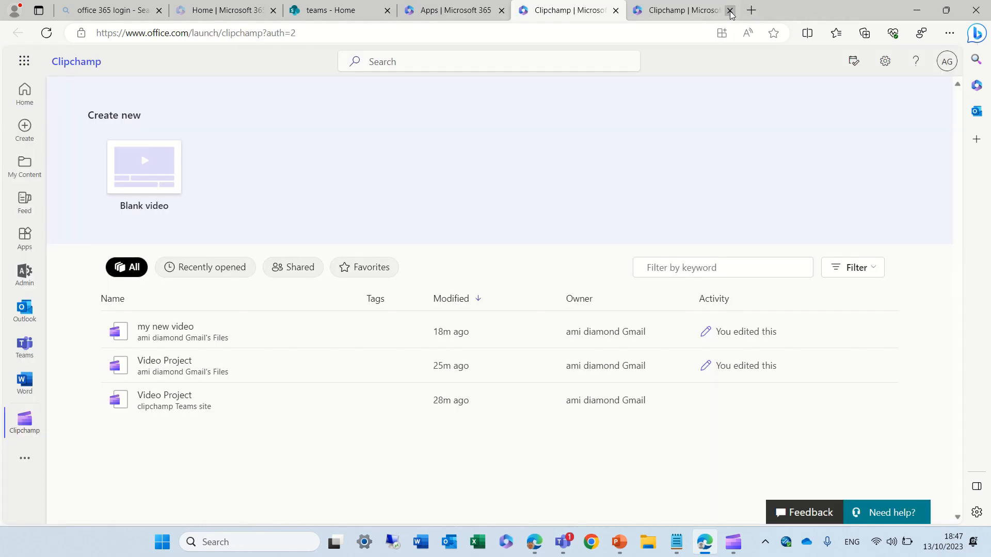
Go to SharePoint, enter the teams site and its Documents library
left_click(24, 60)
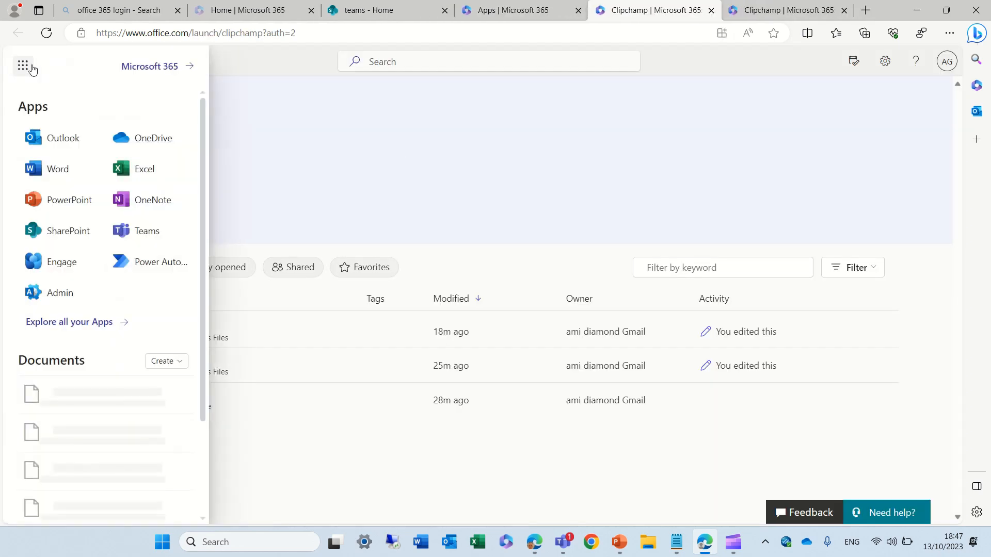
left_click(67, 232)
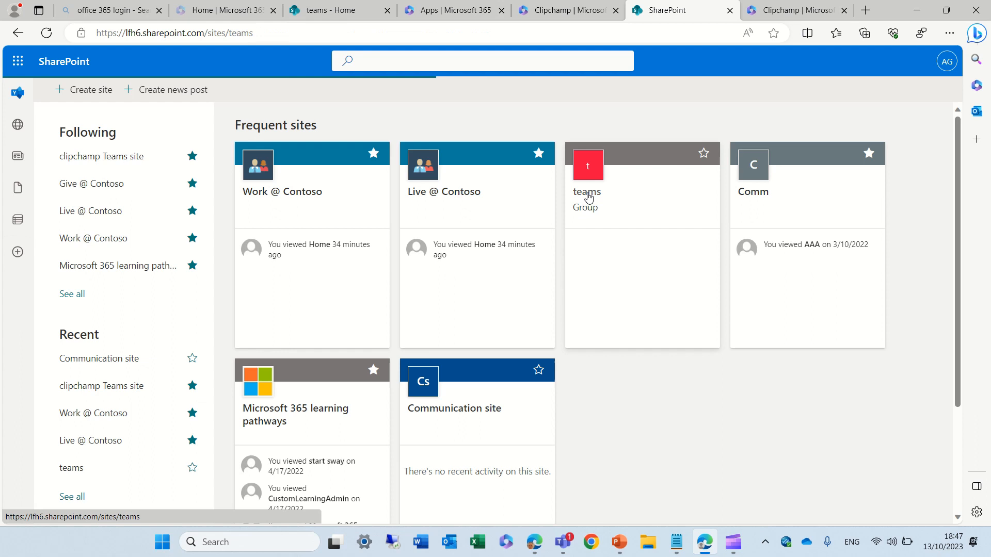
left_click(586, 192)
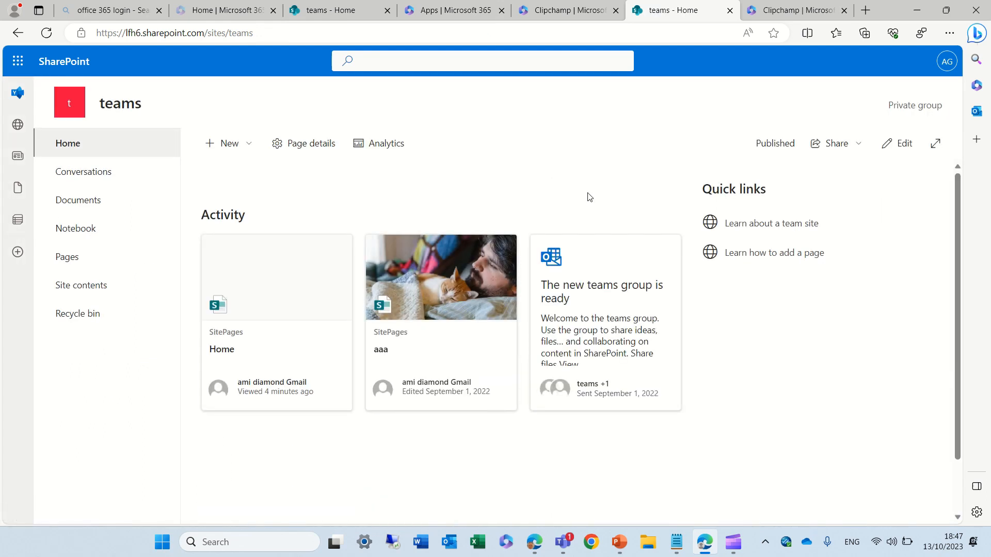
left_click(78, 200)
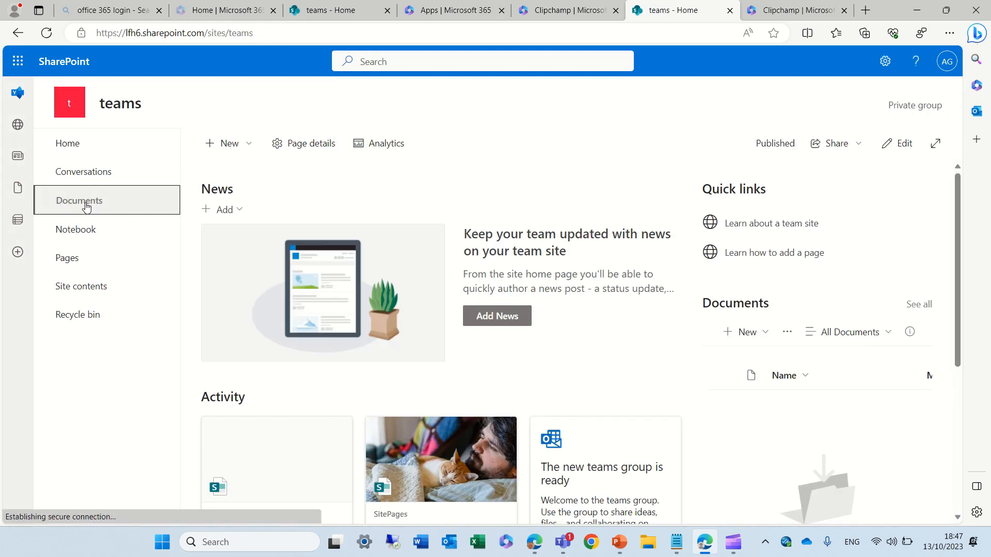
left_click(79, 200)
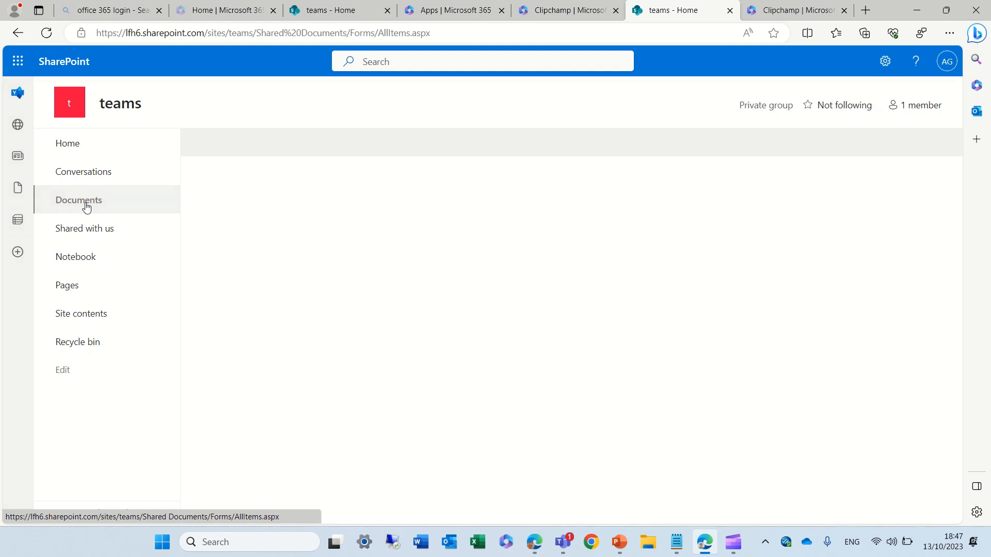
left_click(79, 200)
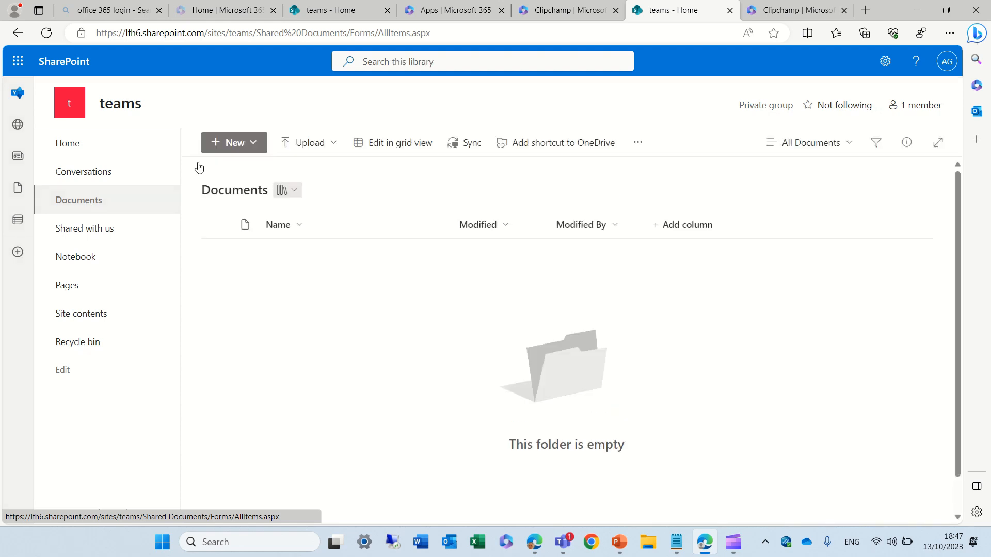
Bring up the New item menu in the Documents library showing the Clipchamp video option
left_click(233, 142)
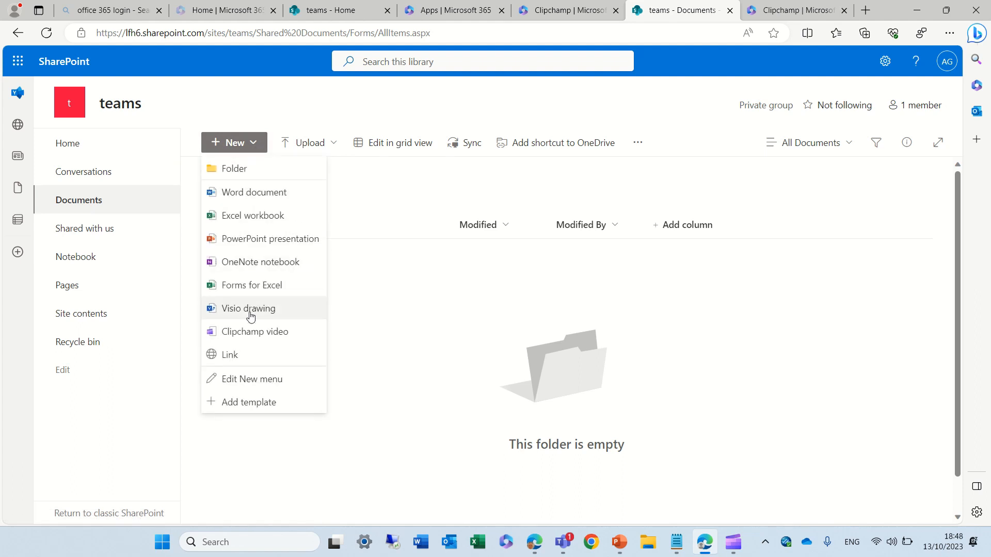
mouse_move(261, 340)
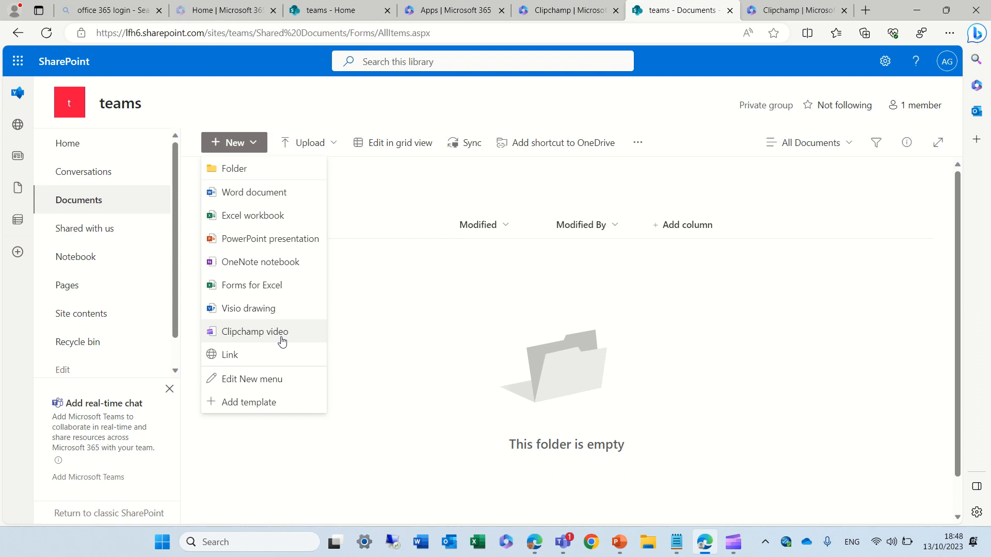
mouse_move(278, 383)
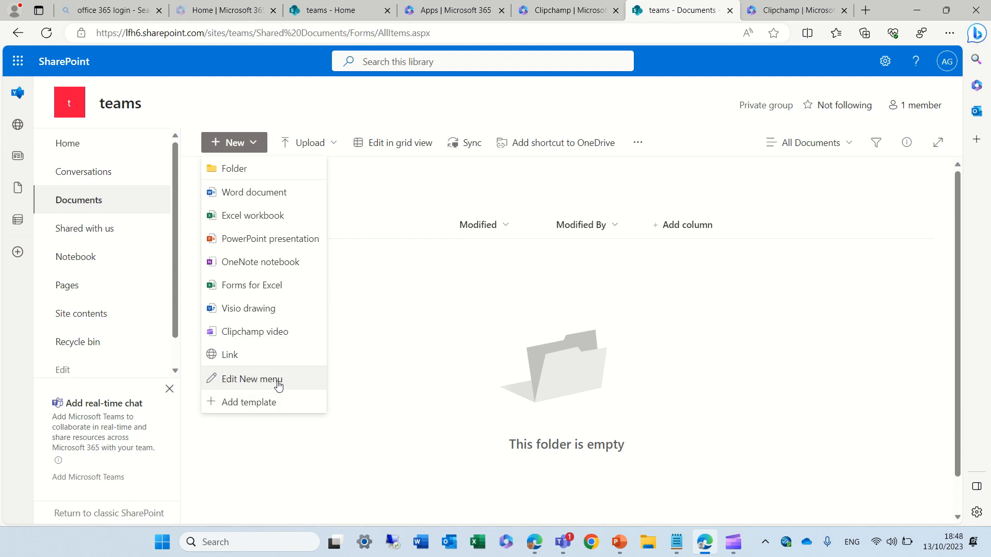
left_click(251, 379)
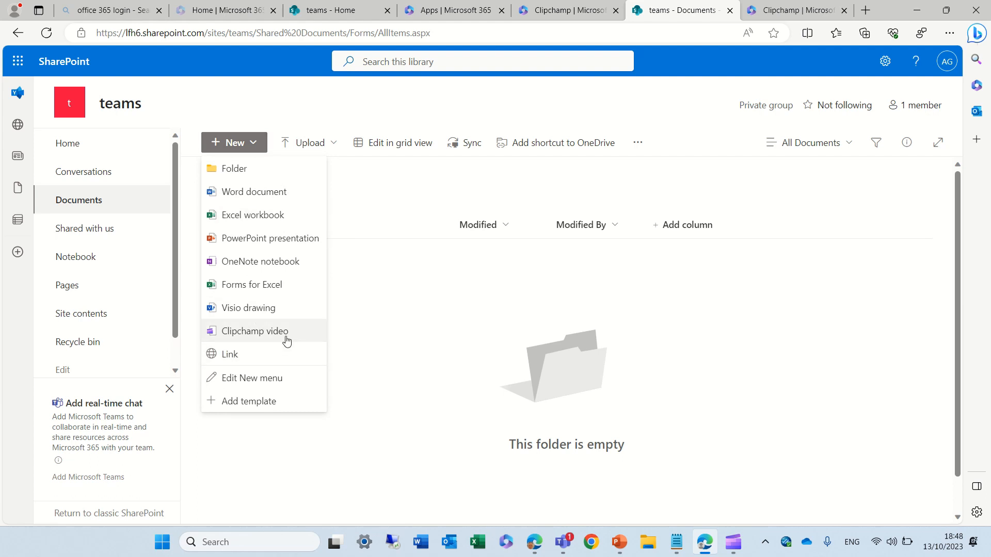
Create a new Clipchamp video project from the SharePoint library and open it in the editor
left_click(255, 330)
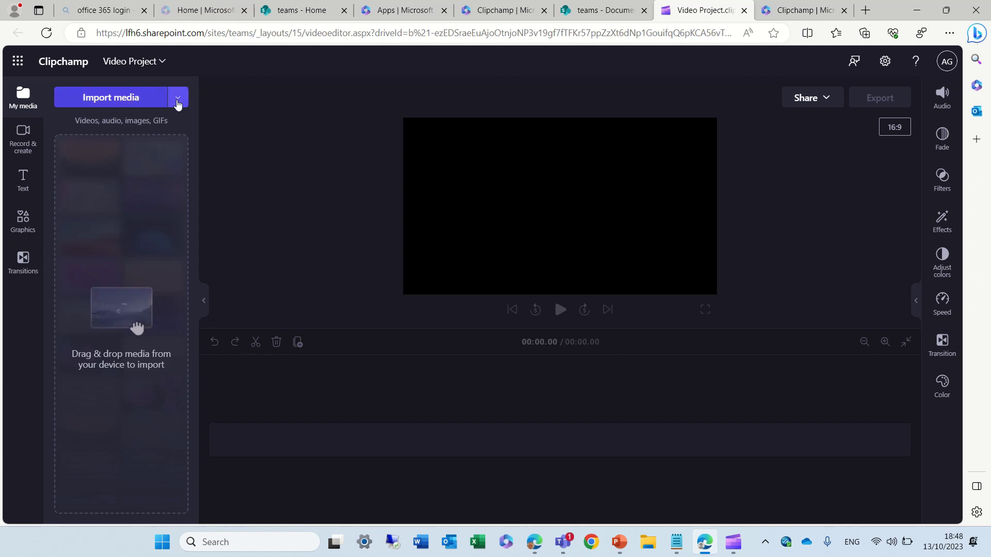
left_click(178, 97)
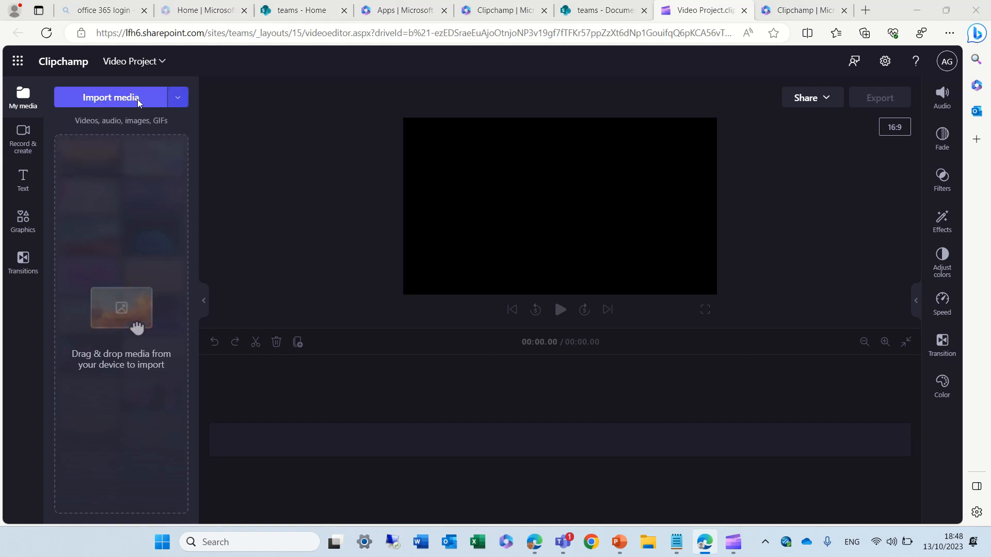
Import the corporate beat music track and add it to the timeline
left_click(109, 97)
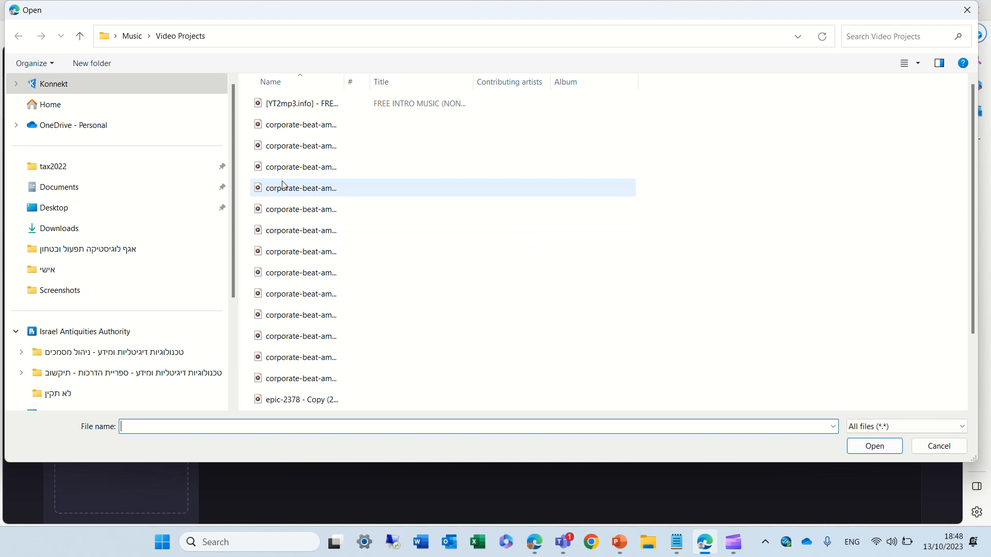
left_click(874, 446)
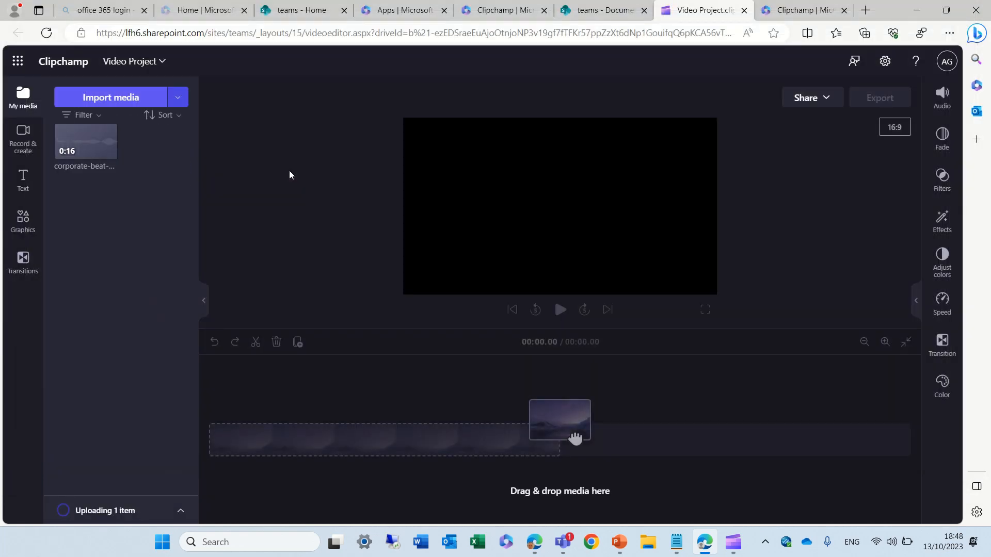
mouse_move(109, 155)
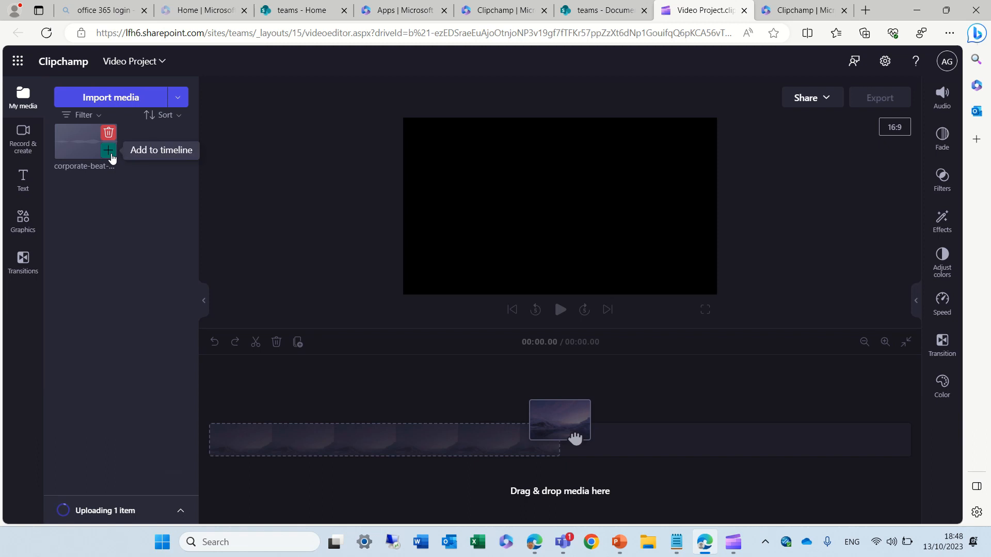
left_click(108, 151)
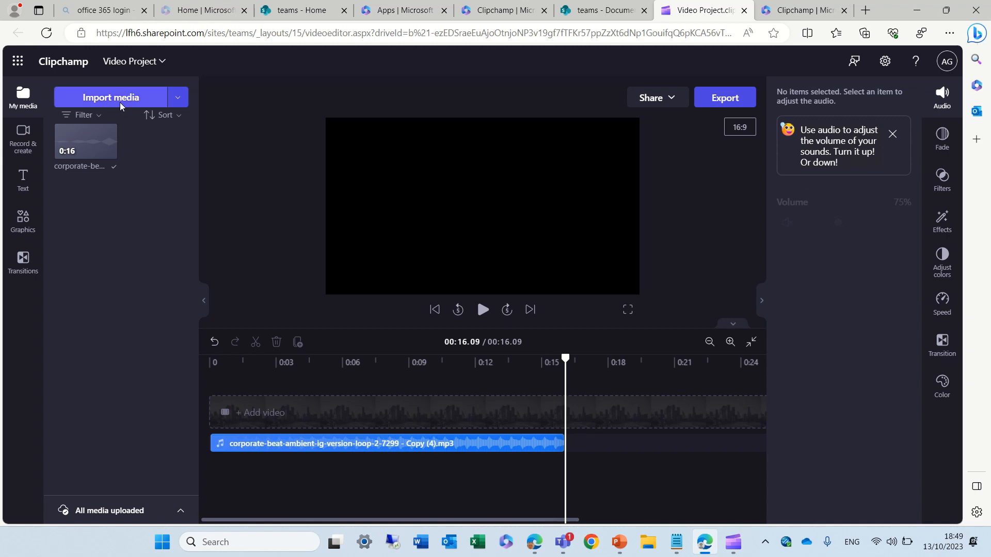
Import another media file from the Downloads folder
left_click(110, 97)
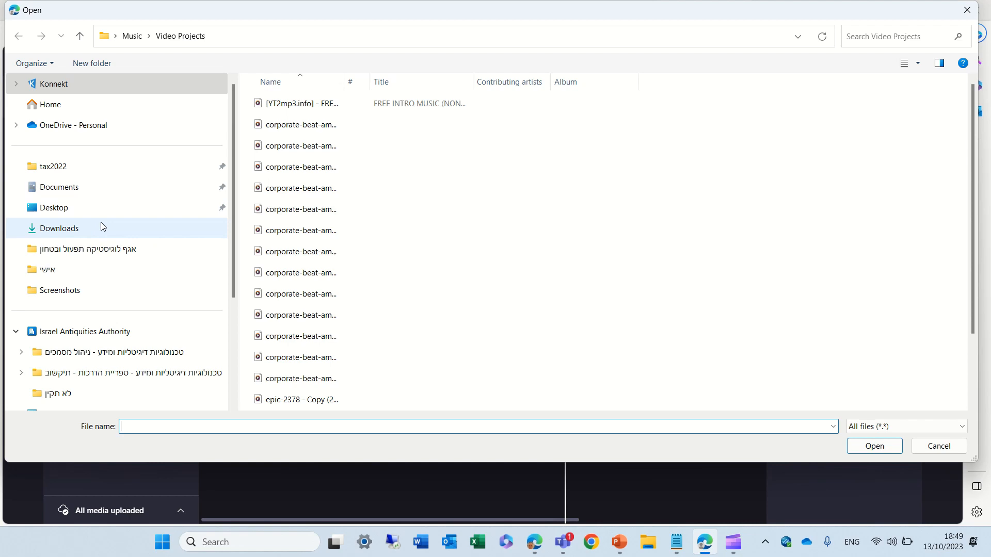
left_click(60, 228)
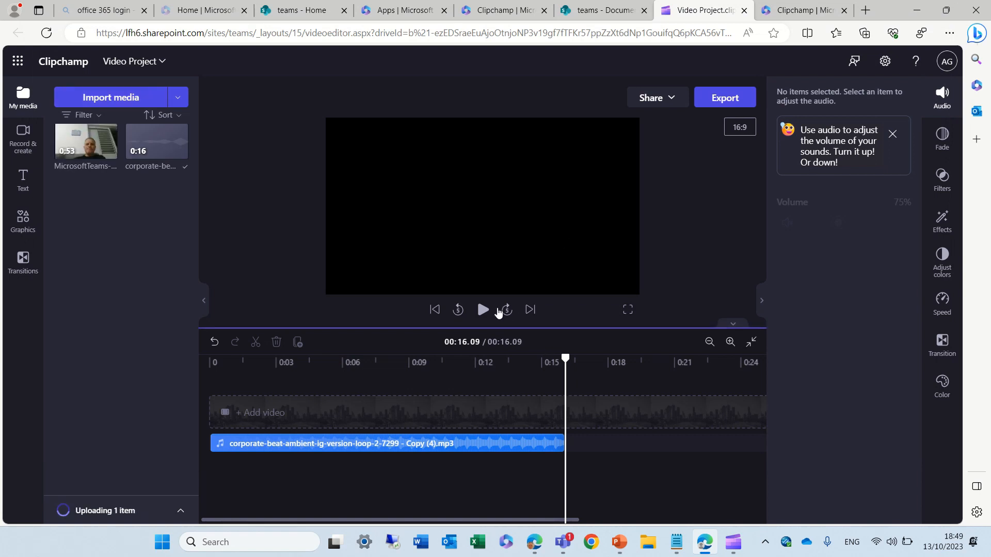
mouse_move(85, 142)
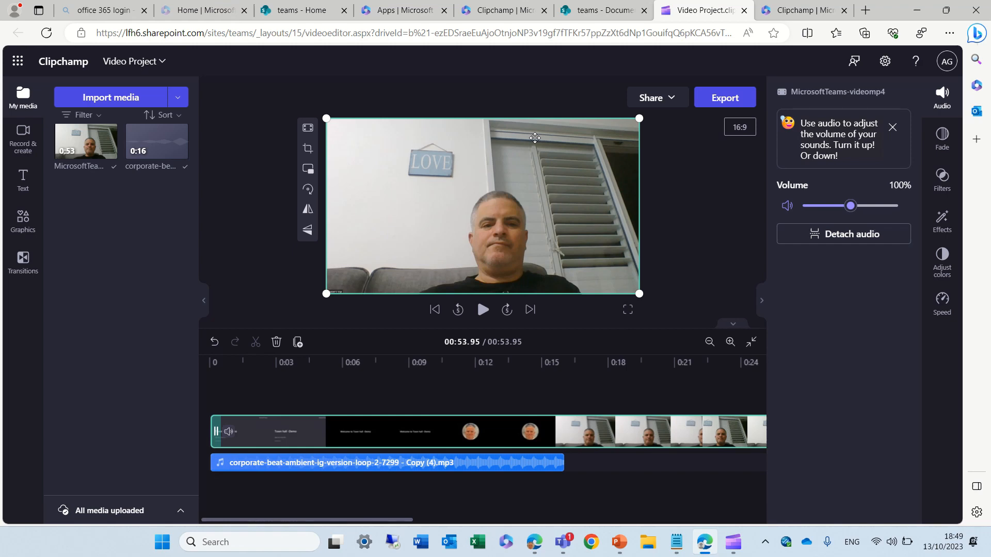
mouse_move(444, 432)
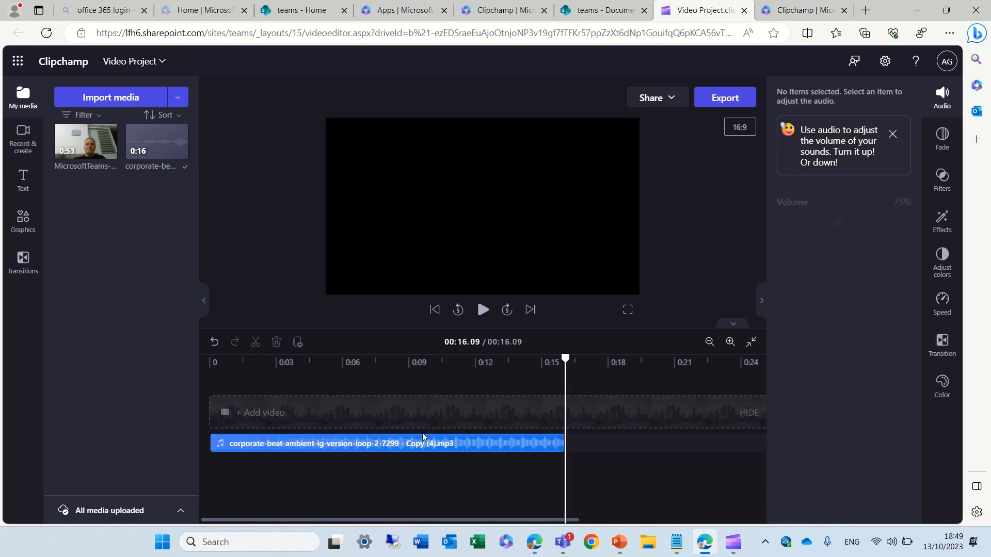
mouse_move(23, 150)
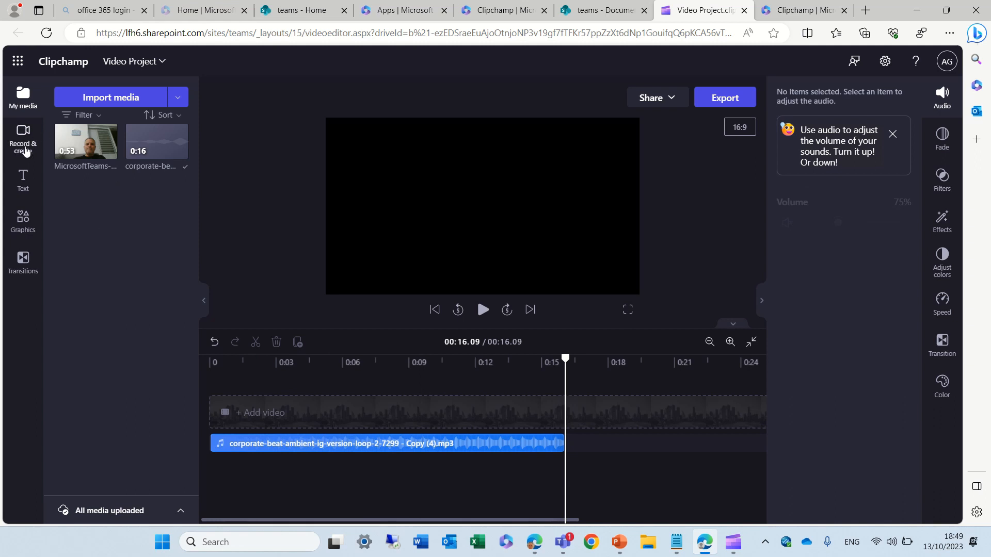
From Record & create, start the webcam recorder with its live camera preview
left_click(23, 137)
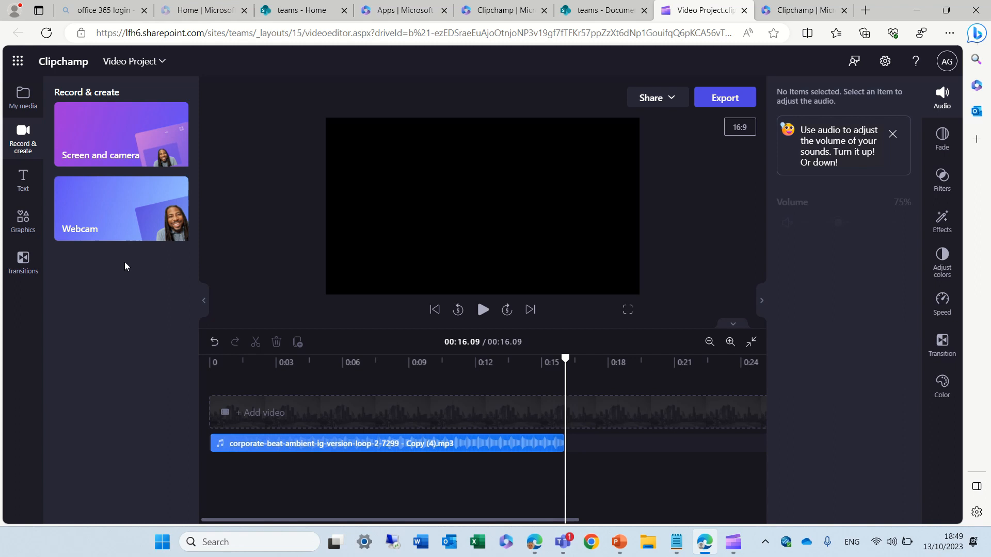
mouse_move(132, 209)
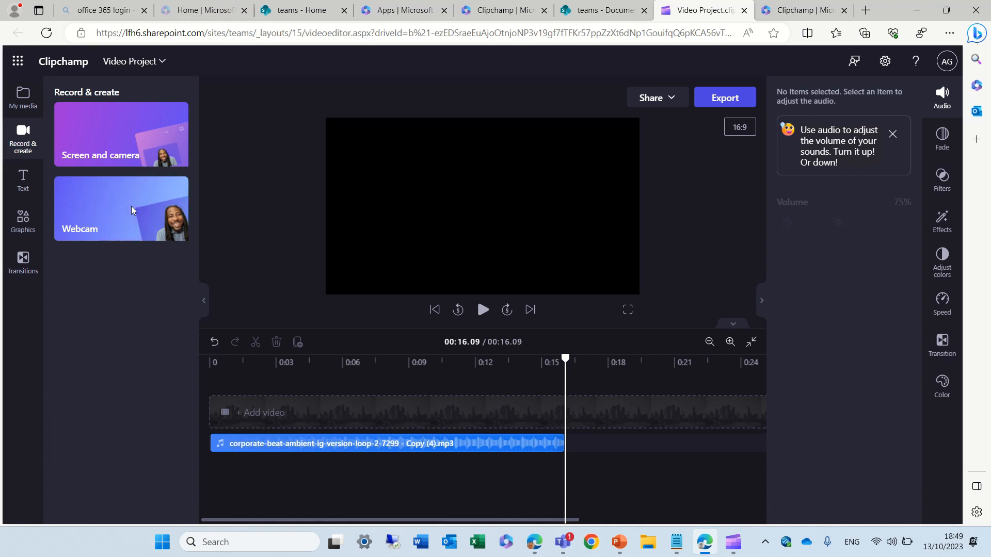
left_click(122, 209)
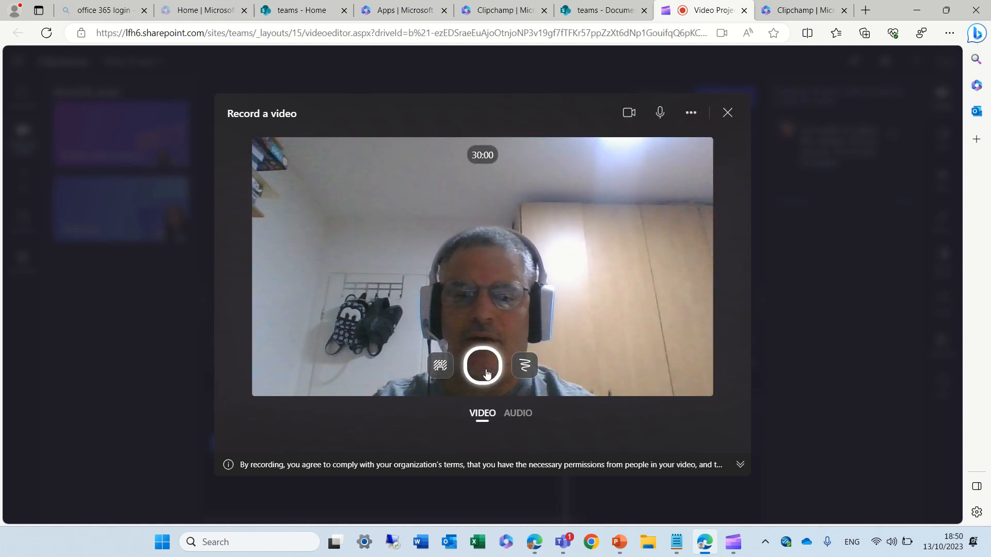
Record a short webcam clip with the city skyline backdrop and stop it for review
left_click(482, 365)
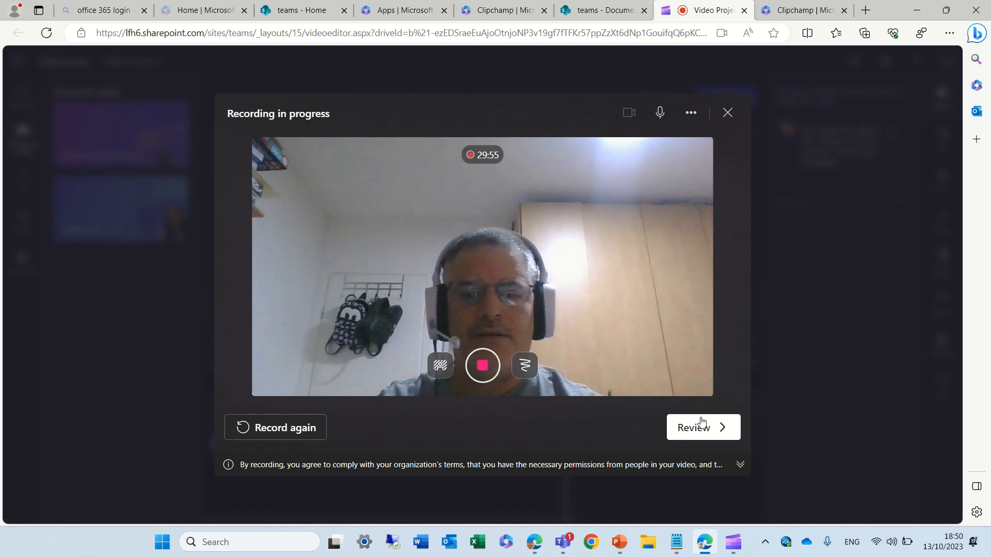
mouse_move(525, 366)
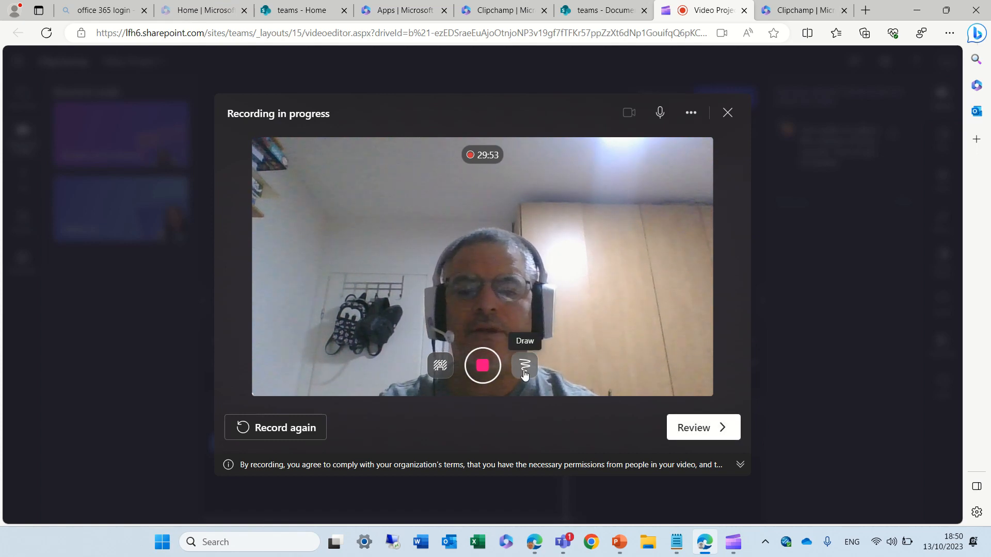
mouse_move(442, 375)
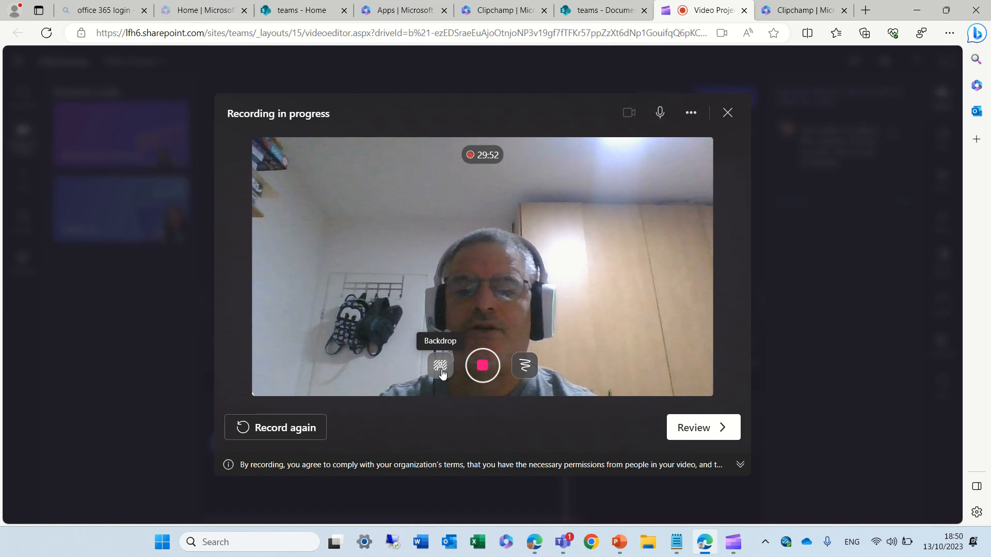
left_click(439, 366)
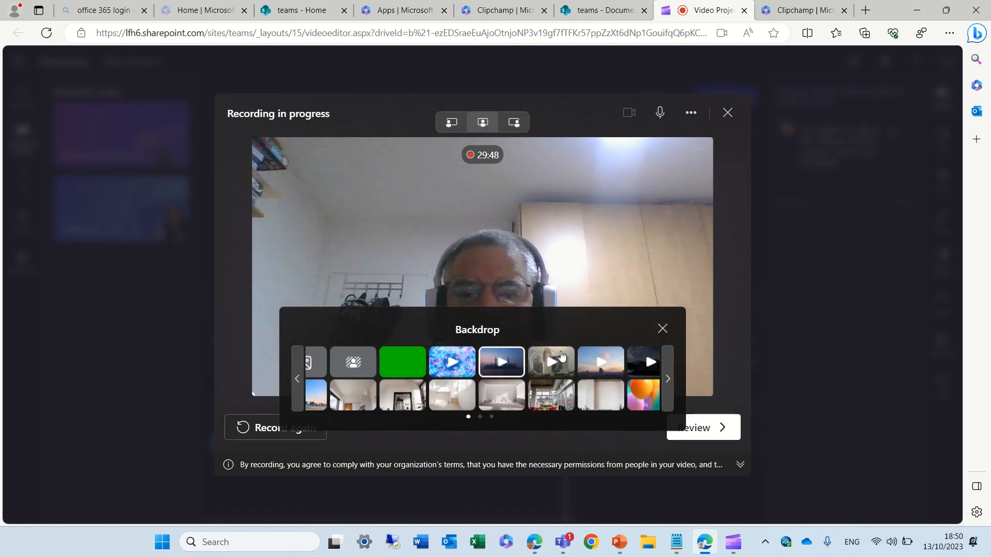
left_click(502, 362)
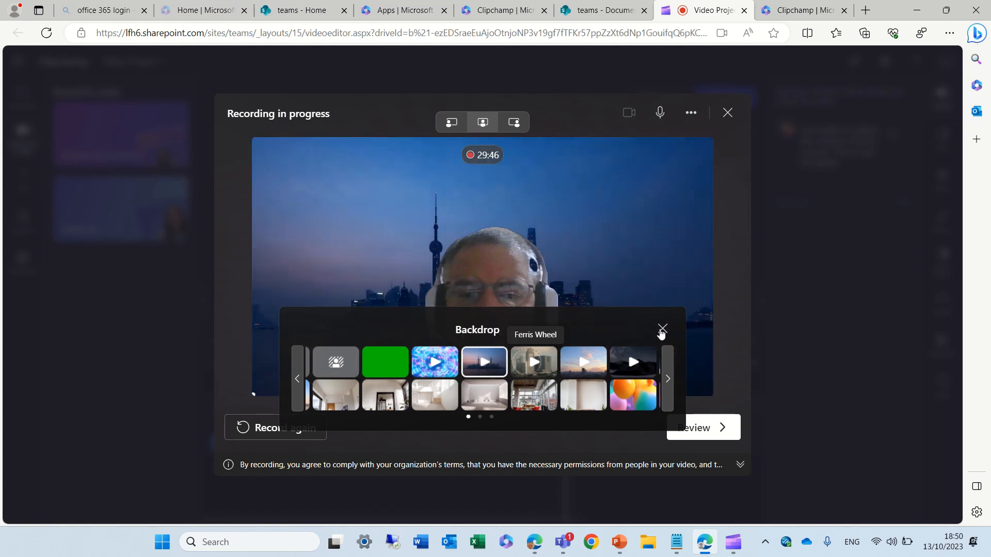
left_click(663, 328)
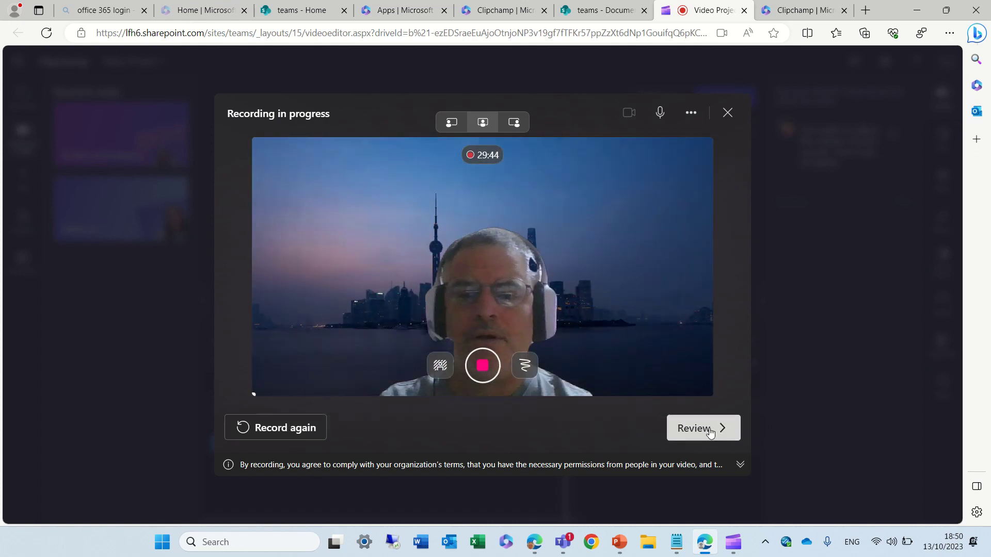
left_click(704, 428)
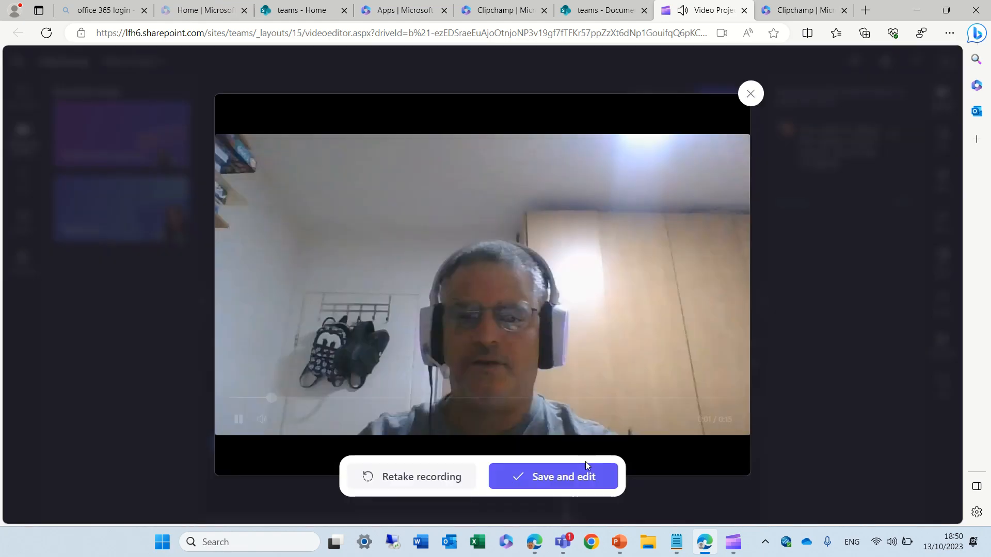
Save the webcam recording to the timeline and split it at 00:07.25
left_click(553, 476)
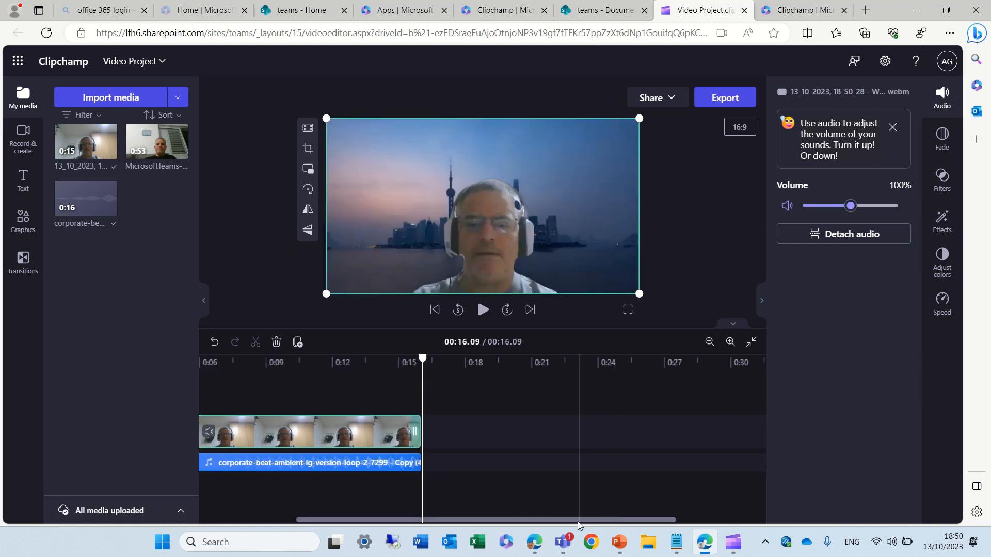
left_click(731, 342)
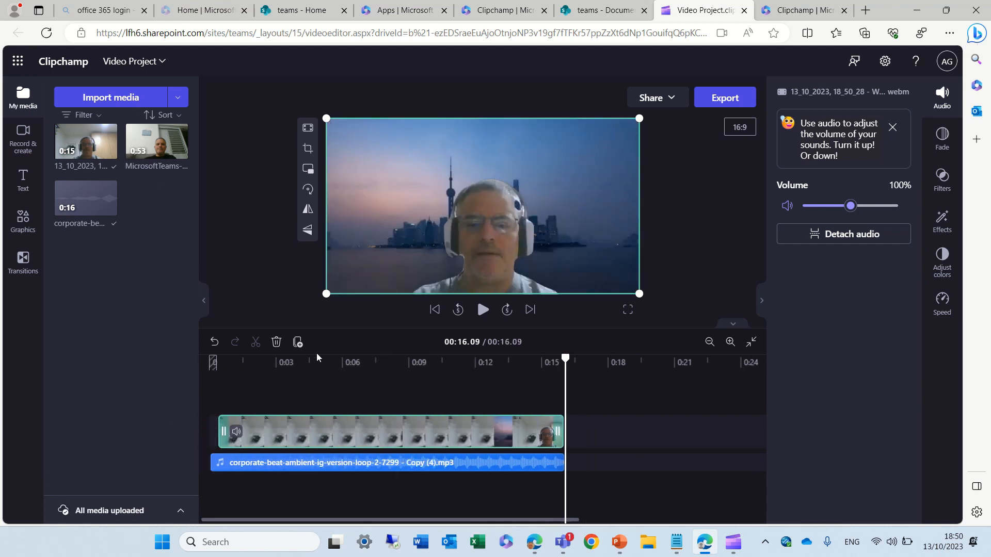
mouse_move(314, 442)
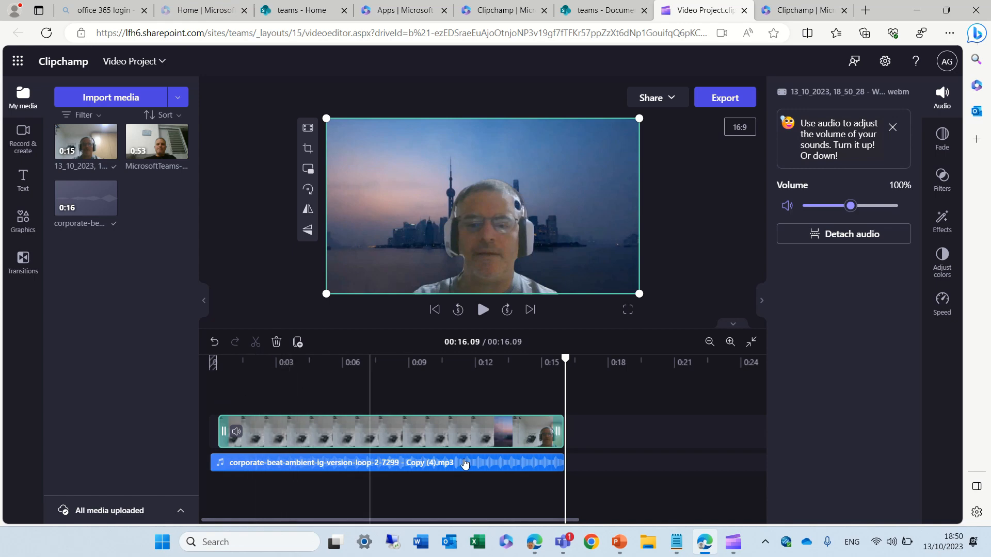
left_click(369, 363)
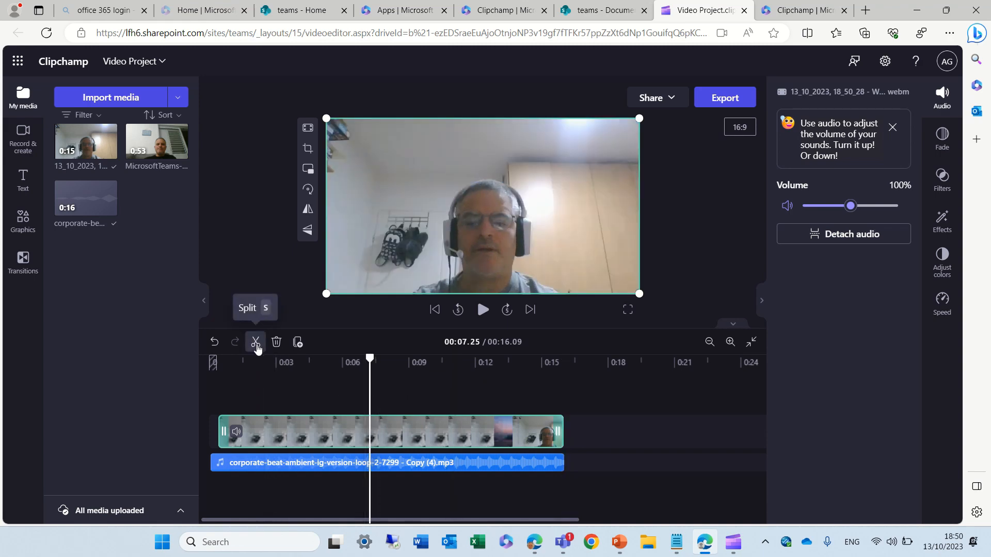
left_click(256, 342)
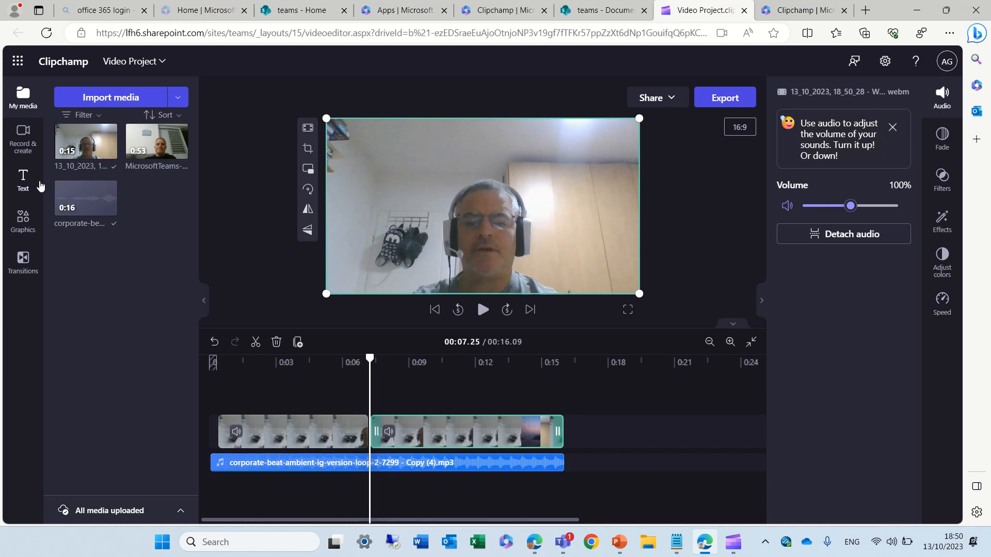
left_click(23, 178)
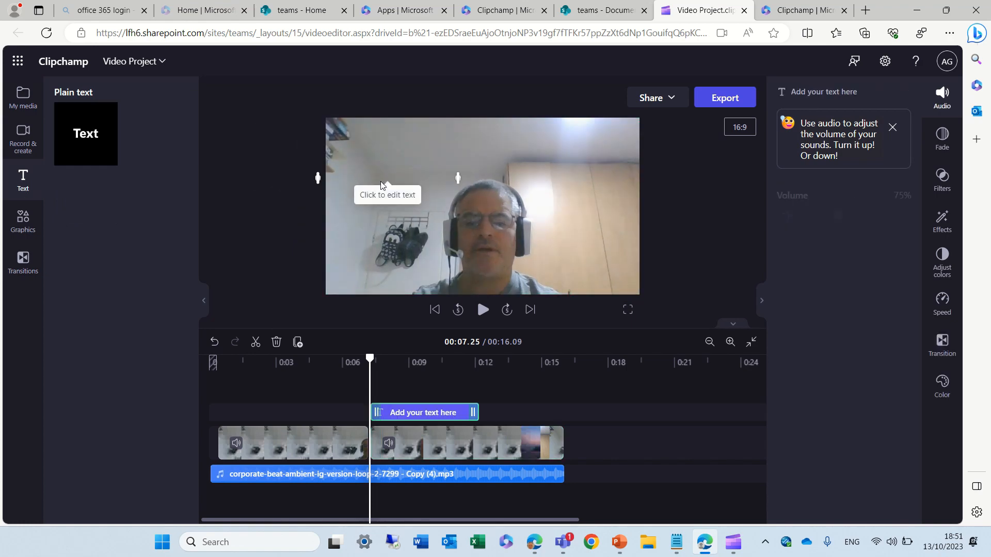
Select the 'Add your text here' title over the second clip part and show its fade in/out settings
left_click(387, 178)
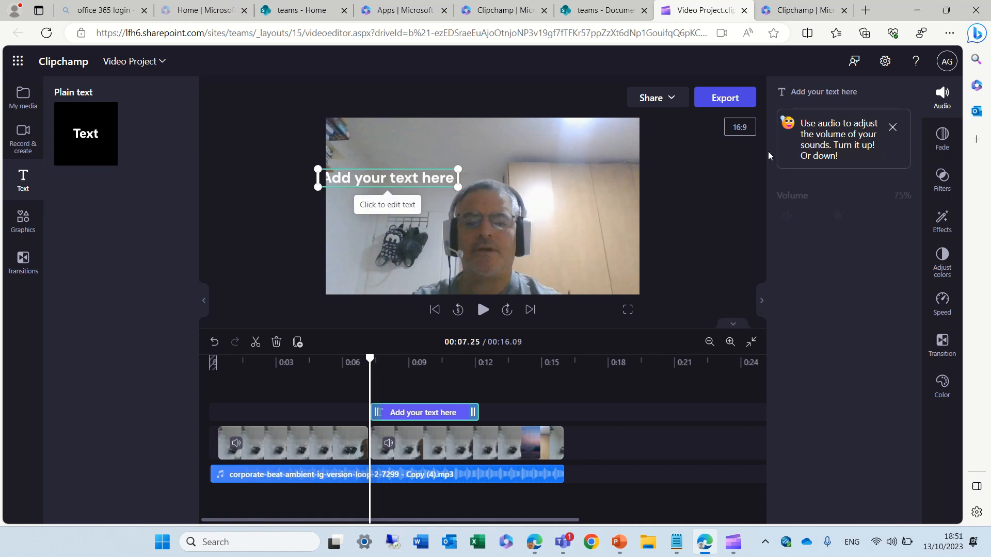
left_click(462, 444)
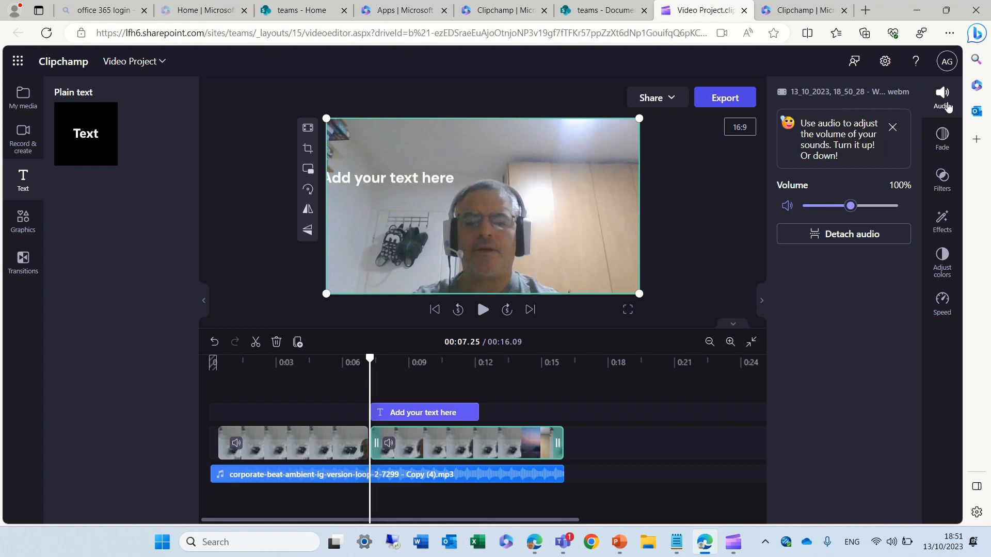
mouse_move(402, 186)
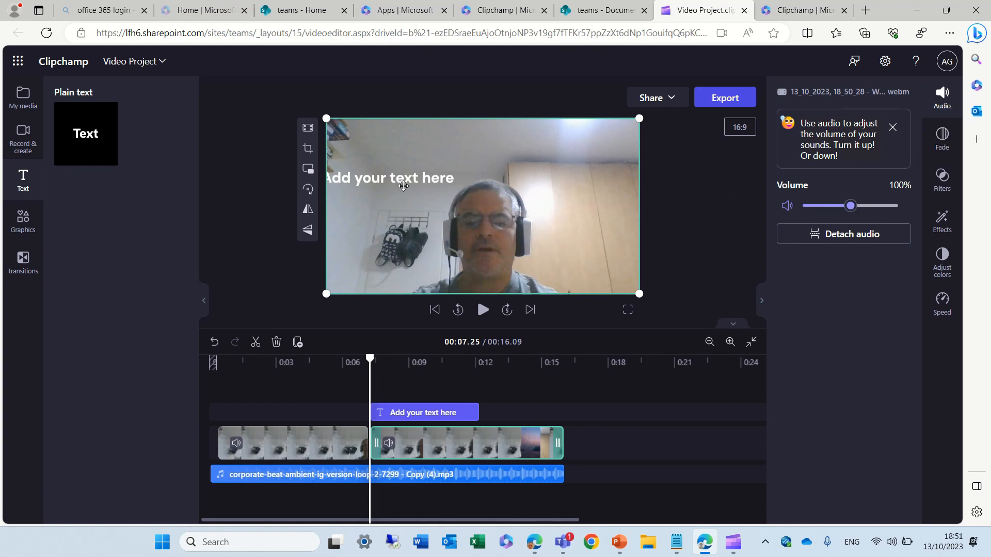
mouse_move(366, 203)
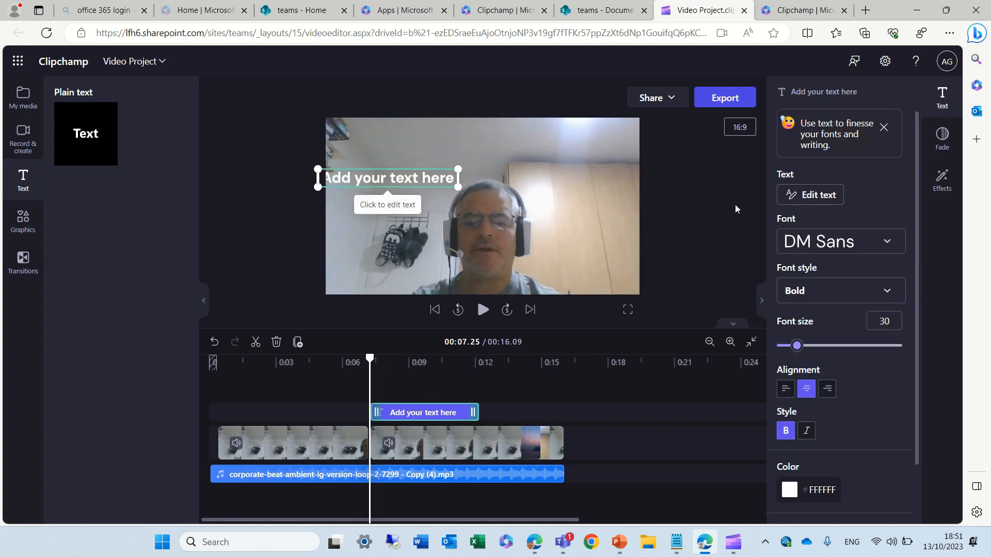
scroll("down", 3)
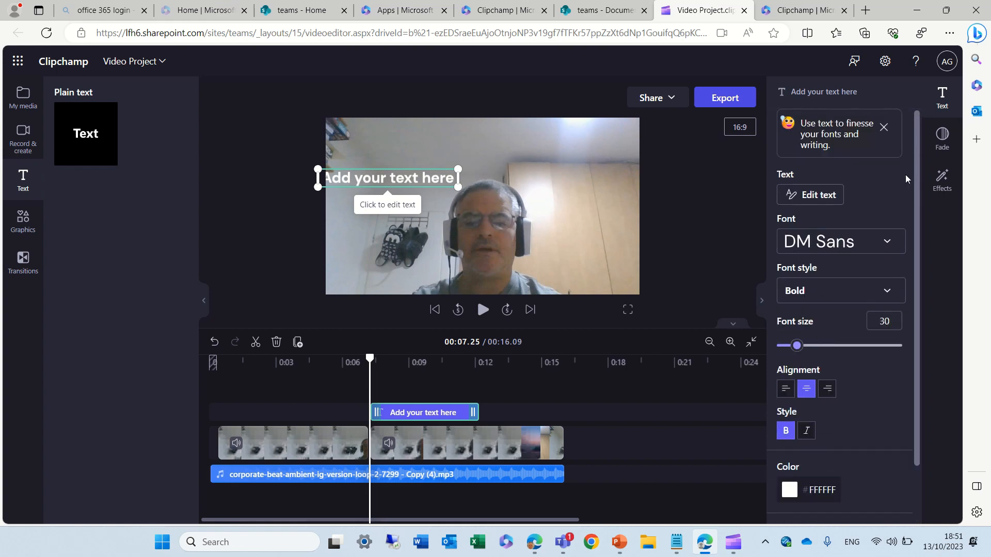
mouse_move(941, 180)
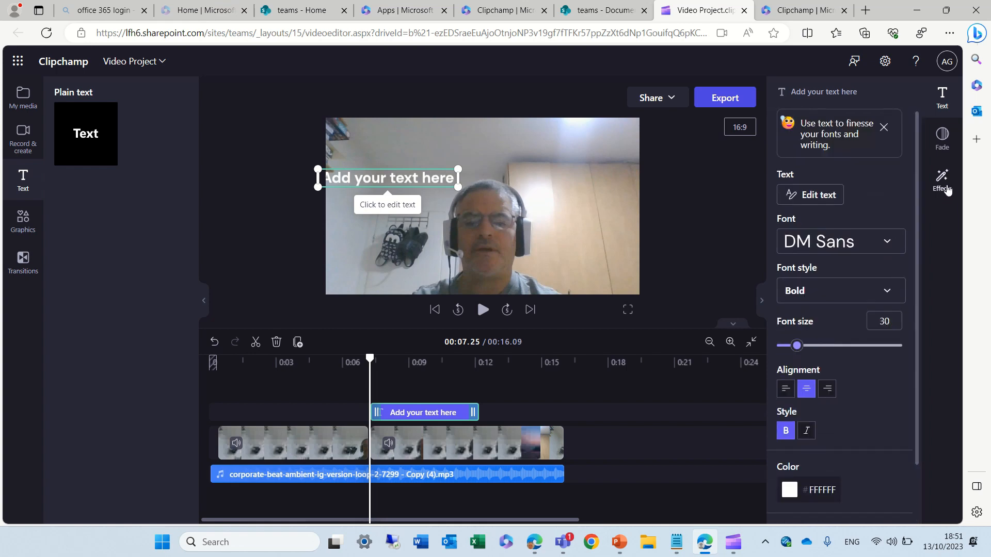
left_click(941, 177)
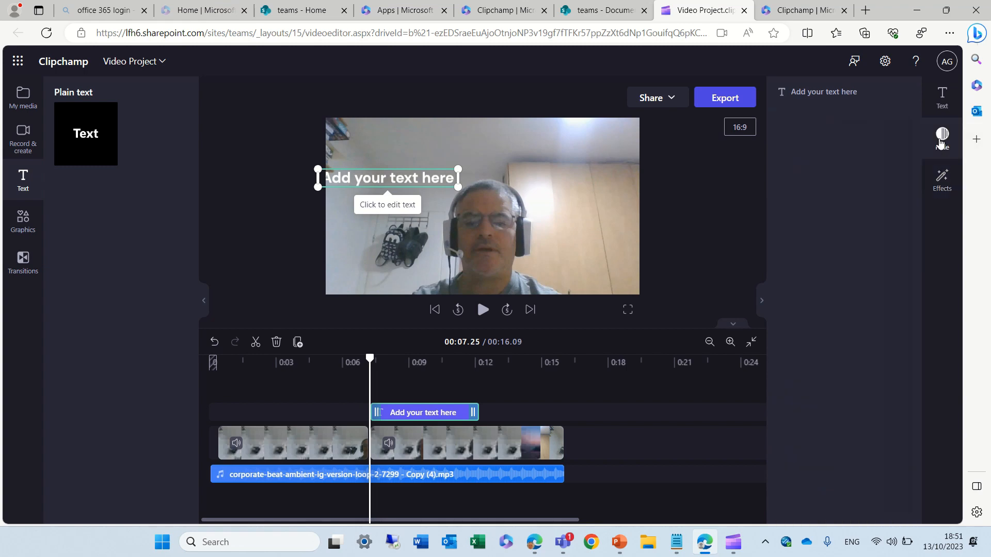
left_click(942, 139)
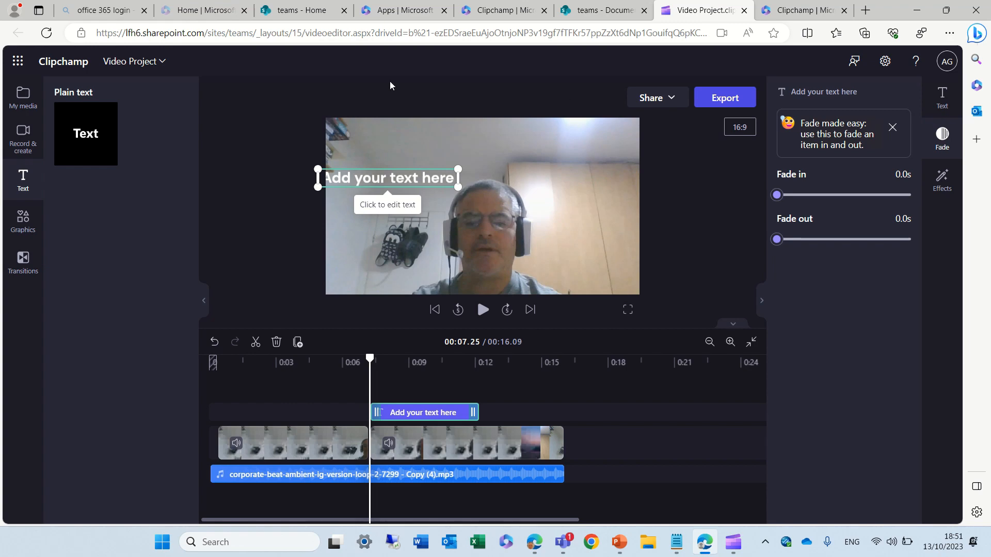
Browse the background graphics, then the transitions library (cross blur, push left)
left_click(23, 221)
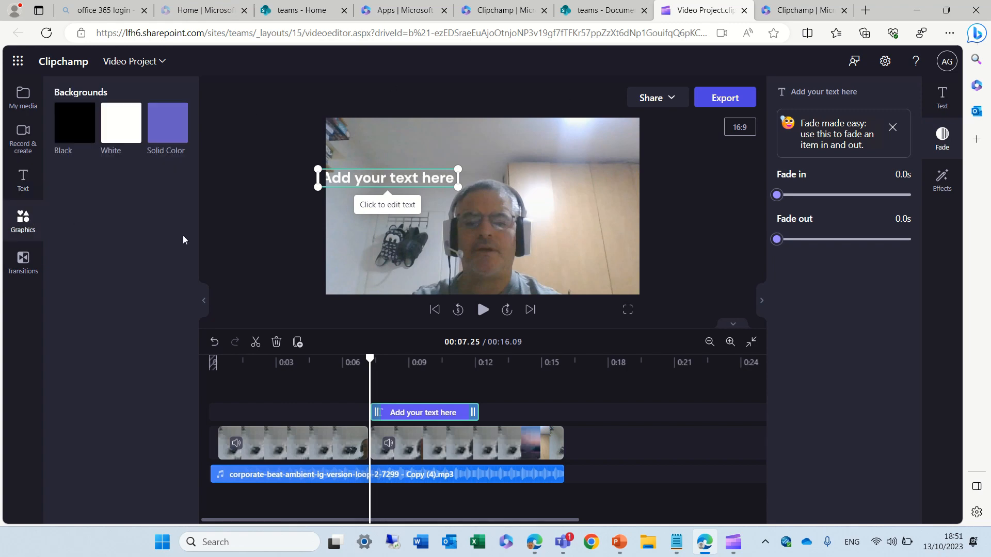
mouse_move(406, 266)
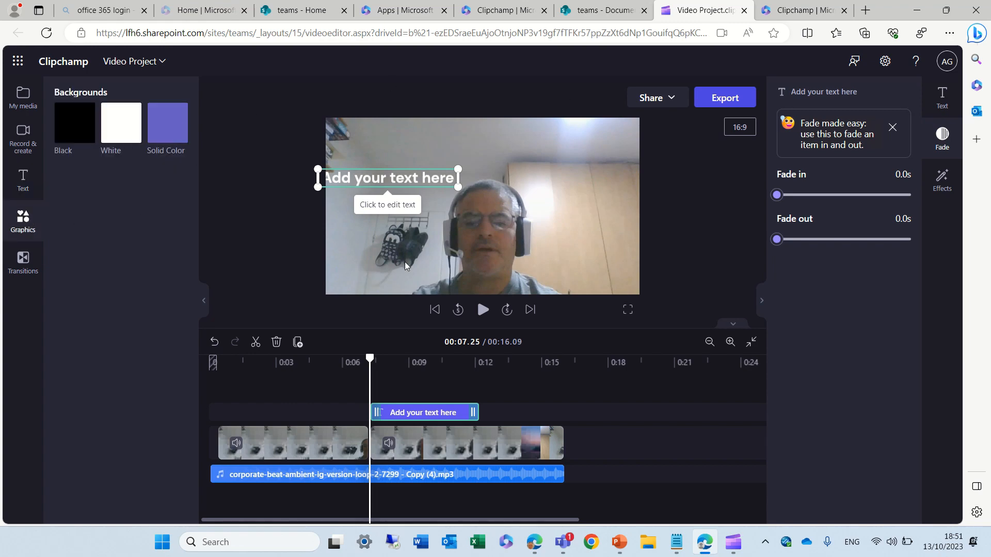
mouse_move(120, 125)
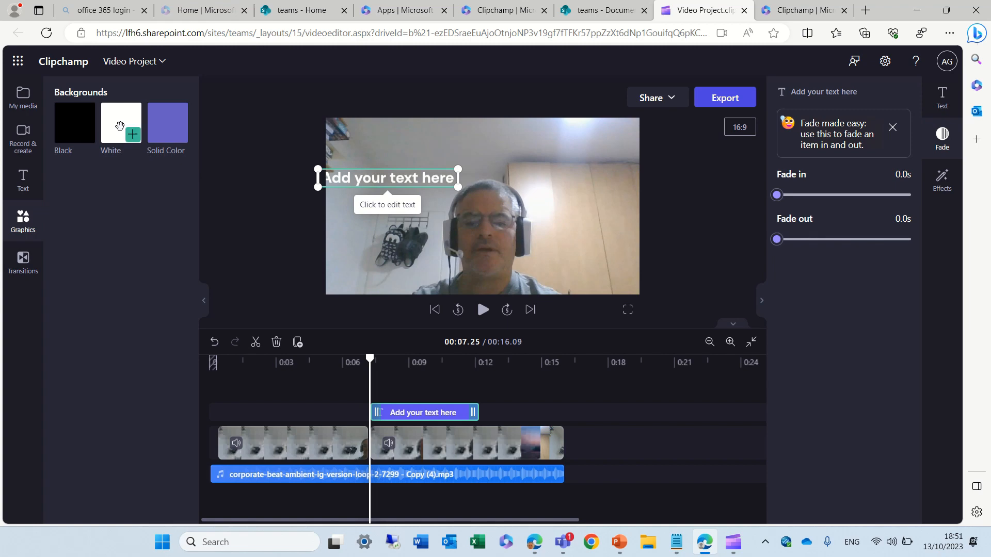
mouse_move(83, 164)
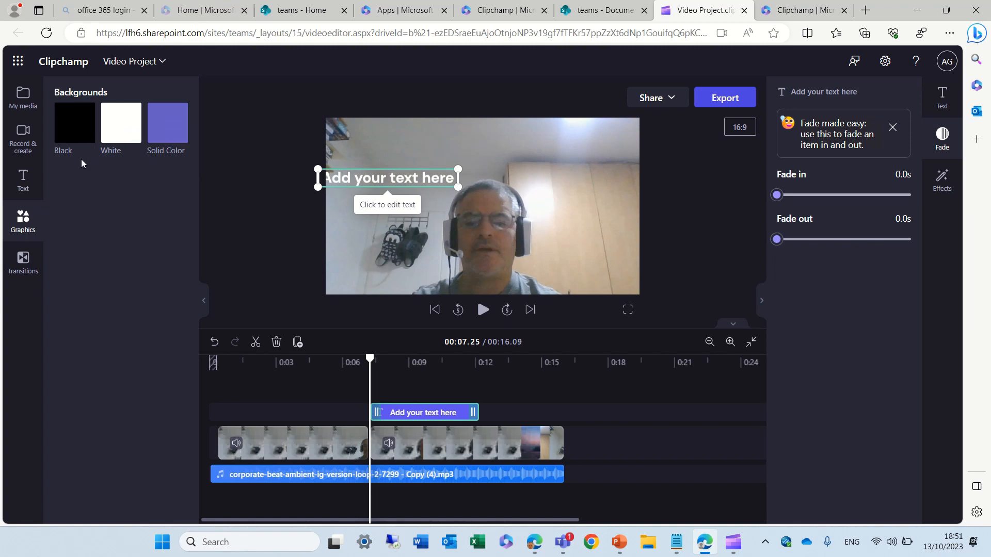
mouse_move(157, 260)
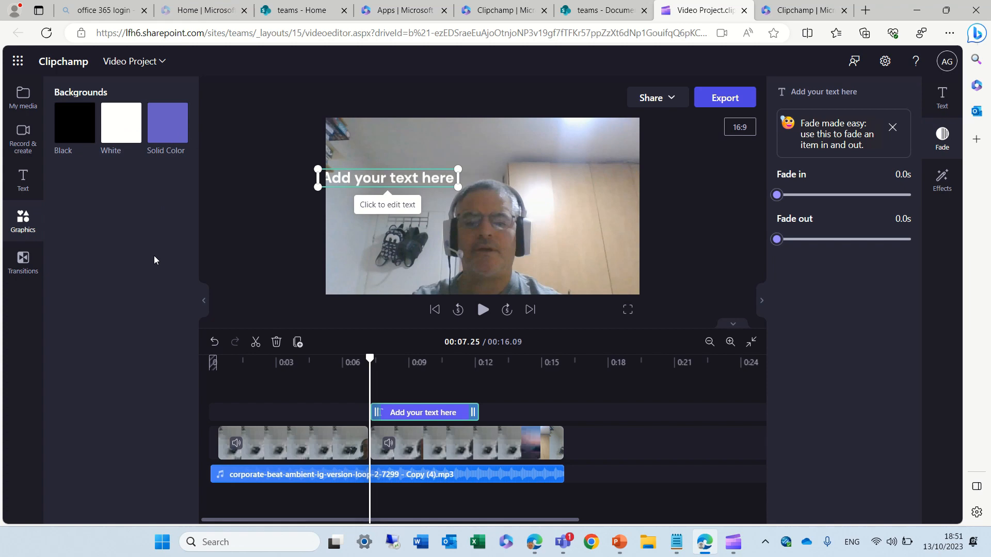
left_click(23, 263)
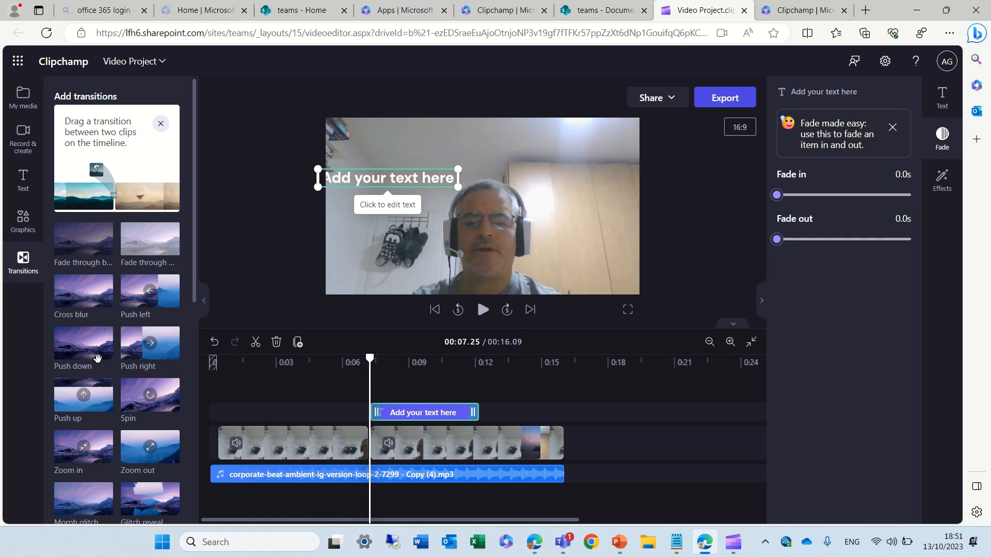
Check the corporate-beat track's 100% volume in the Audio panel, then show My media's two clips and track
left_click(433, 474)
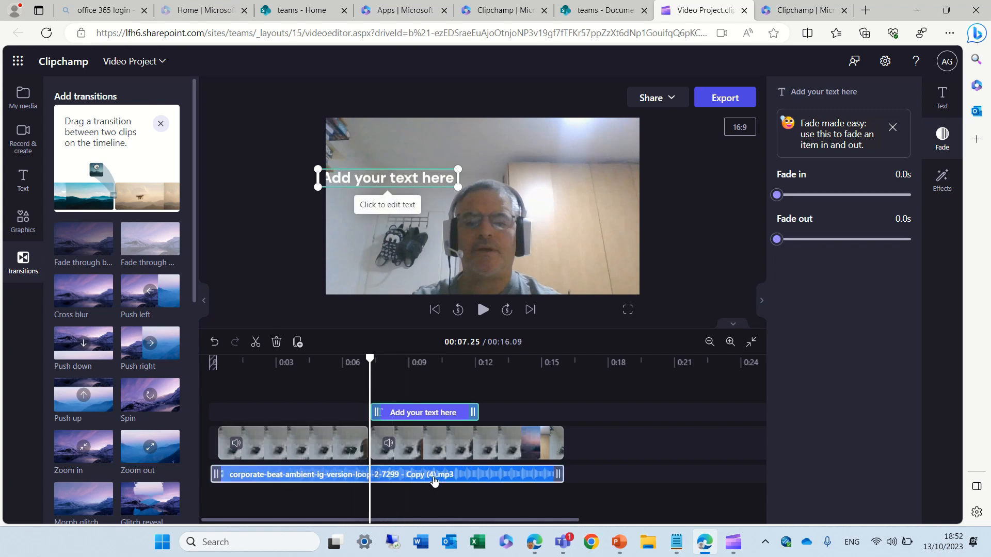
left_click(433, 474)
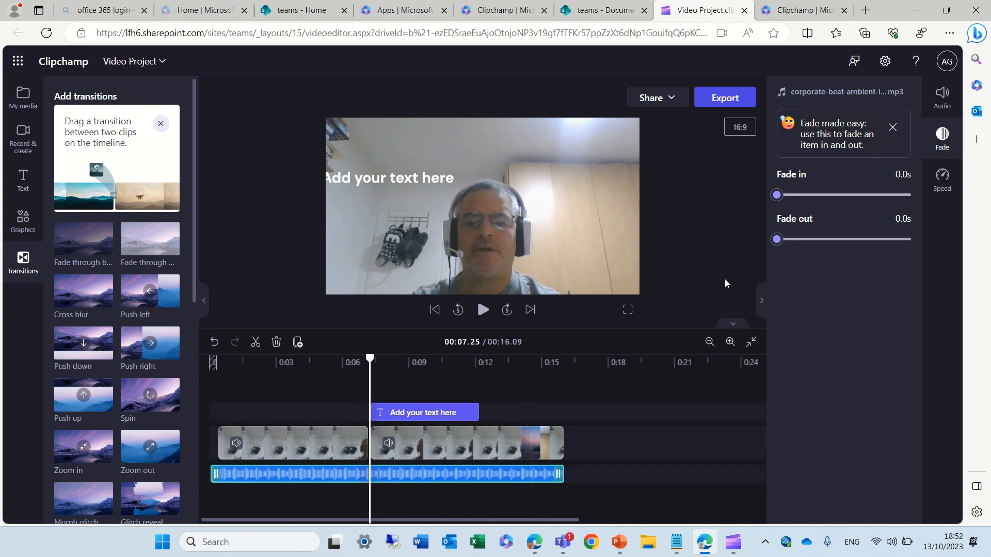
left_click(941, 97)
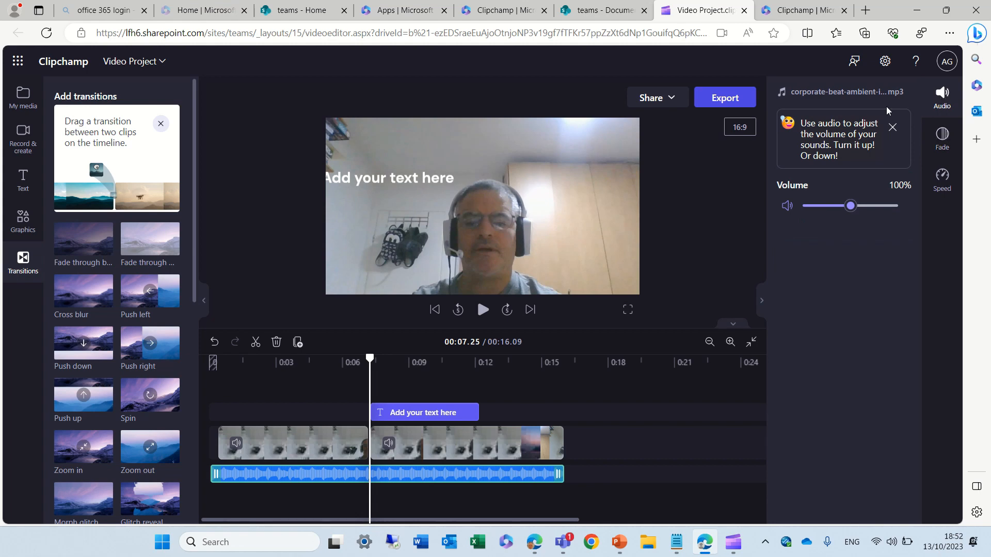
mouse_move(23, 99)
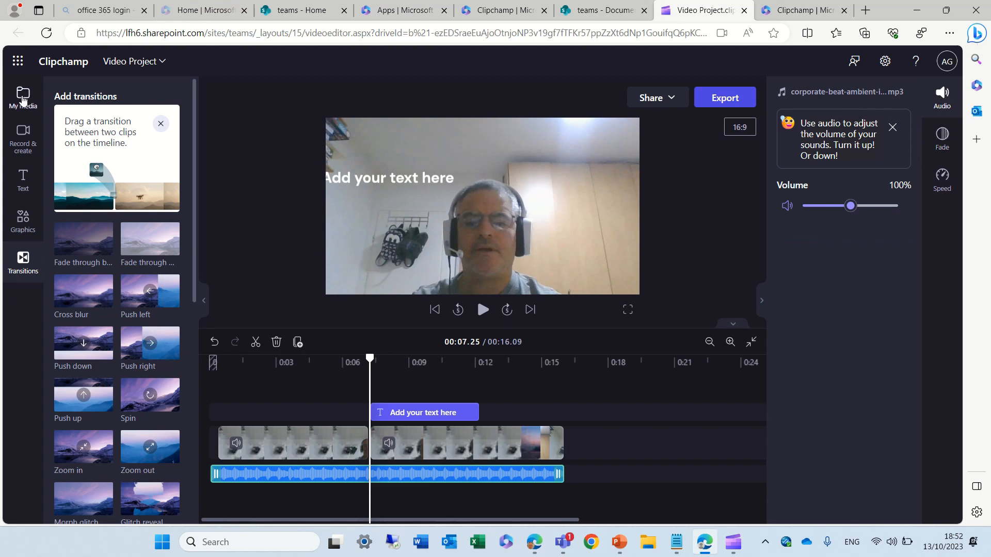
left_click(23, 95)
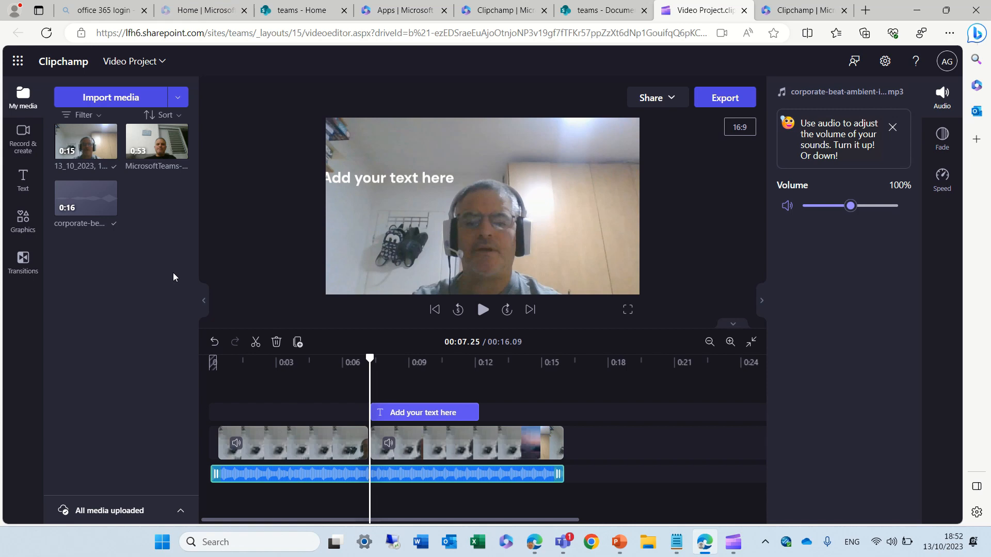
mouse_move(466, 320)
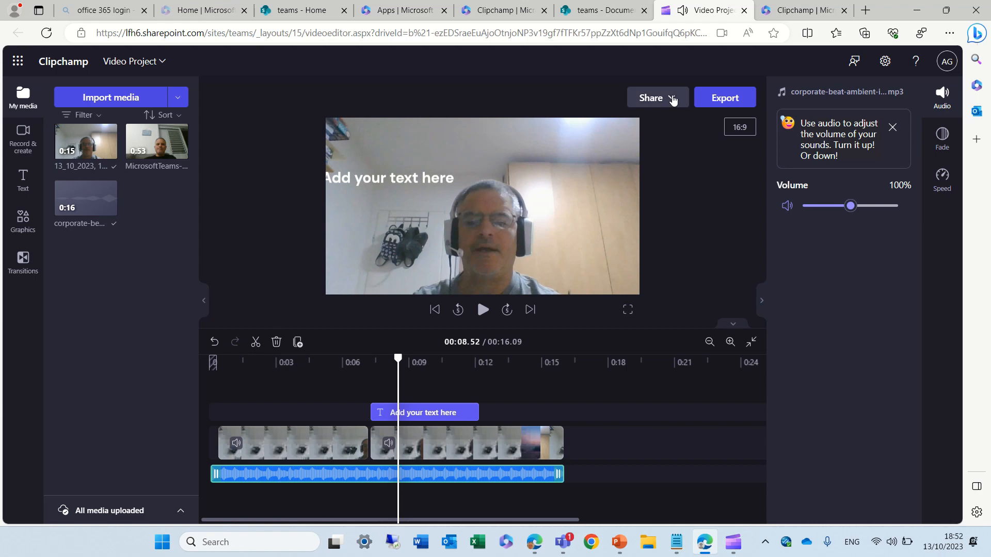
Review the Share options, then start the export, triggering the 'Mind the gap' warning
left_click(657, 97)
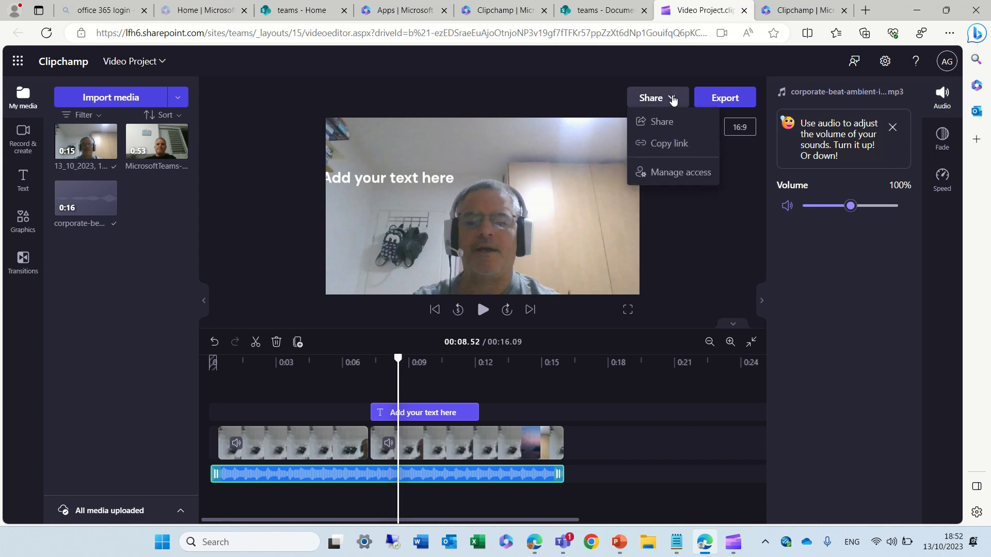
mouse_move(731, 98)
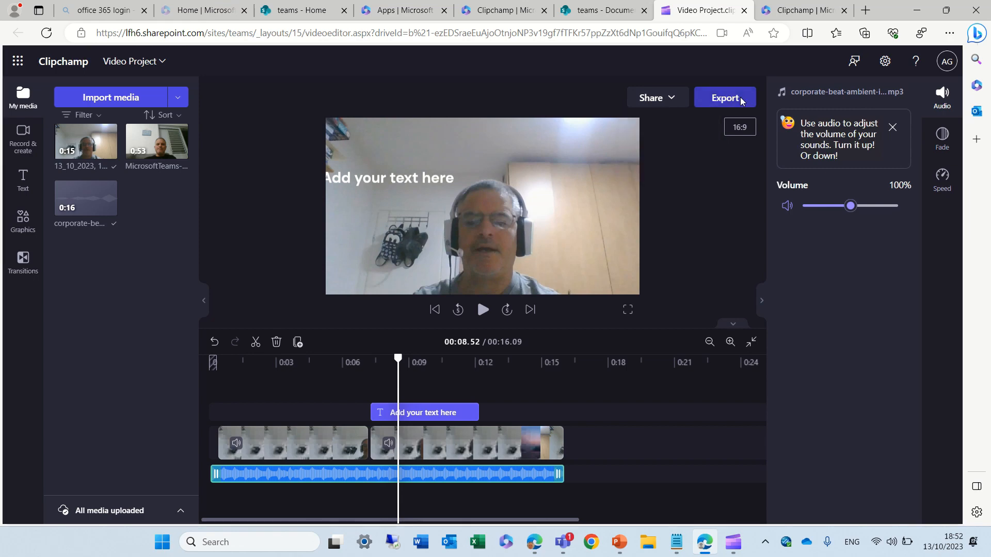
left_click(725, 97)
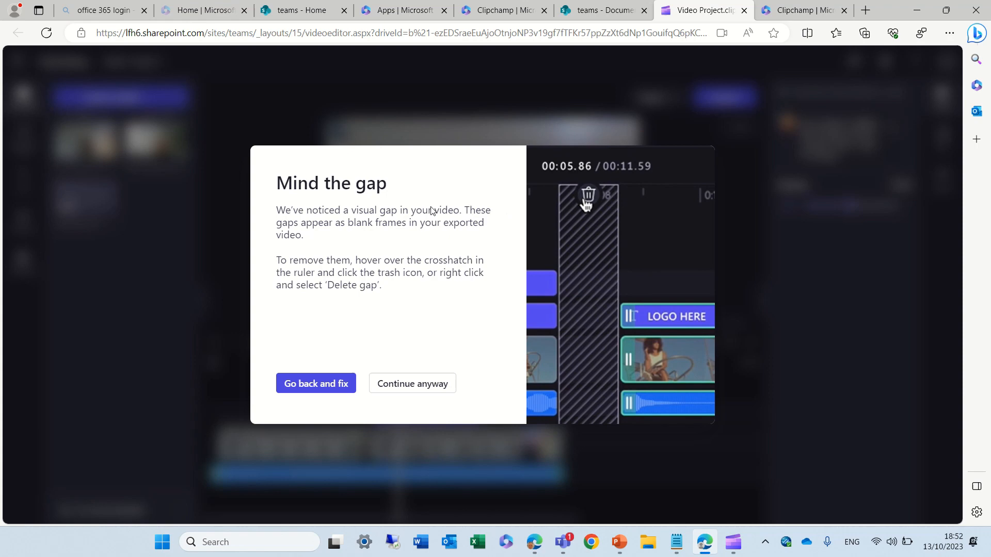
mouse_move(249, 184)
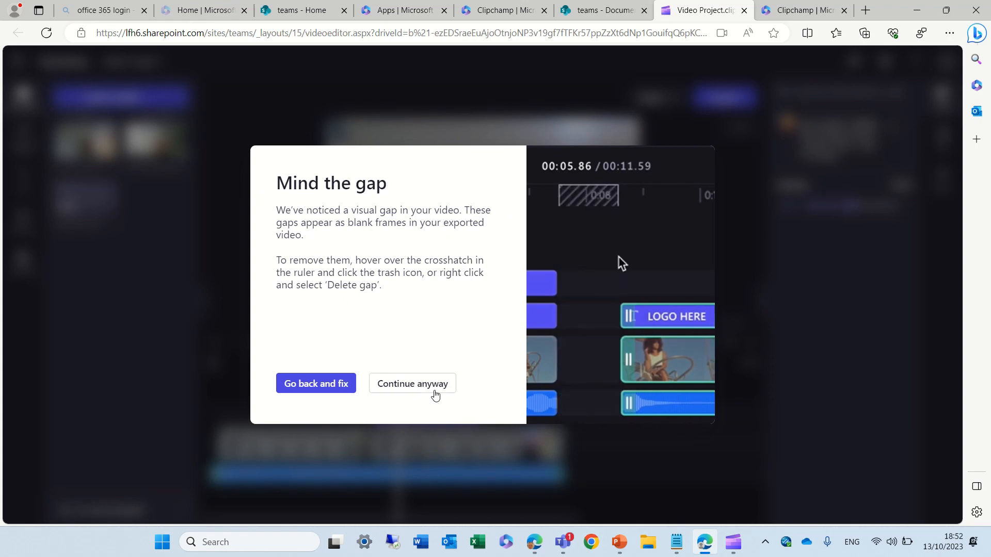
mouse_move(410, 397)
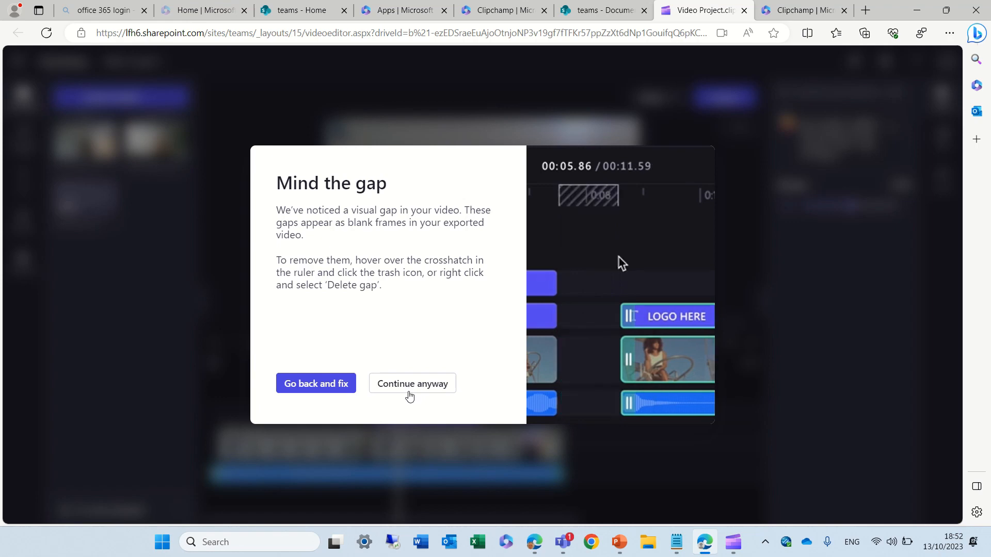
Continue past the gap warning and name the 1080p export 'my first video'
left_click(412, 383)
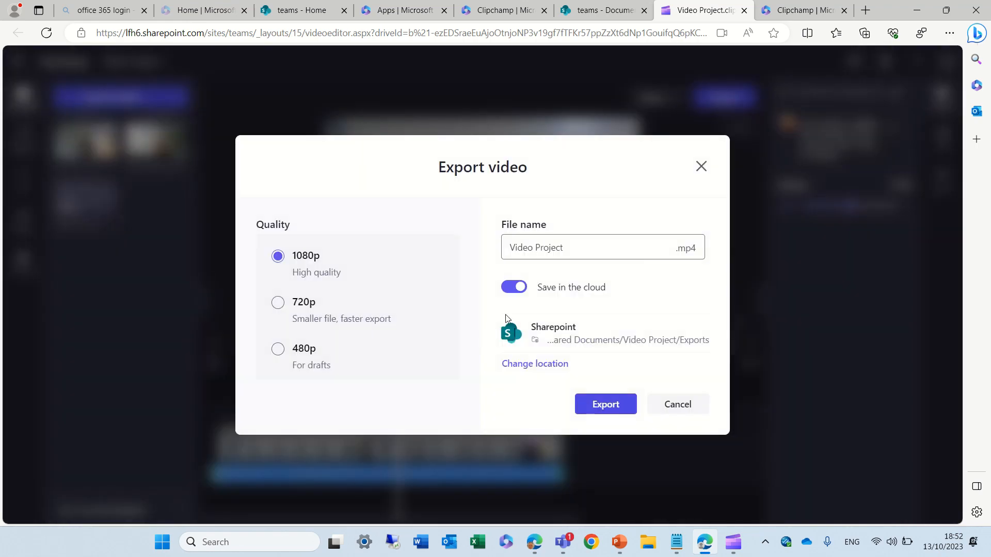
mouse_move(394, 203)
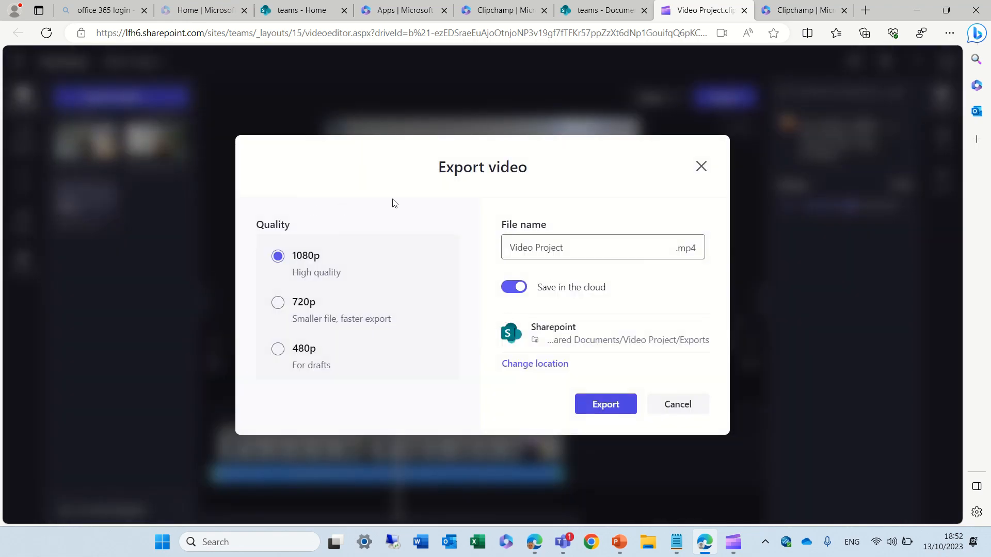
mouse_move(312, 372)
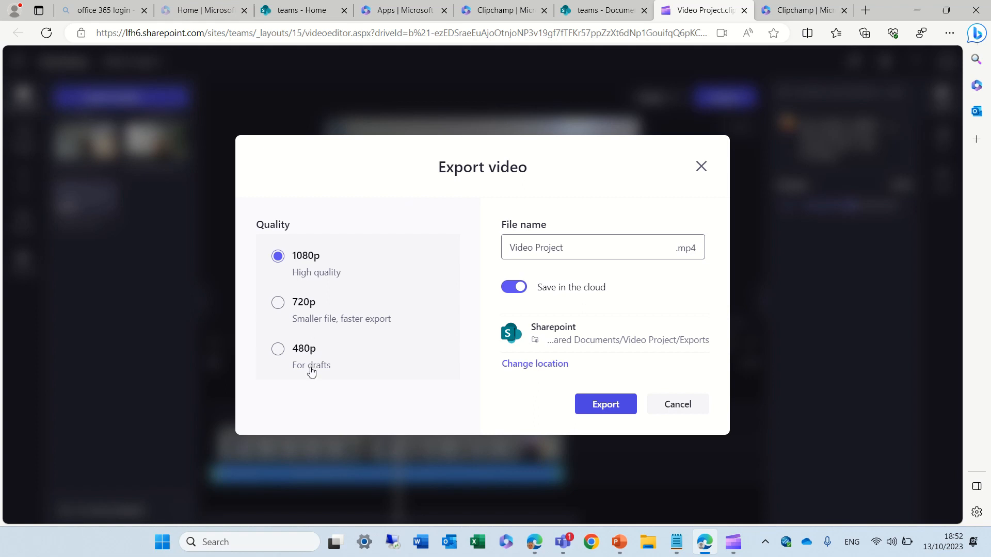
mouse_move(328, 377)
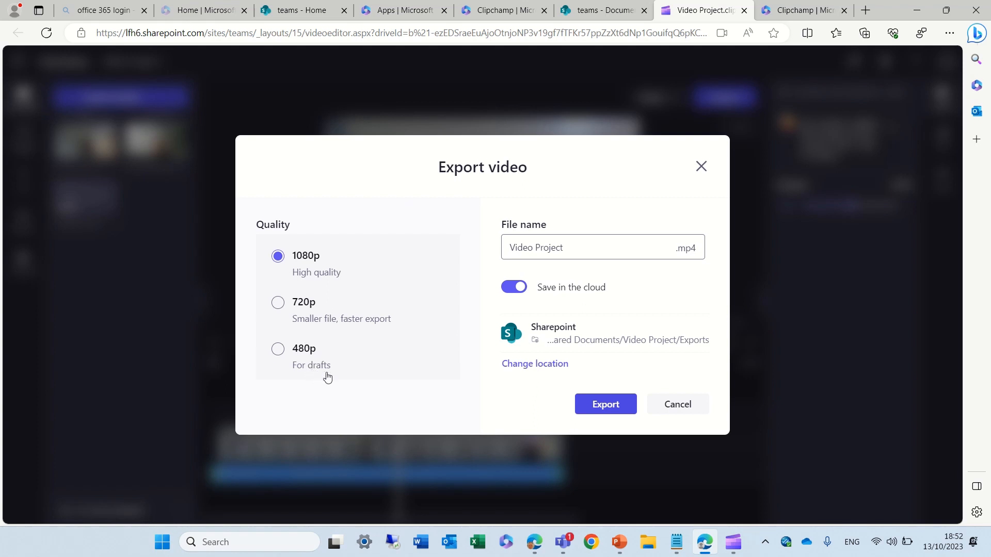
mouse_move(355, 233)
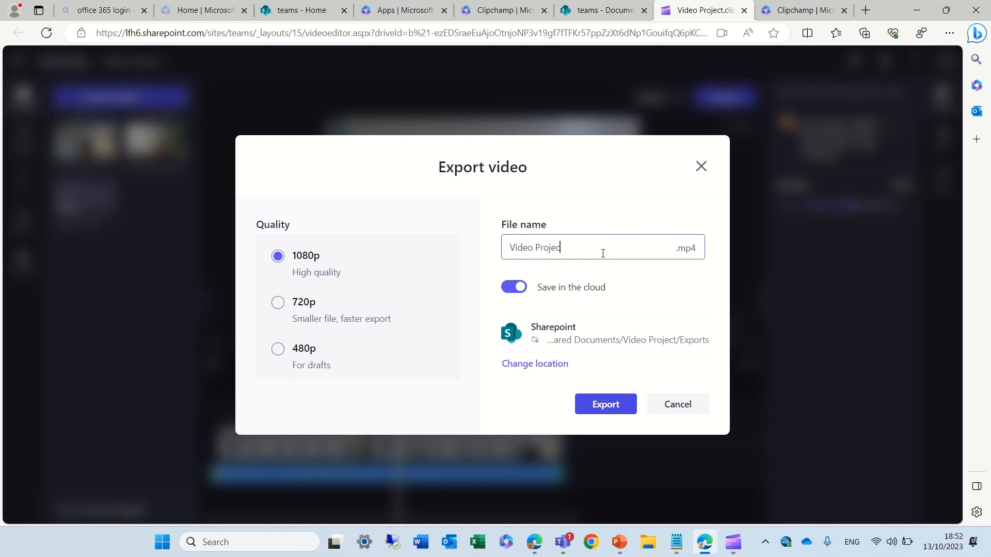
type("m")
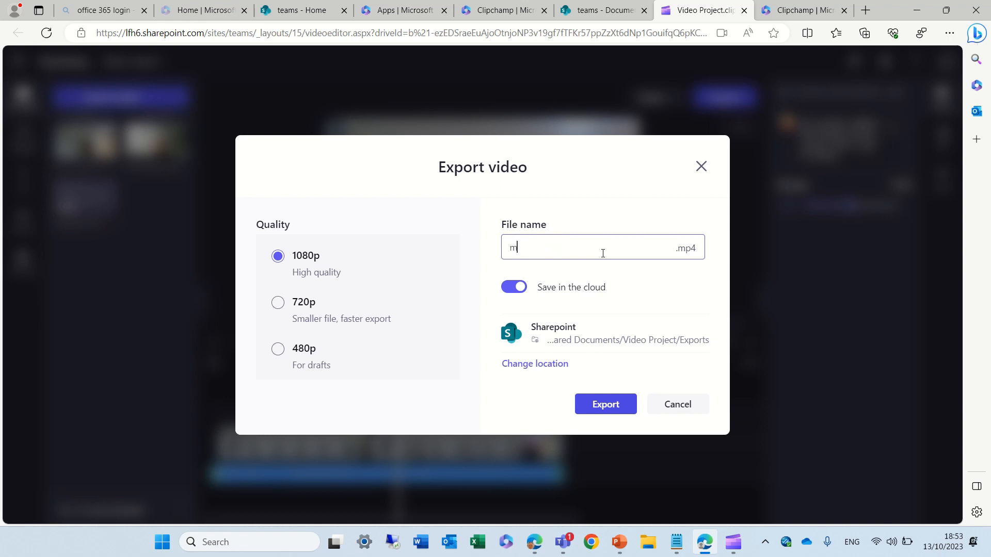
type("y first video")
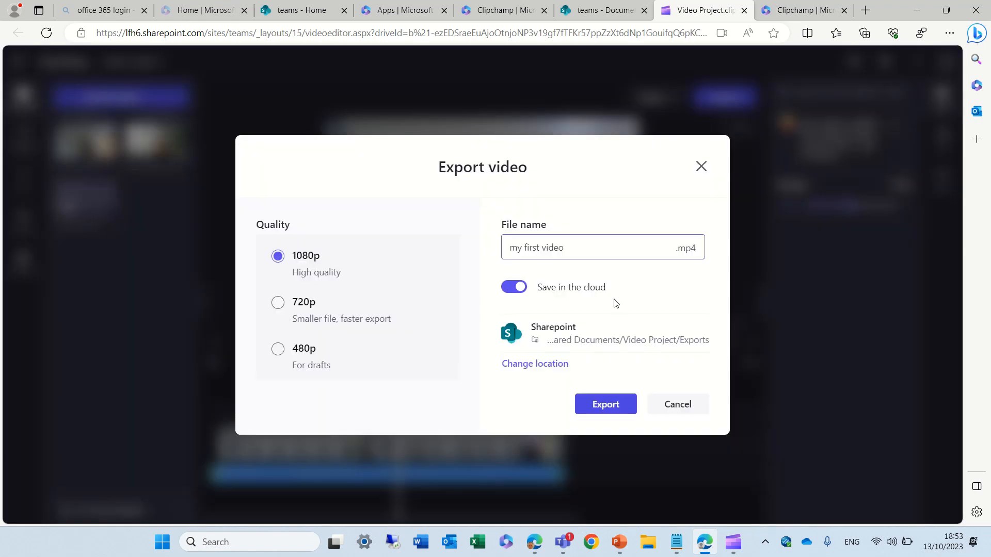
mouse_move(725, 367)
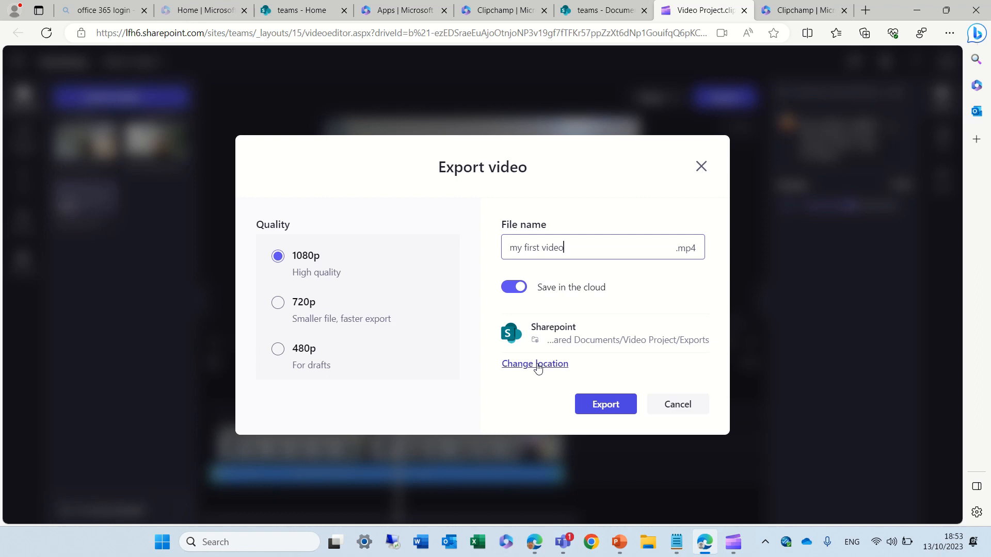
mouse_move(551, 369)
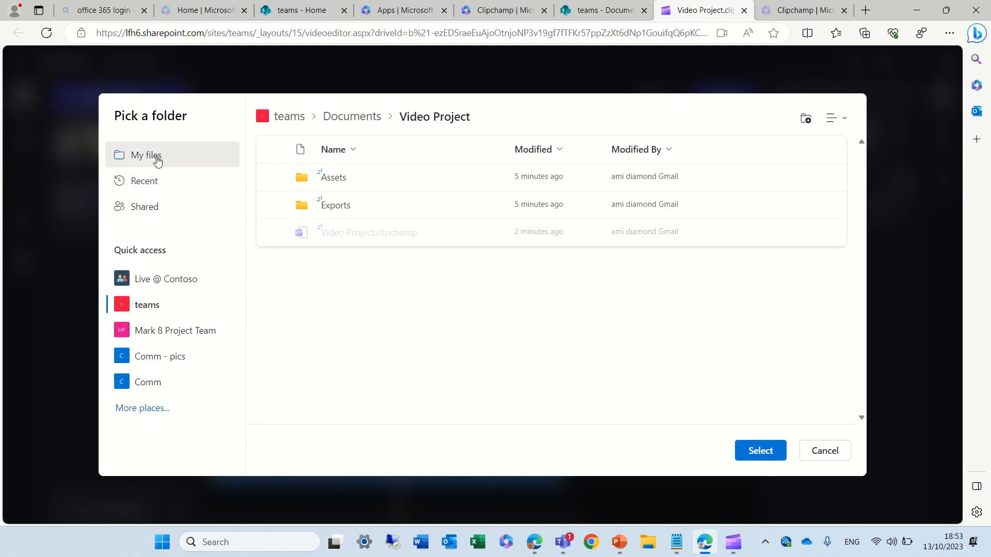
Browse personal files for a save folder, then choose to change the export location
left_click(146, 155)
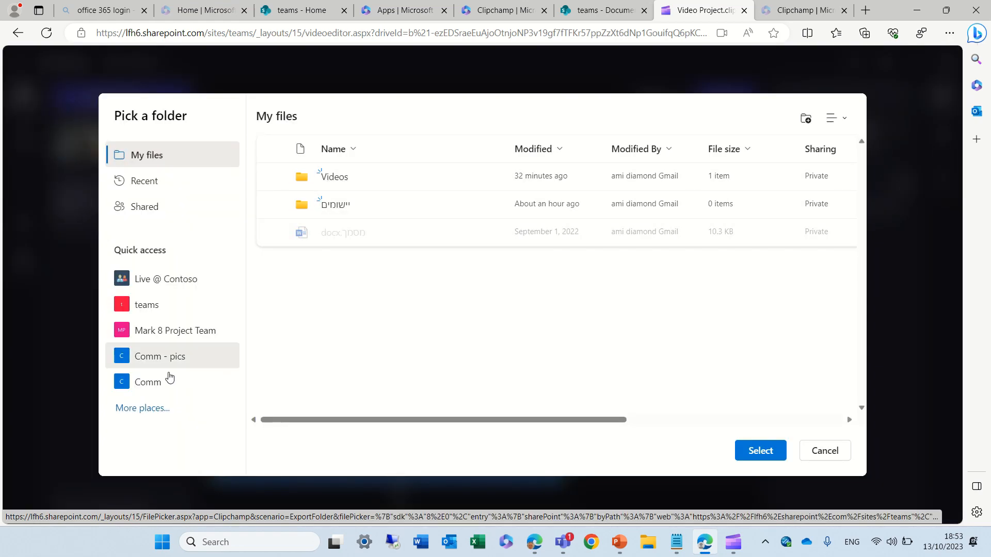
left_click(147, 304)
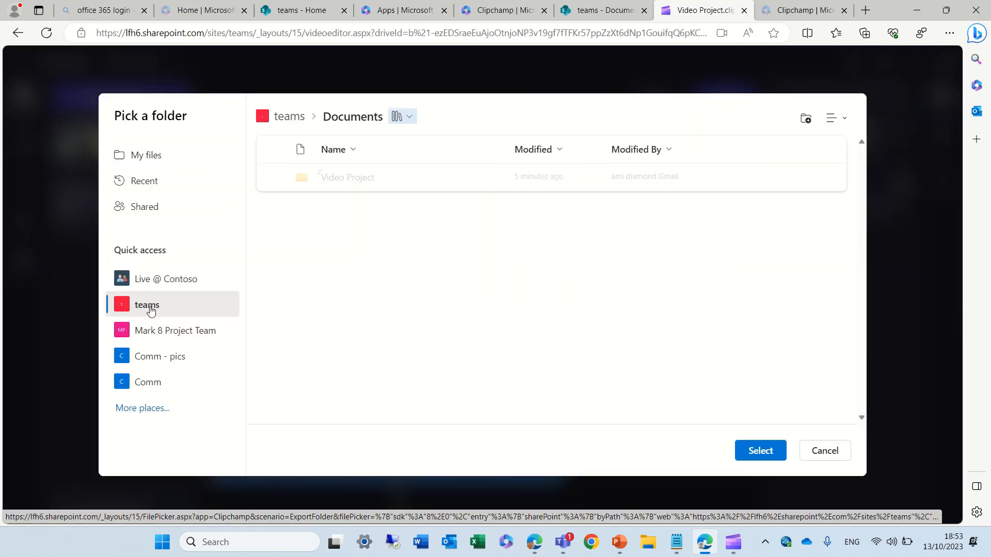
mouse_move(290, 263)
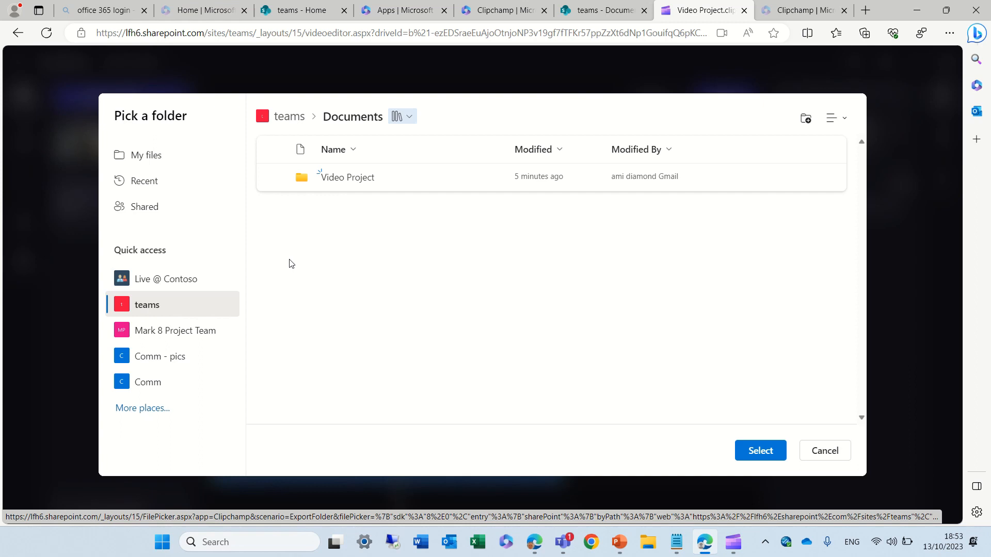
mouse_move(347, 186)
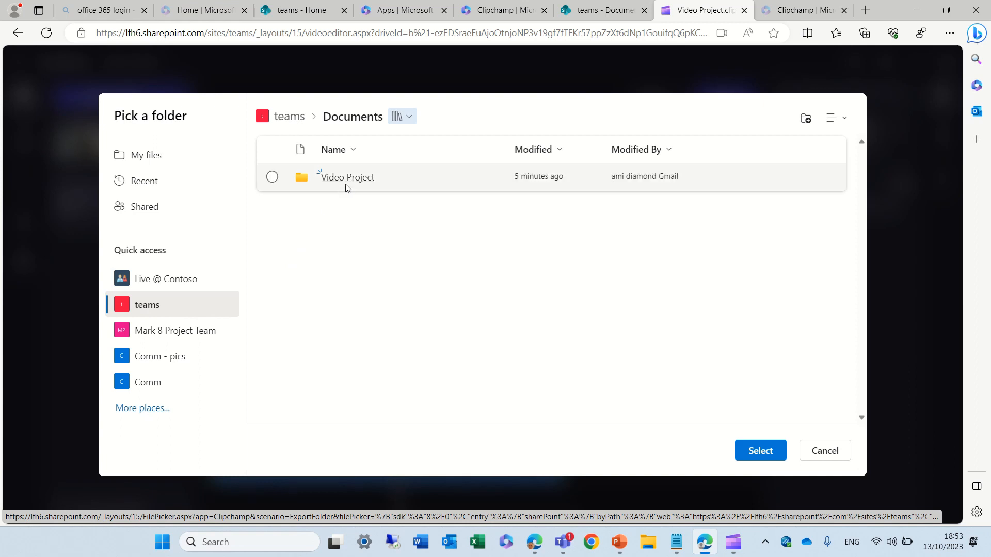
mouse_move(332, 183)
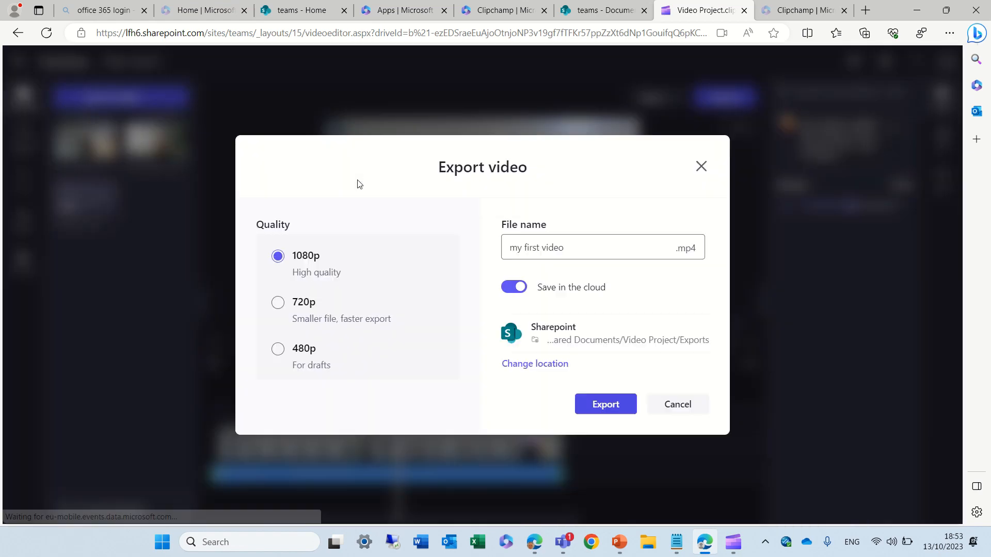
left_click(534, 363)
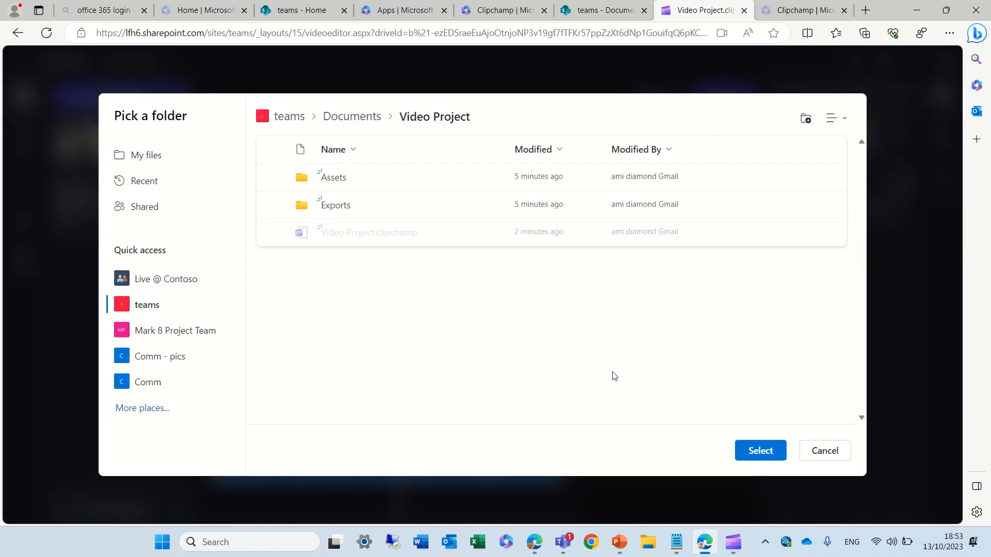
mouse_move(344, 109)
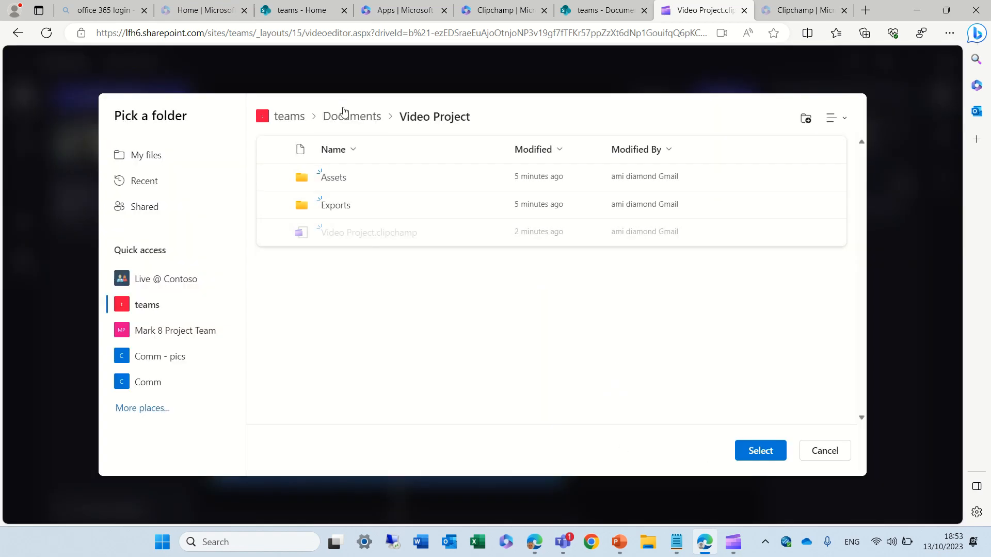
Select the teams Documents library as the save location and start exporting my first video
left_click(351, 116)
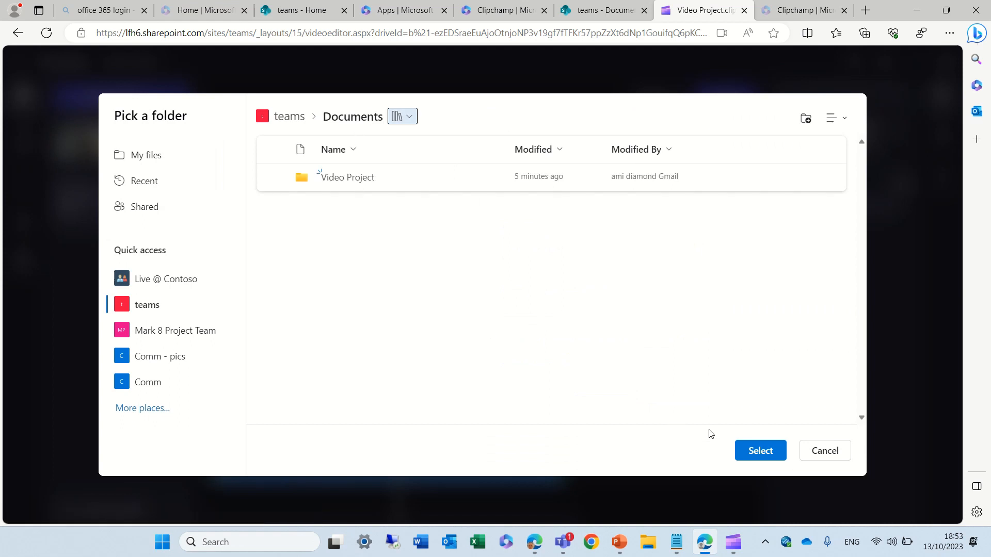
left_click(760, 450)
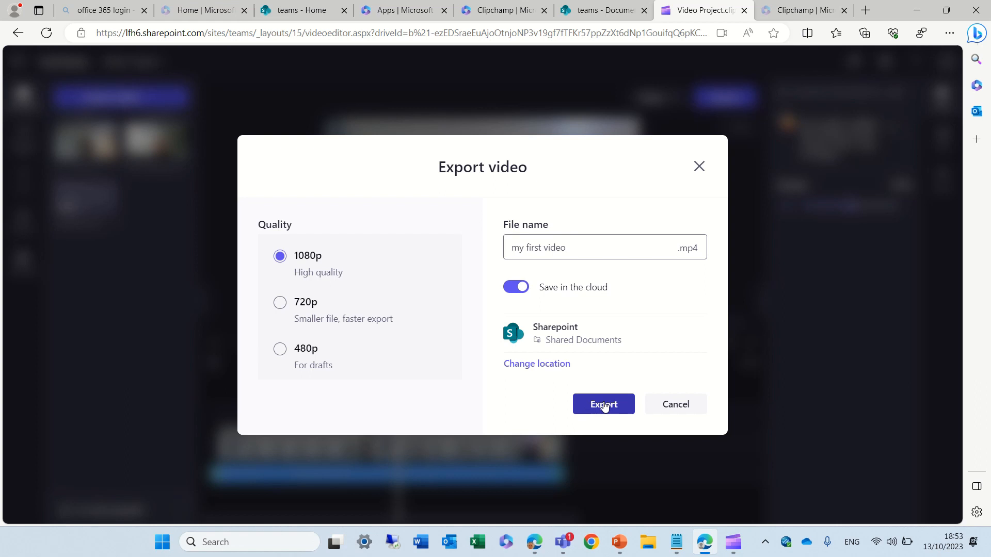
left_click(603, 404)
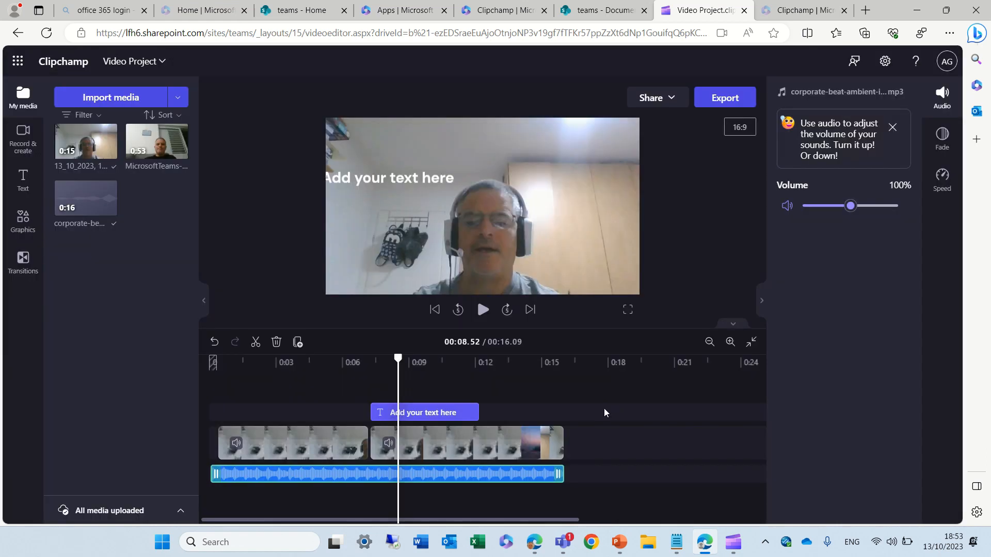
Wait on the export page while my first video.mp4 (10.19 MB) uploads
left_click(725, 97)
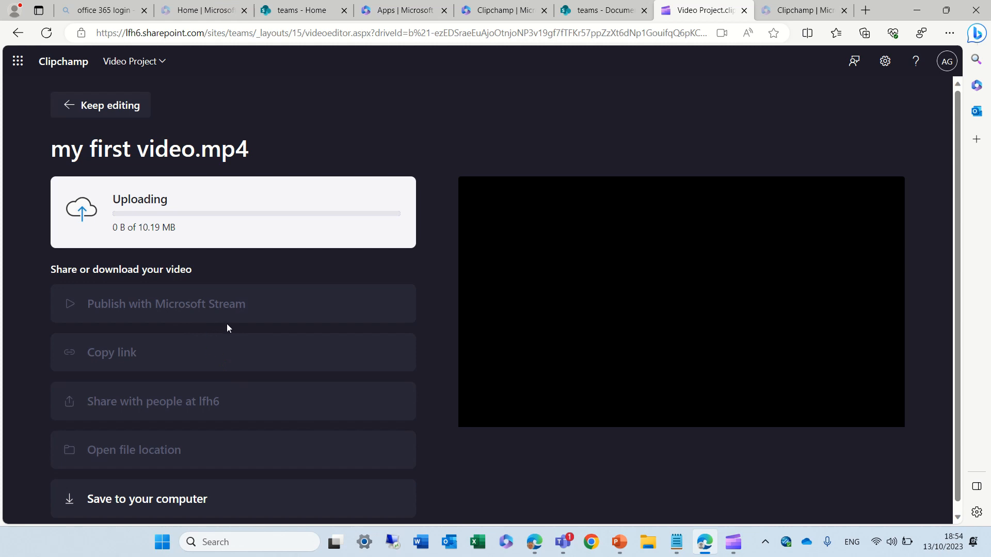
mouse_move(205, 418)
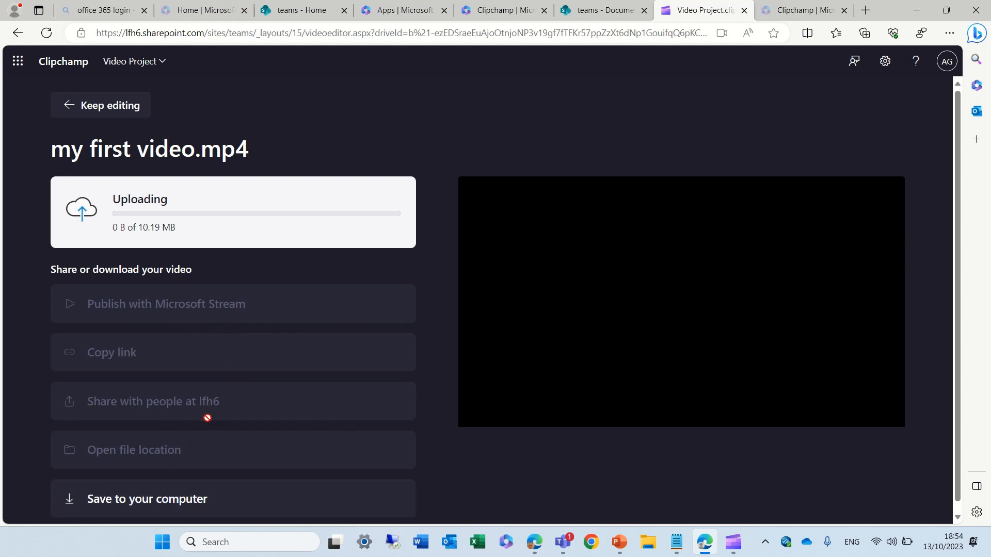
mouse_move(233, 392)
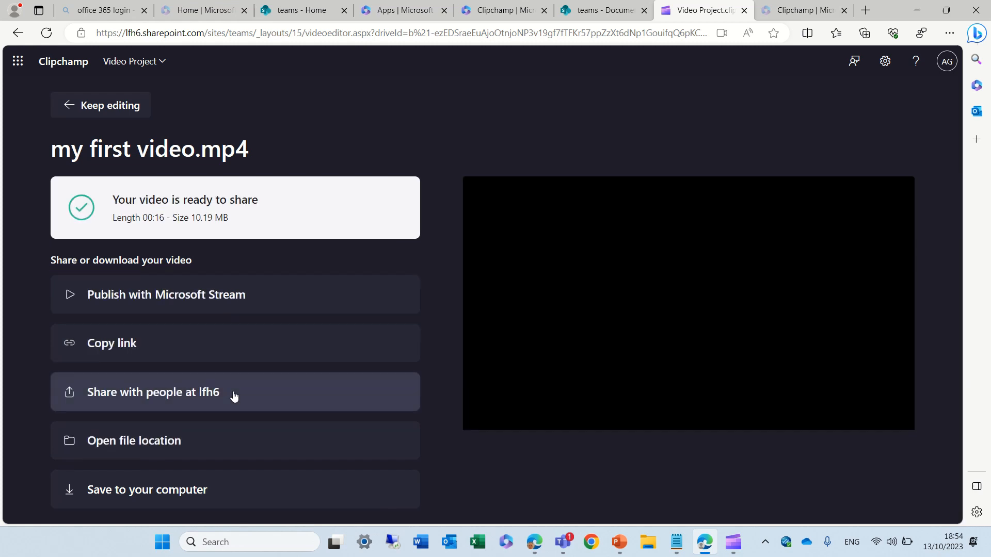
mouse_move(205, 301)
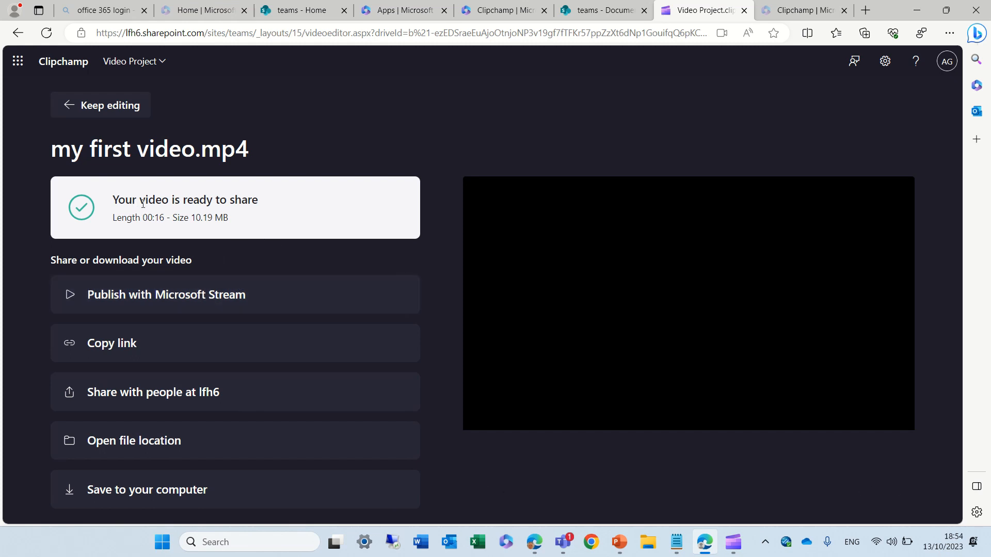
mouse_move(602, 20)
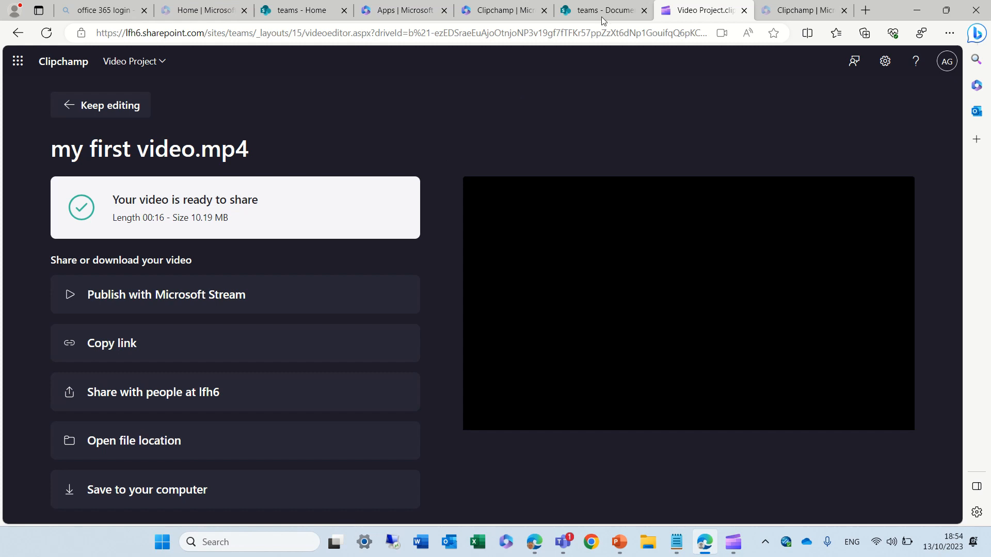
Open my first video.mp4 from the teams Documents library into Microsoft Stream
left_click(600, 11)
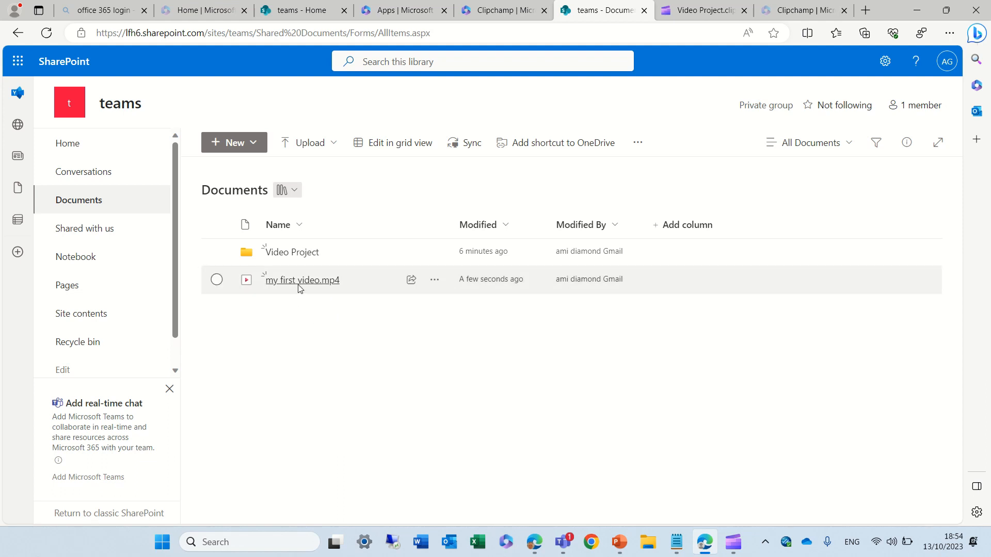
left_click(300, 280)
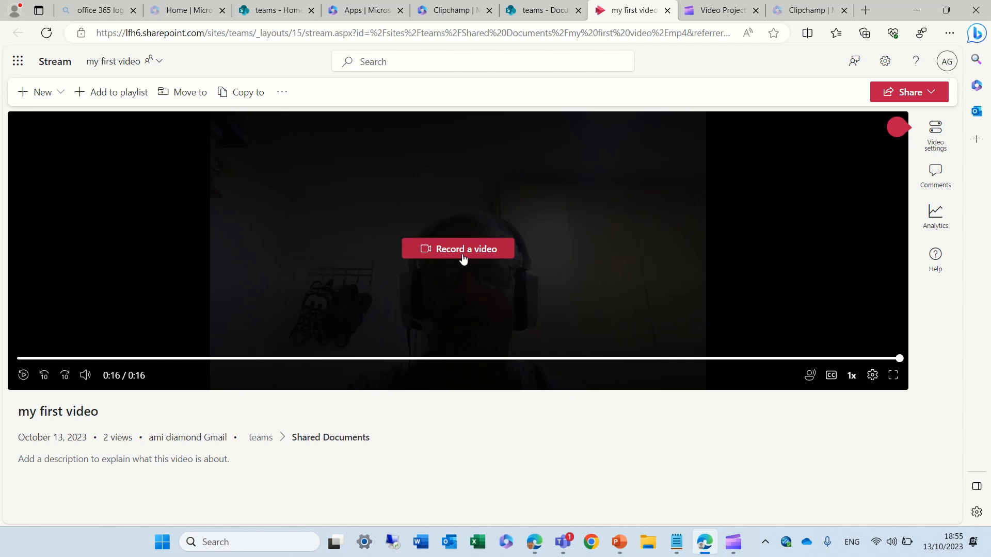
mouse_move(669, 294)
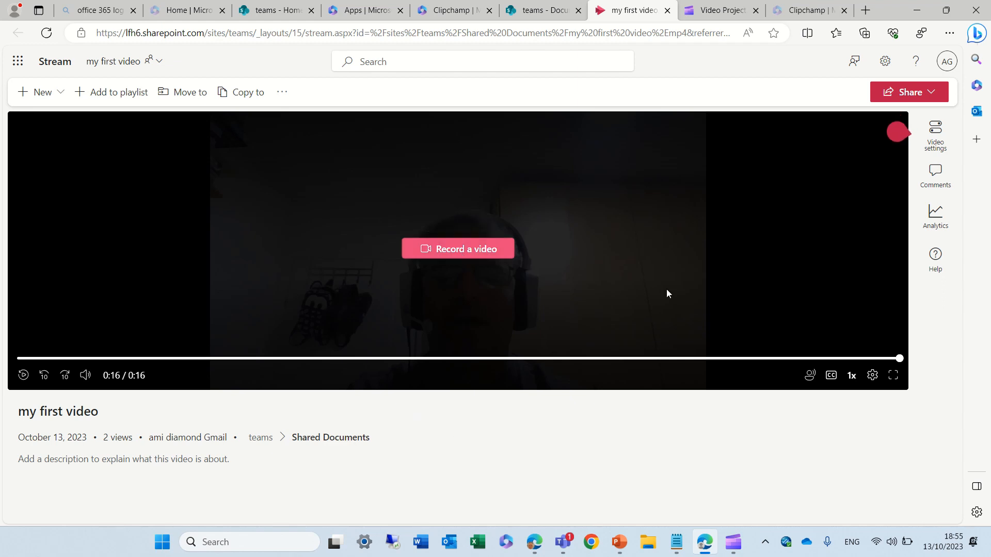
Review the video's settings in Stream, then return to Clipchamp's finished-export page
left_click(935, 130)
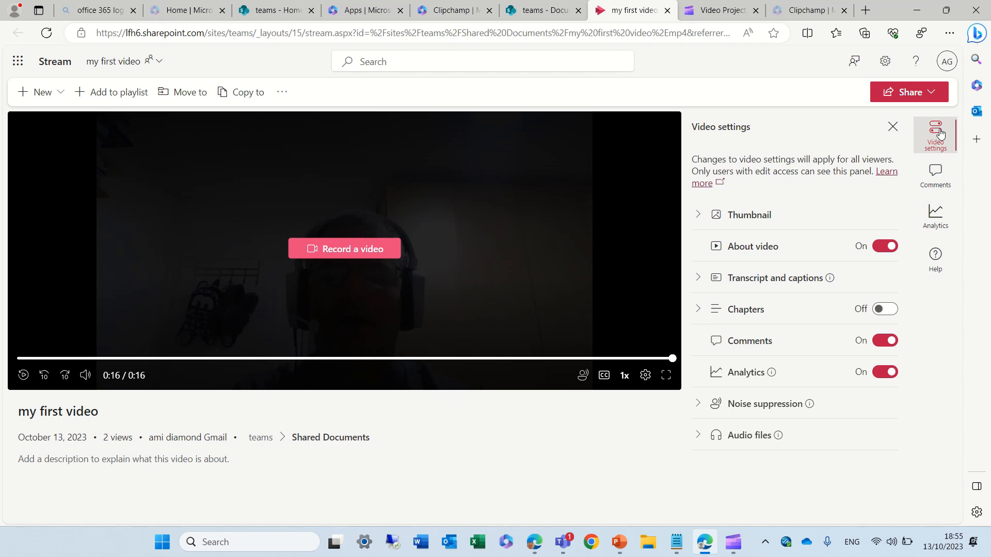
mouse_move(741, 439)
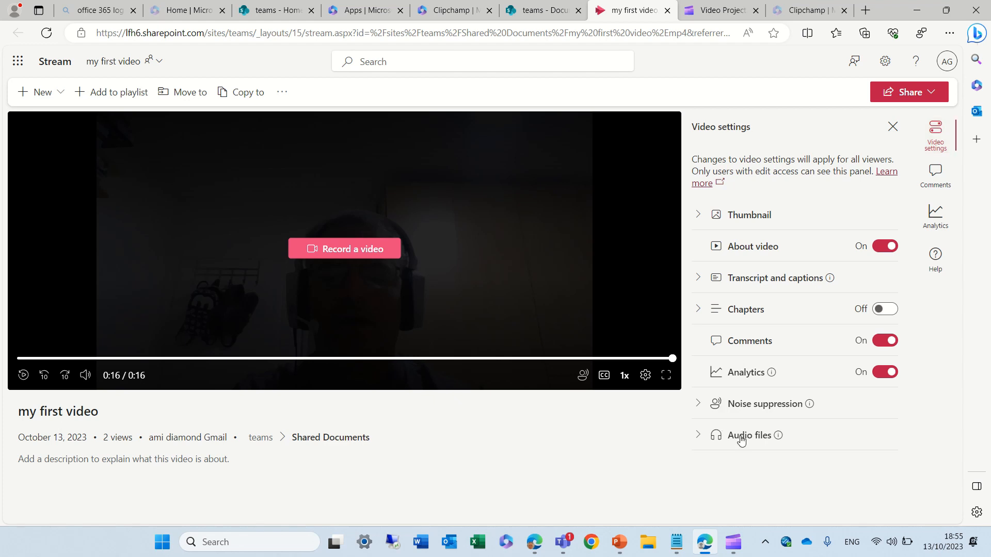
mouse_move(892, 128)
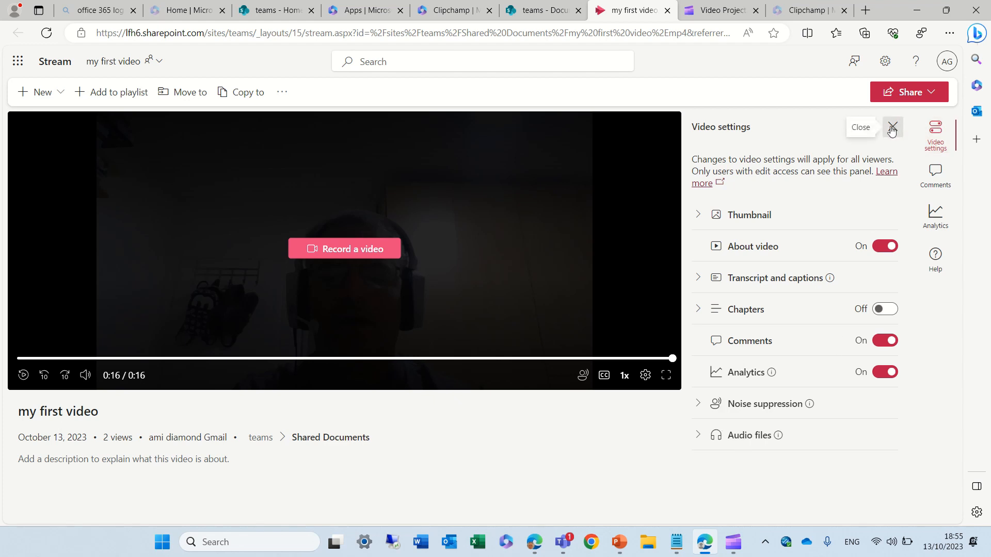
left_click(892, 128)
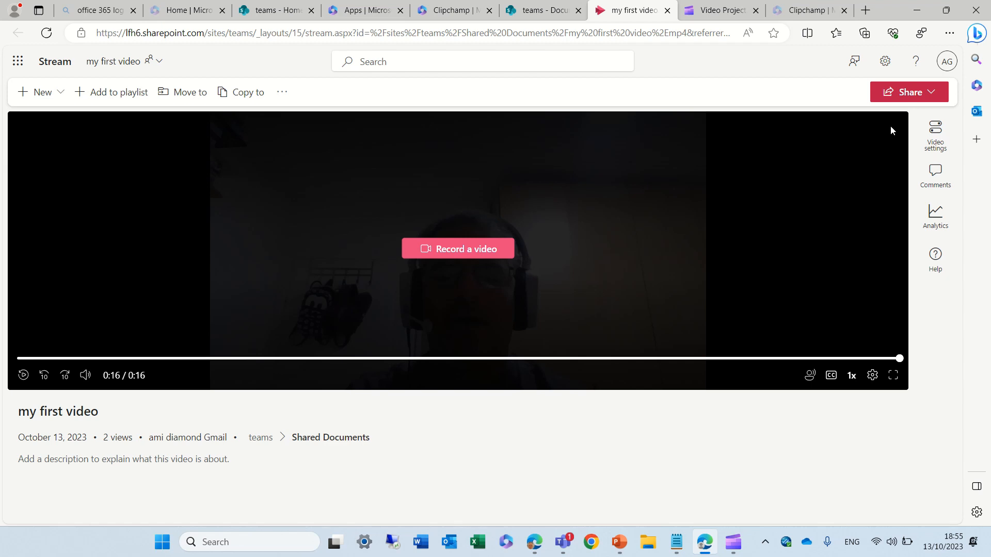
mouse_move(809, 70)
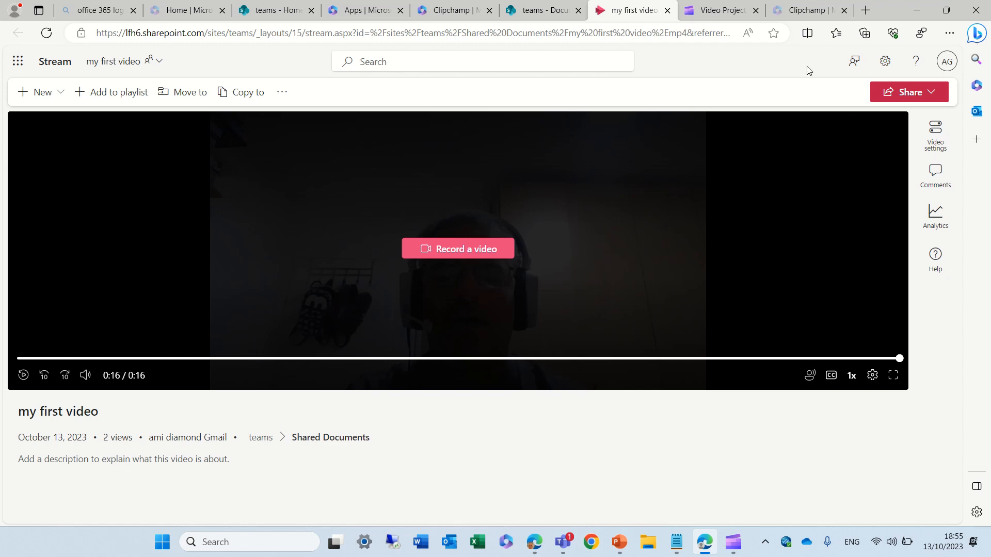
left_click(721, 10)
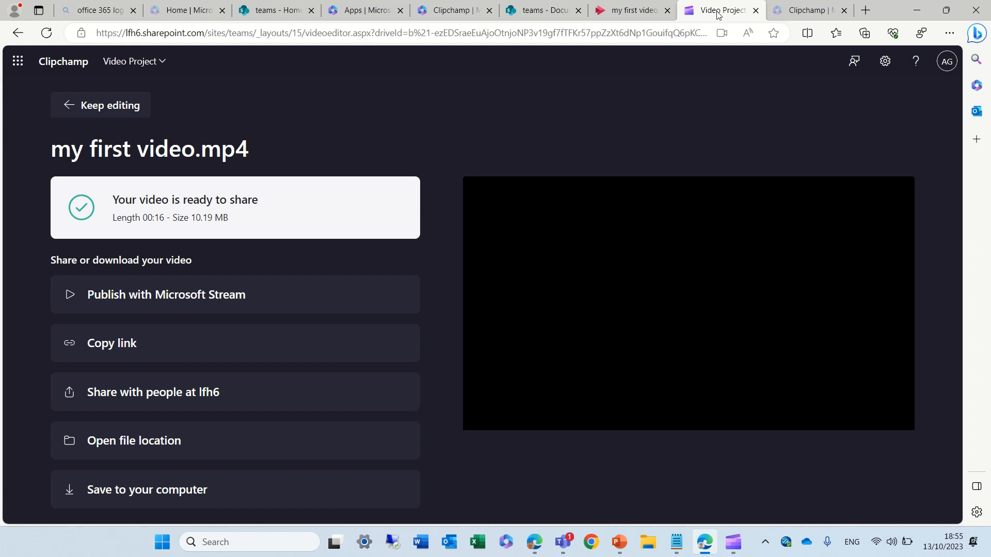
mouse_move(70, 122)
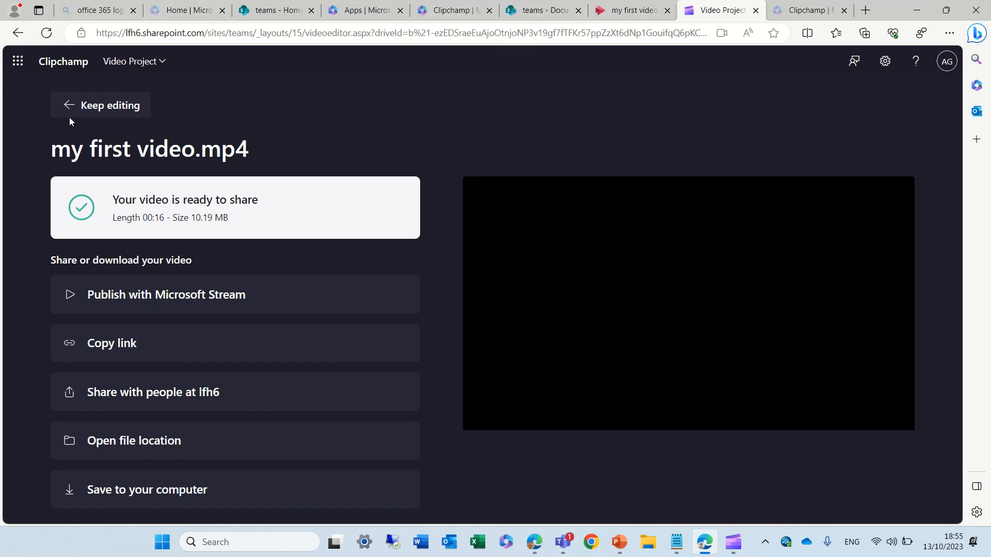
Return to the editor and browse the background graphics and clip transitions libraries
left_click(112, 105)
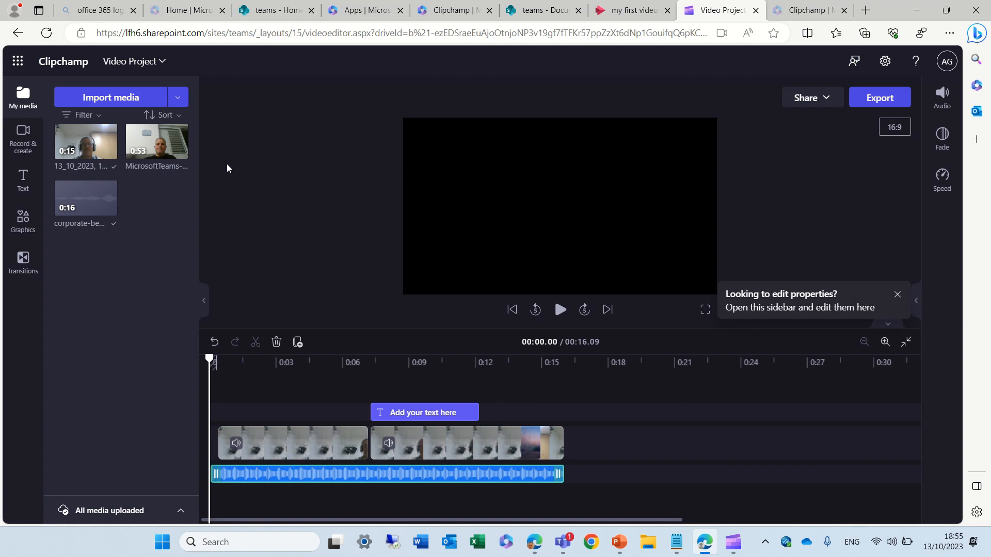
left_click(22, 178)
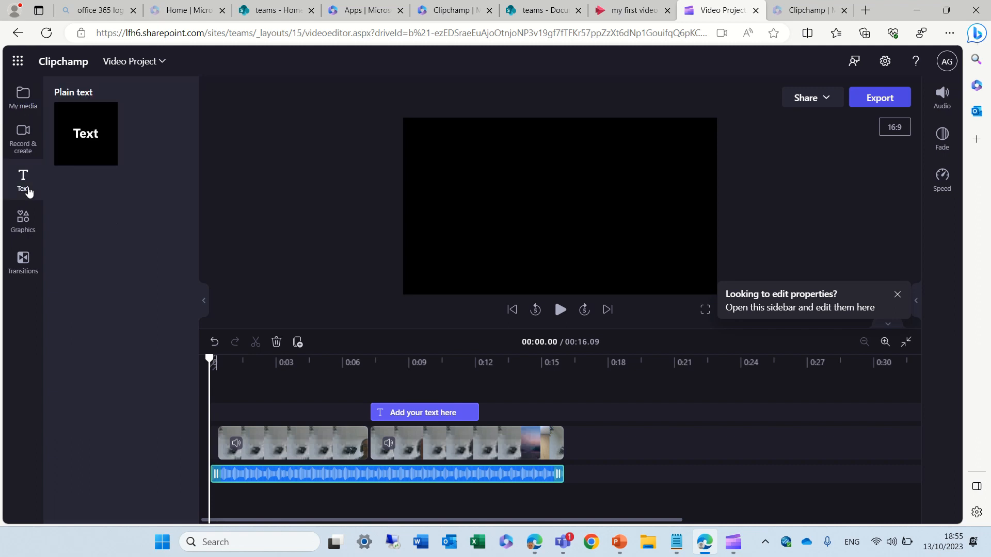
mouse_move(82, 145)
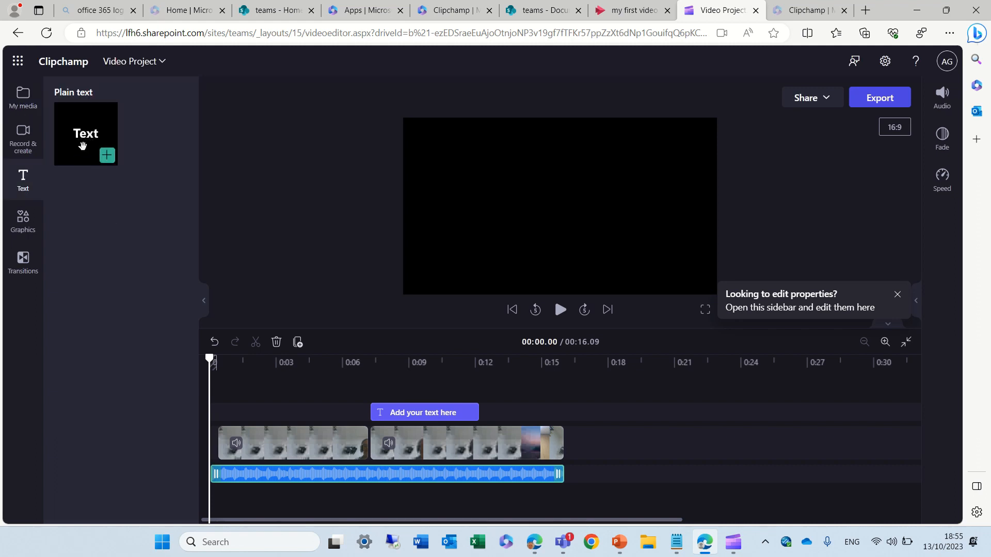
mouse_move(80, 136)
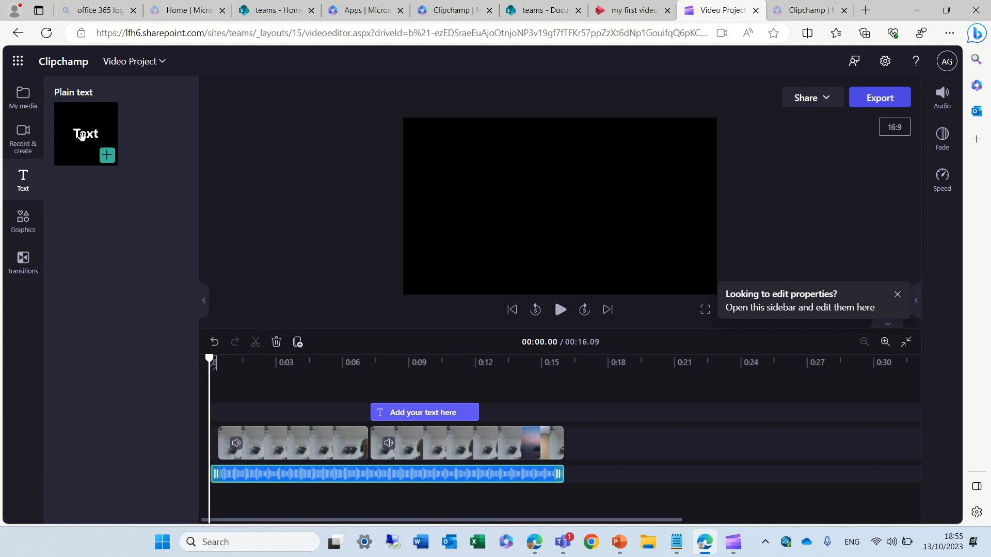
left_click(23, 222)
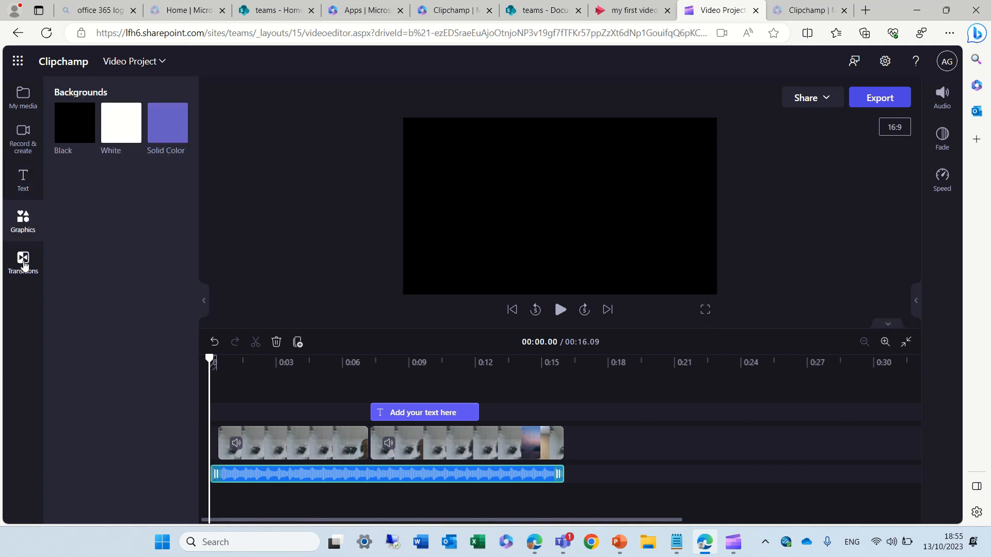
left_click(22, 259)
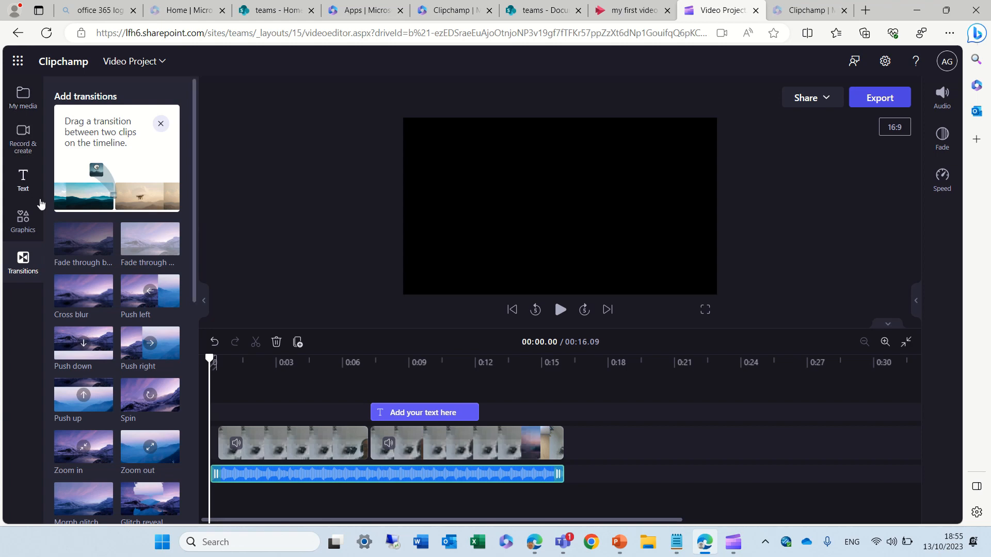
mouse_move(735, 541)
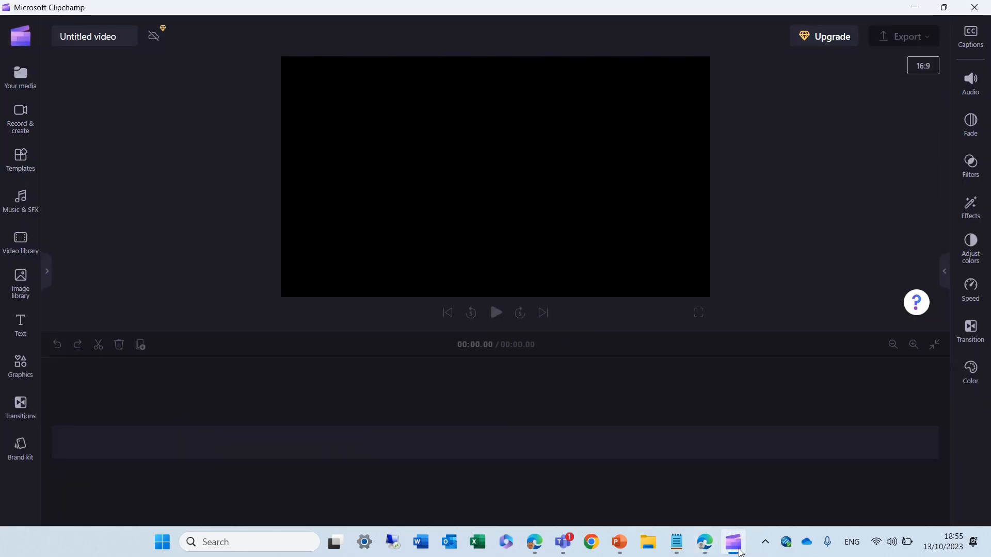
In the desktop app, browse Your media, Record & create and Templates, then show Music & SFX
left_click(20, 75)
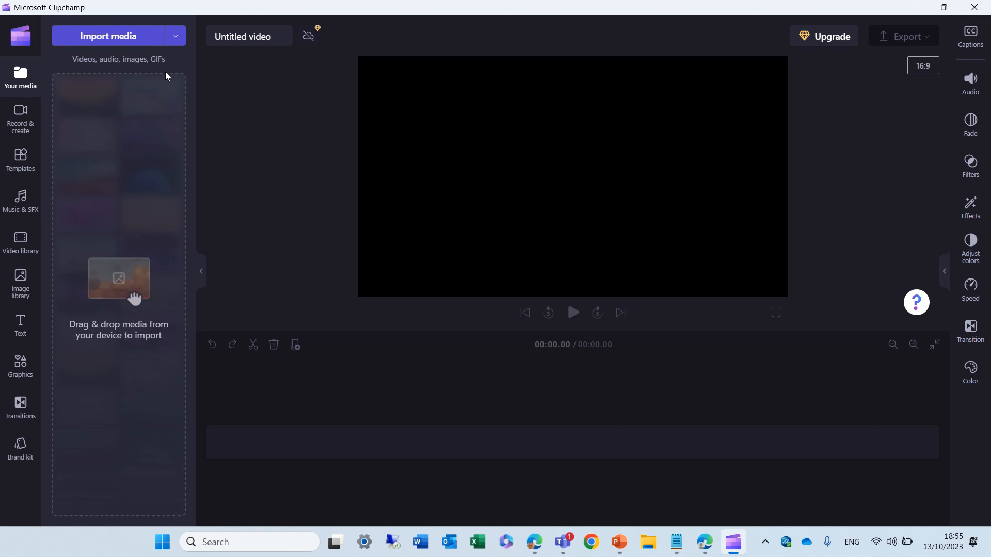
left_click(21, 117)
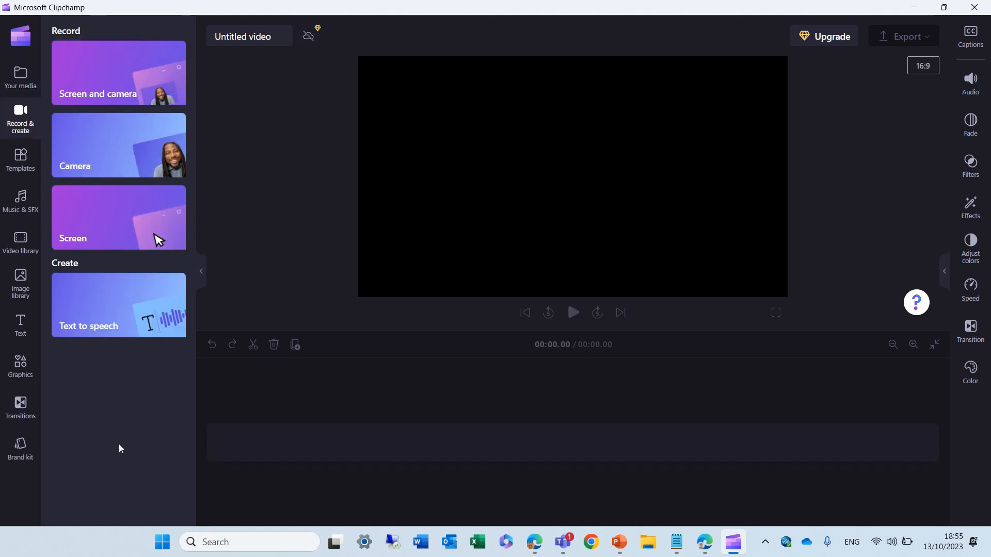
mouse_move(138, 124)
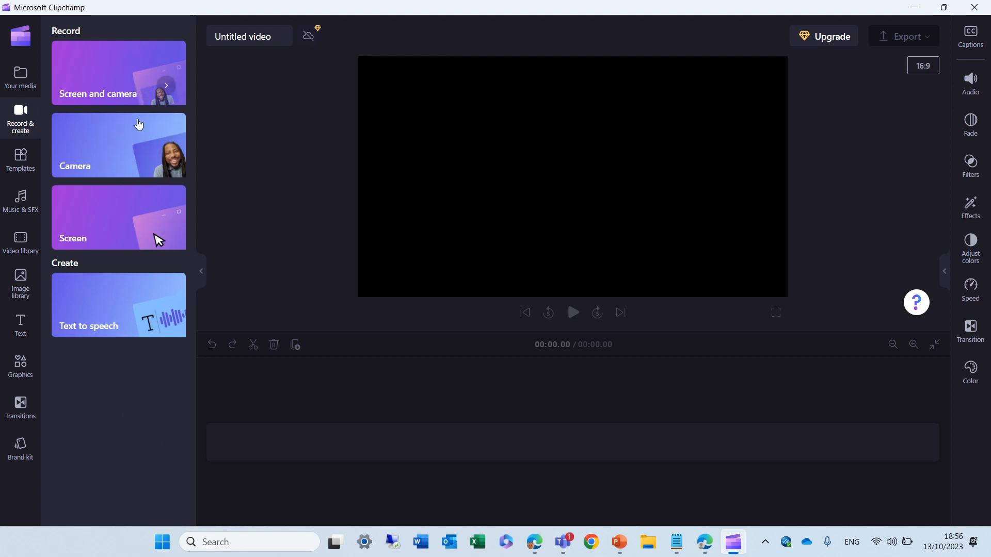
mouse_move(116, 430)
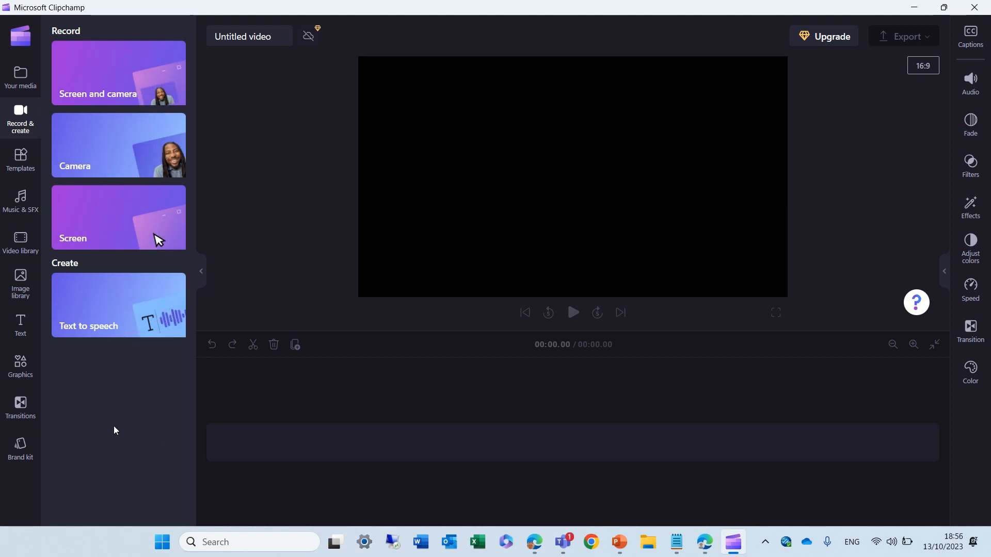
left_click(21, 160)
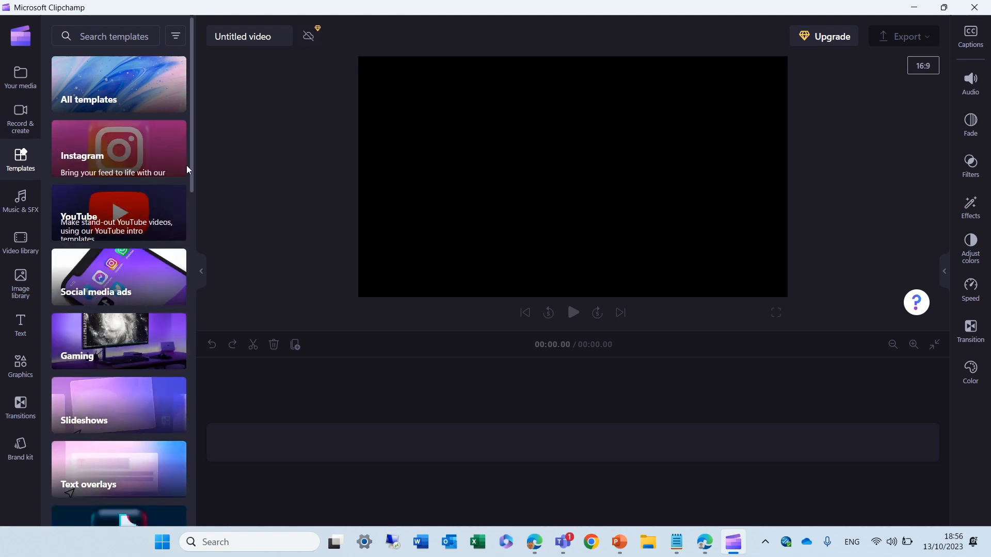
scroll("down", 3)
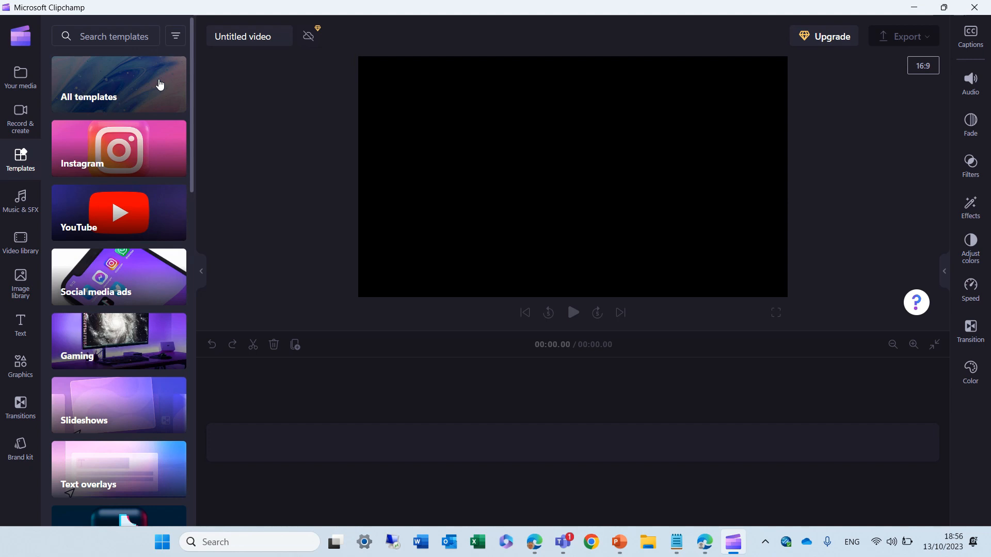
left_click(20, 201)
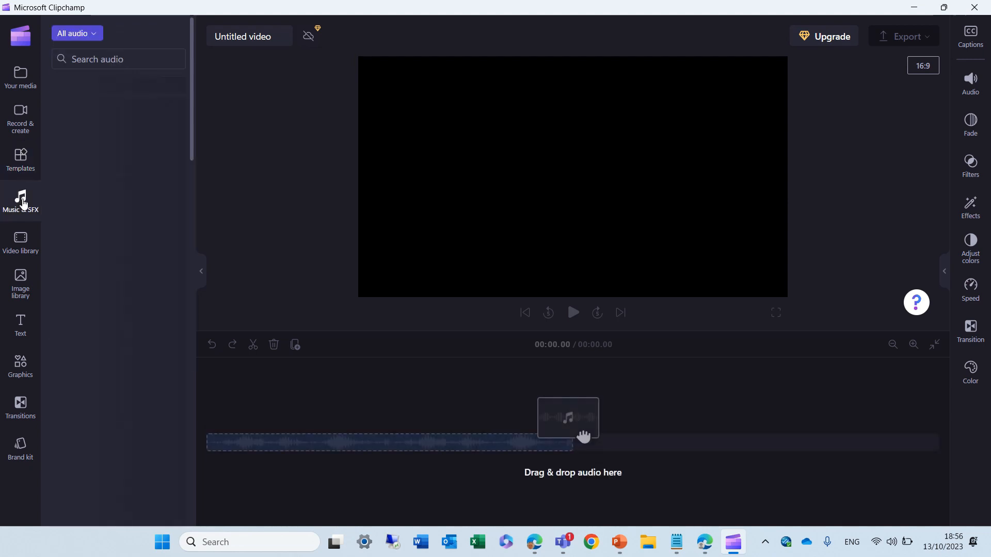
Scroll the Music & SFX list, then browse the stock video and image libraries
left_click(20, 199)
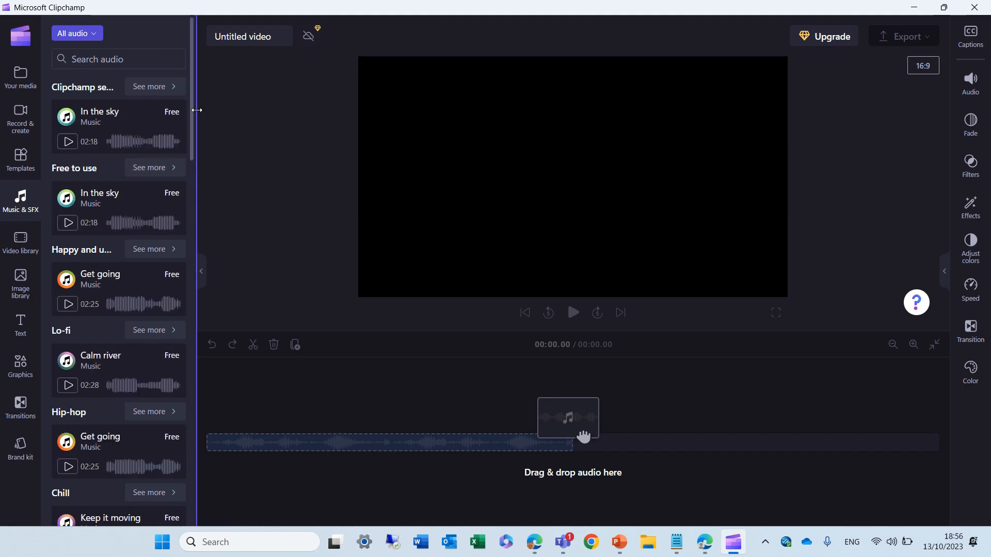
scroll("down", 3)
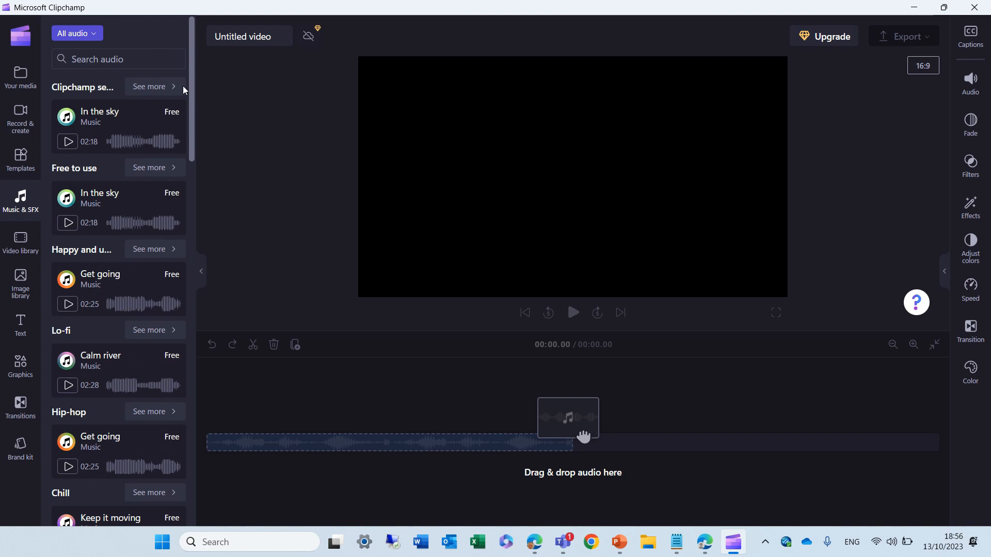
scroll("down", 3)
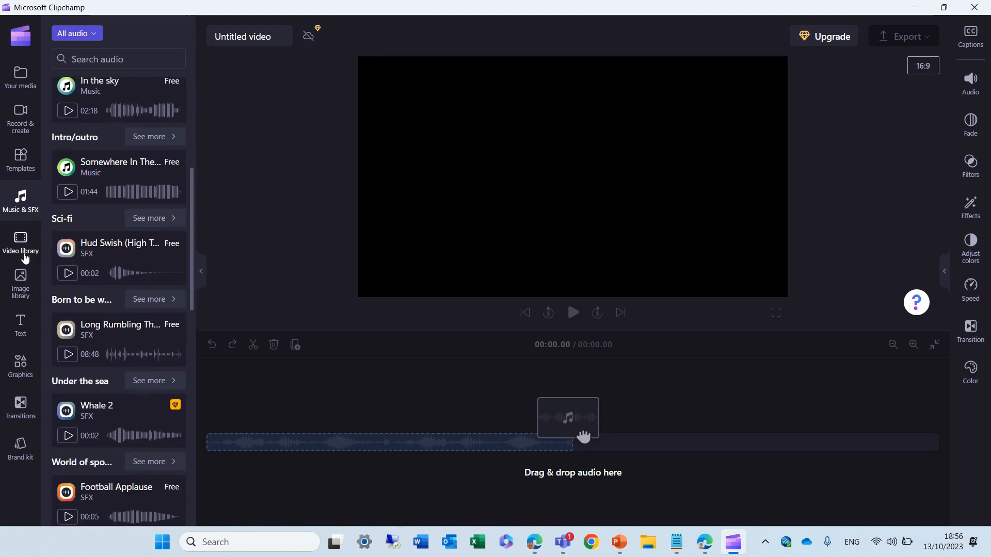
left_click(19, 243)
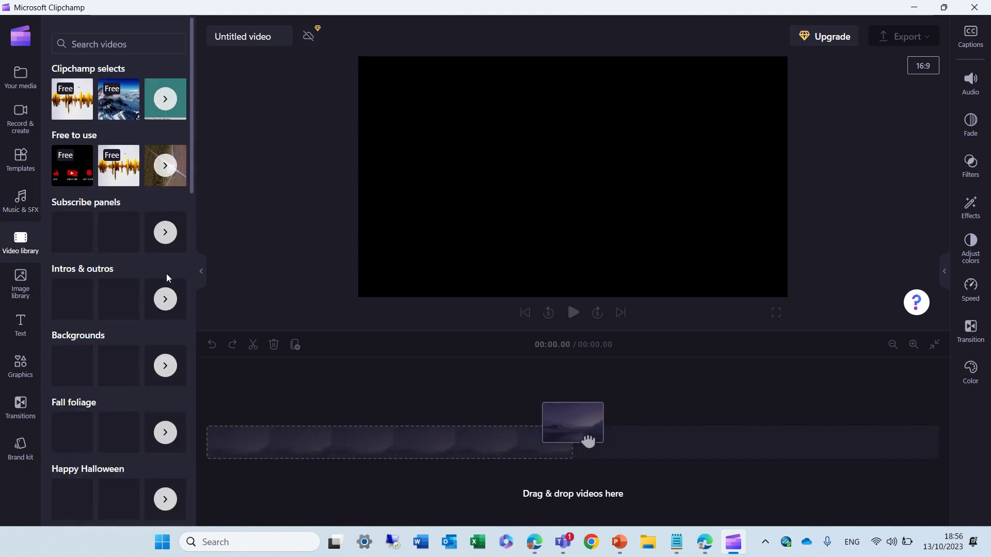
left_click(20, 282)
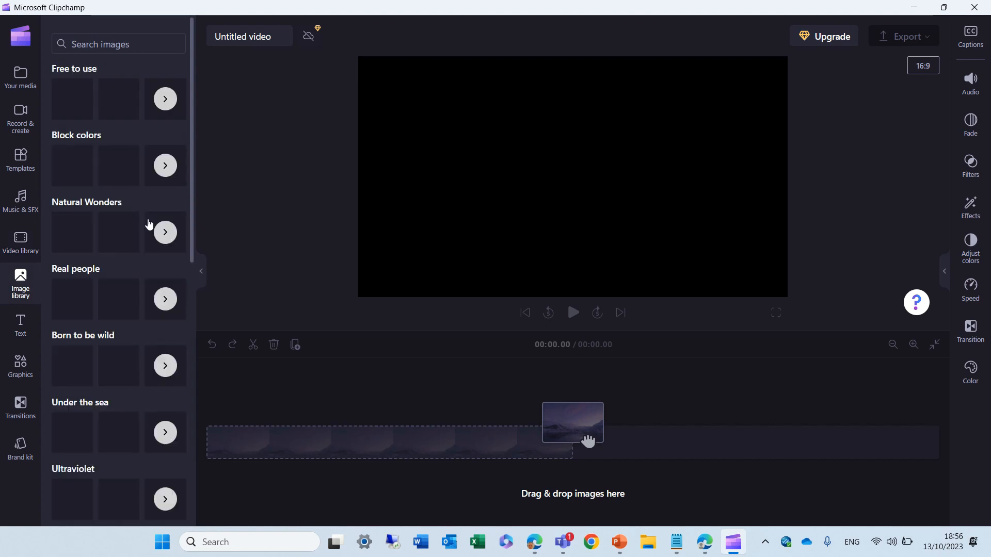
Look through the text title styles, then show the graphics collection
left_click(20, 324)
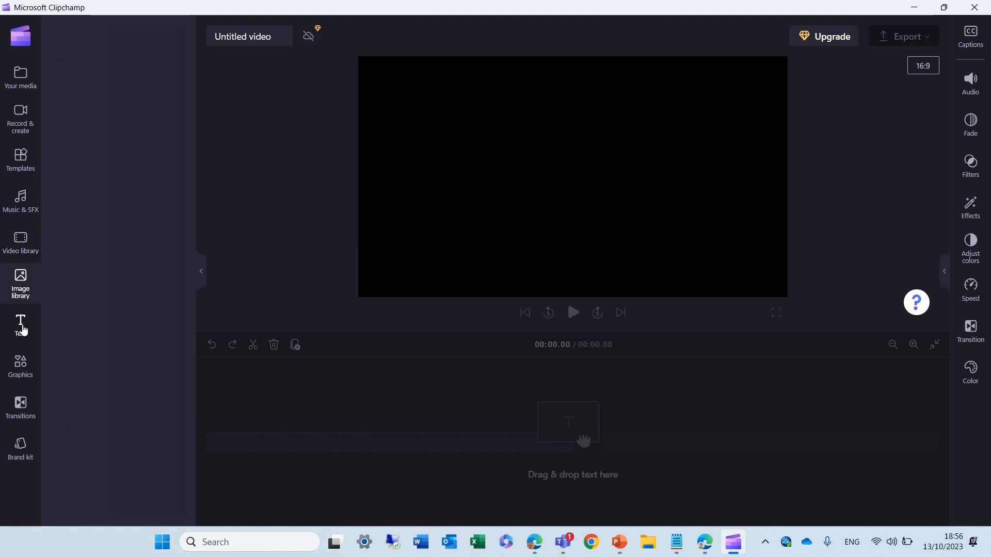
left_click(19, 323)
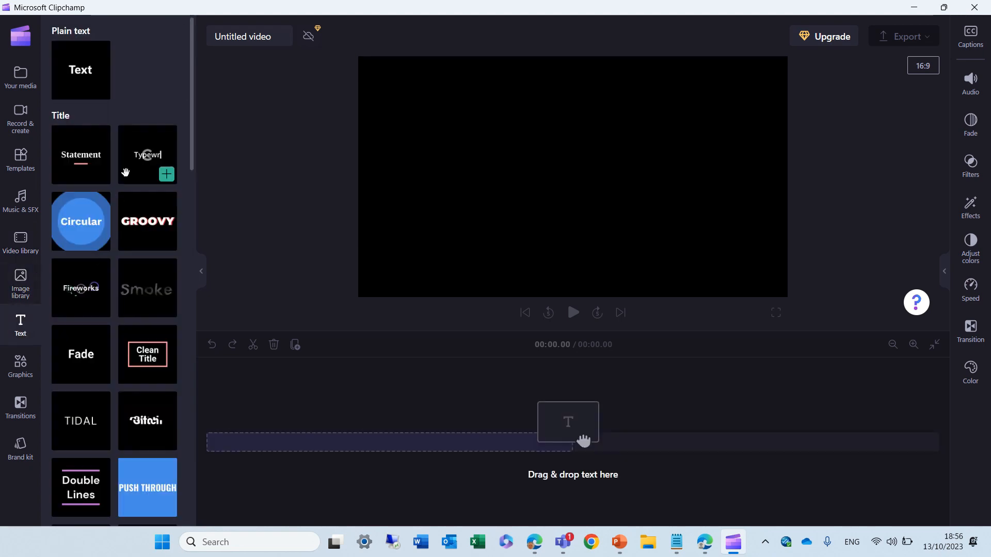
scroll("down", 3)
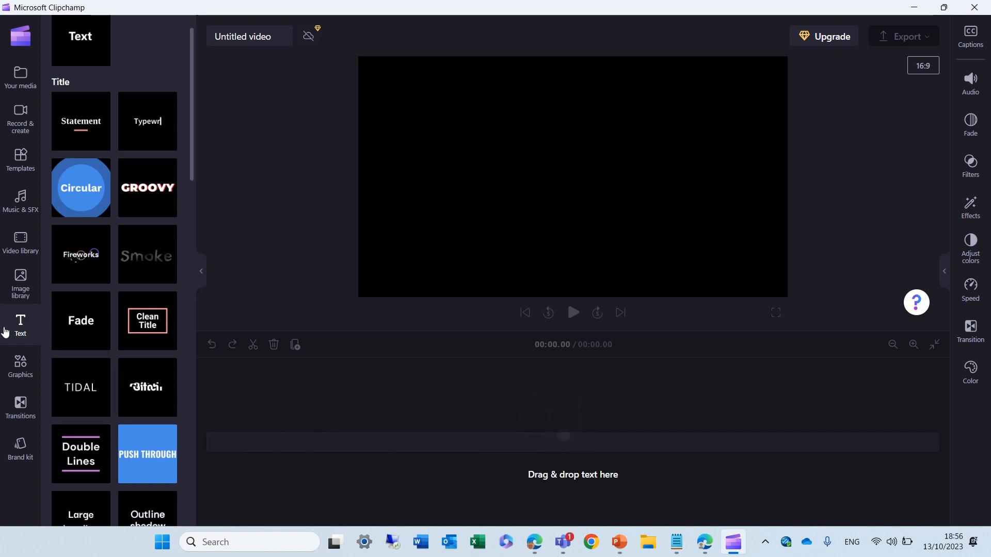
left_click(20, 368)
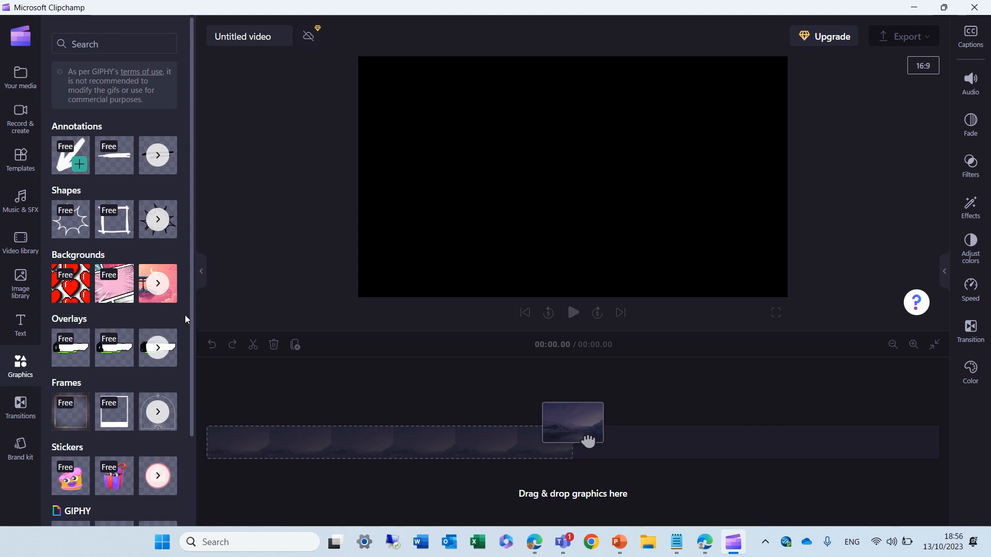
Scroll through the graphics and brand kit collections, then minimise the desktop app
scroll("down", 3)
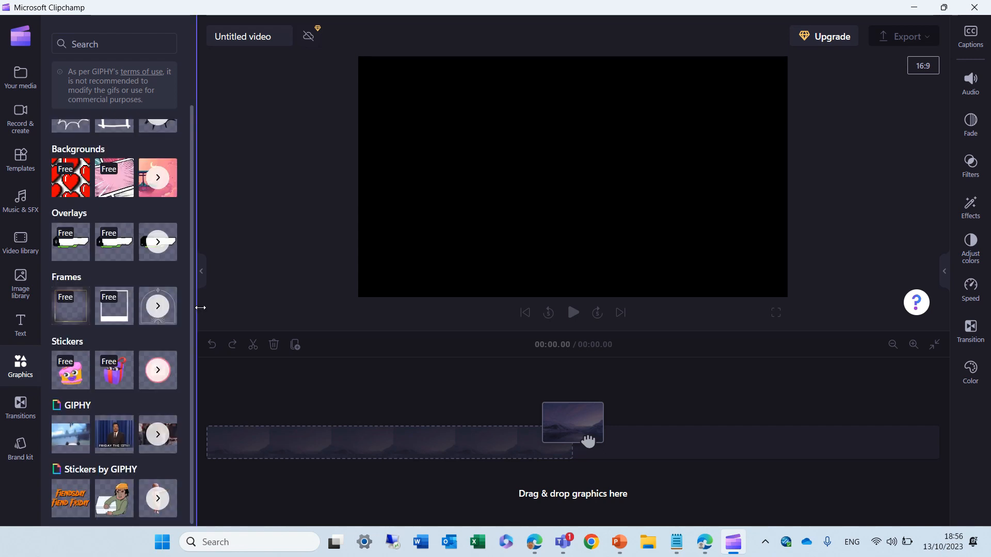
mouse_move(40, 497)
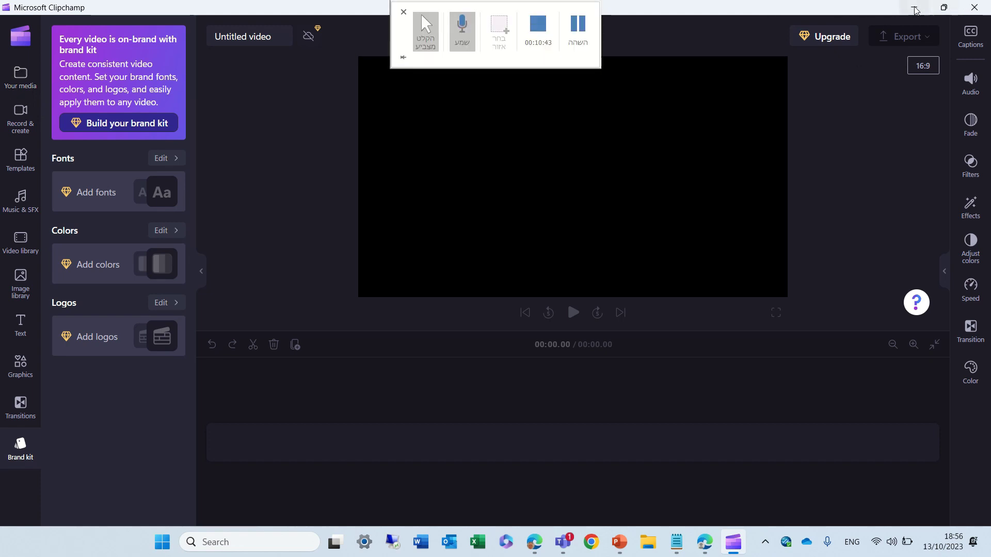
left_click(403, 12)
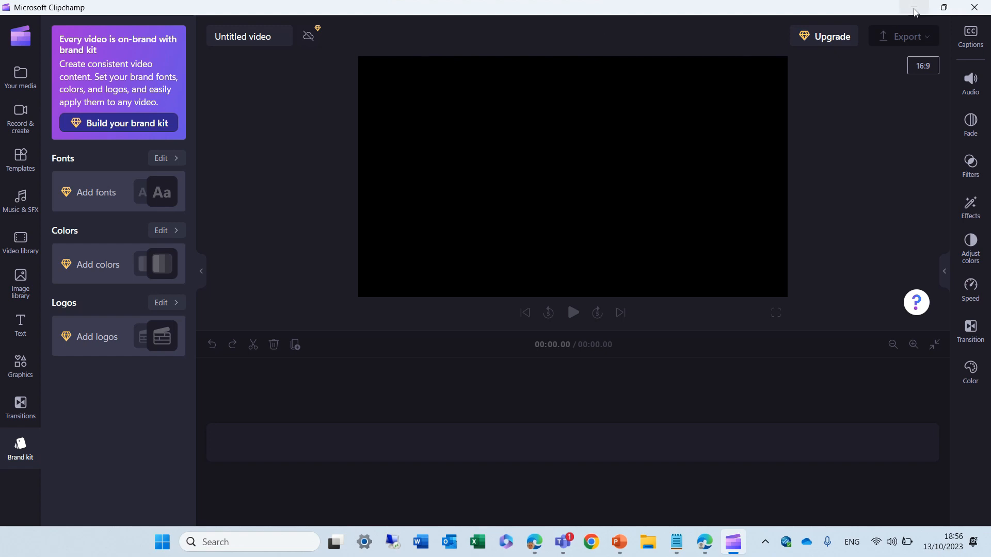
mouse_move(914, 10)
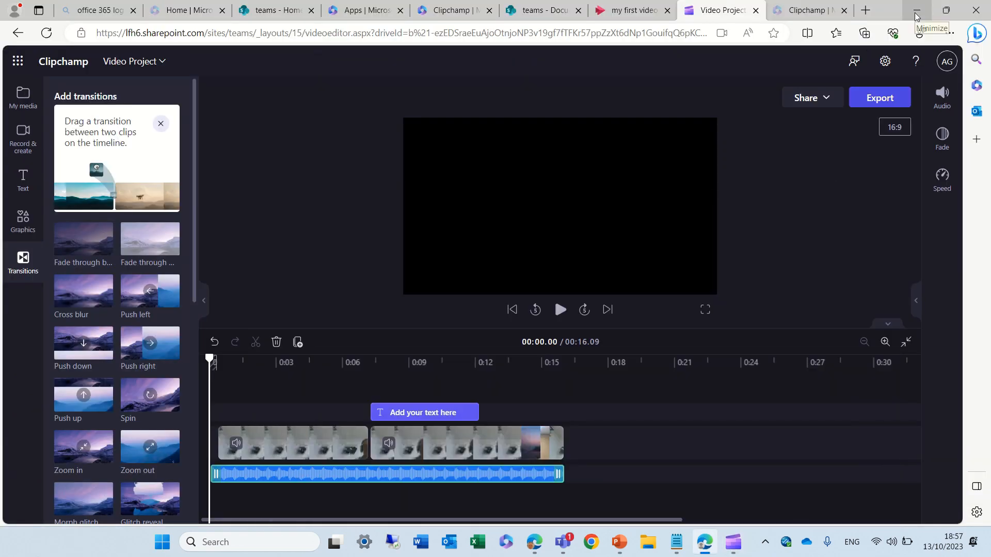
mouse_move(24, 101)
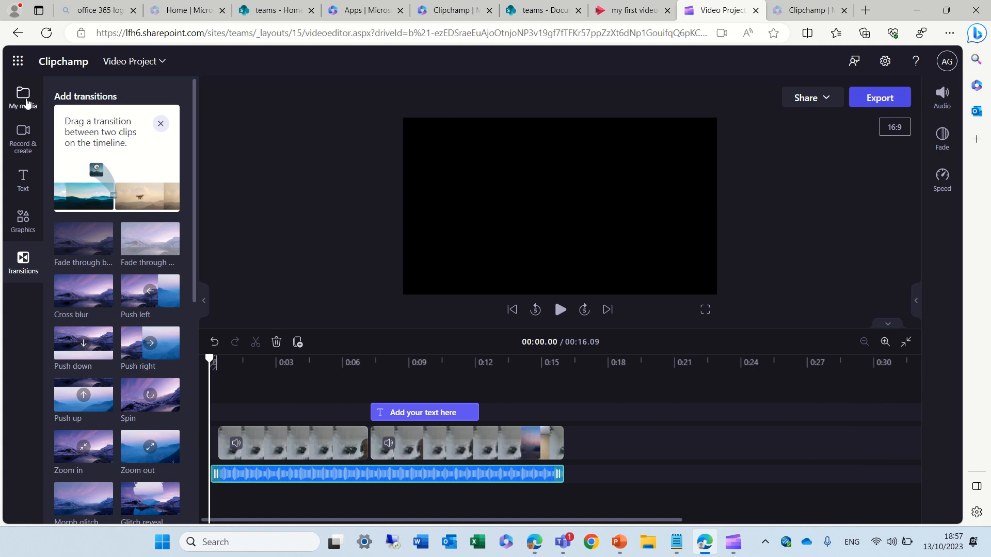
Review the web editor's Record & create panel, then its plain-text-only Text panel
left_click(23, 133)
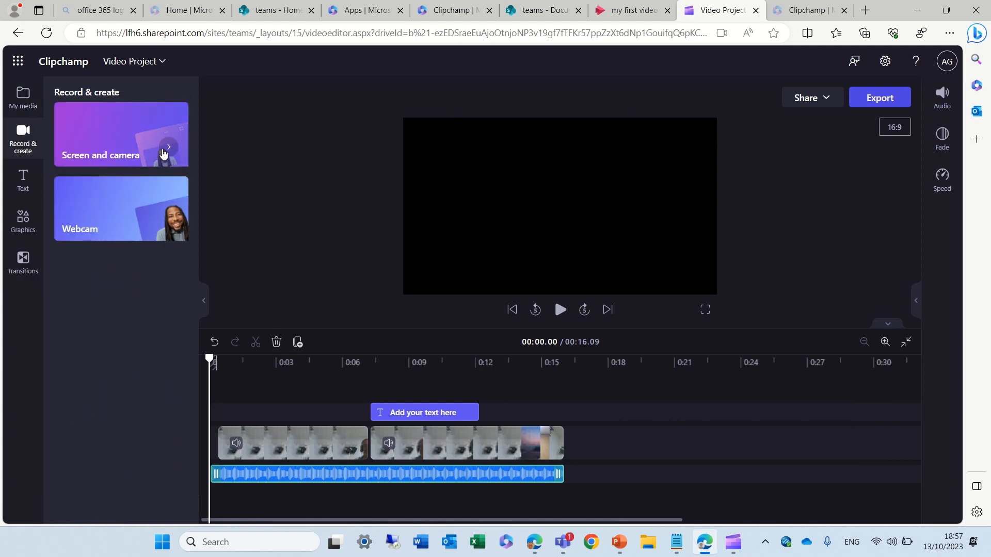
left_click(23, 177)
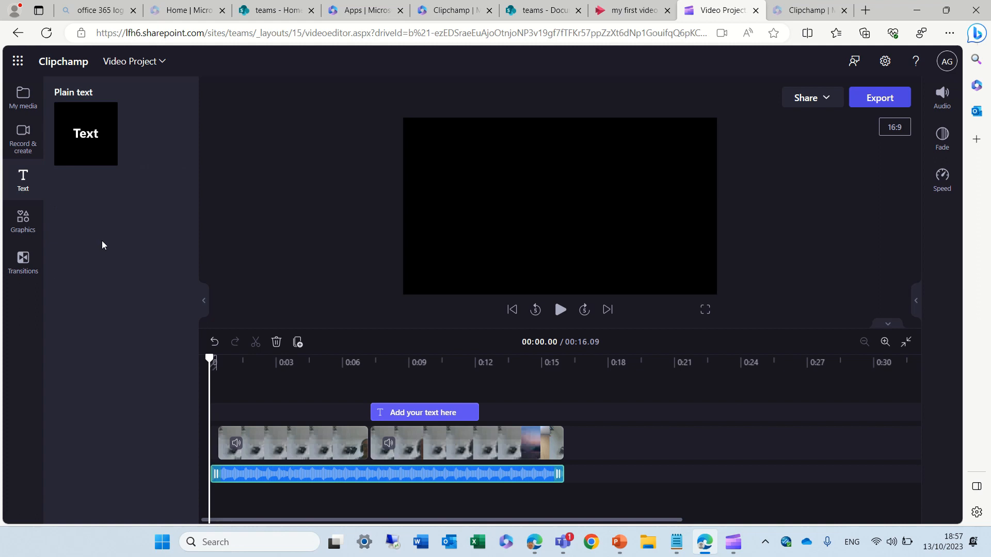